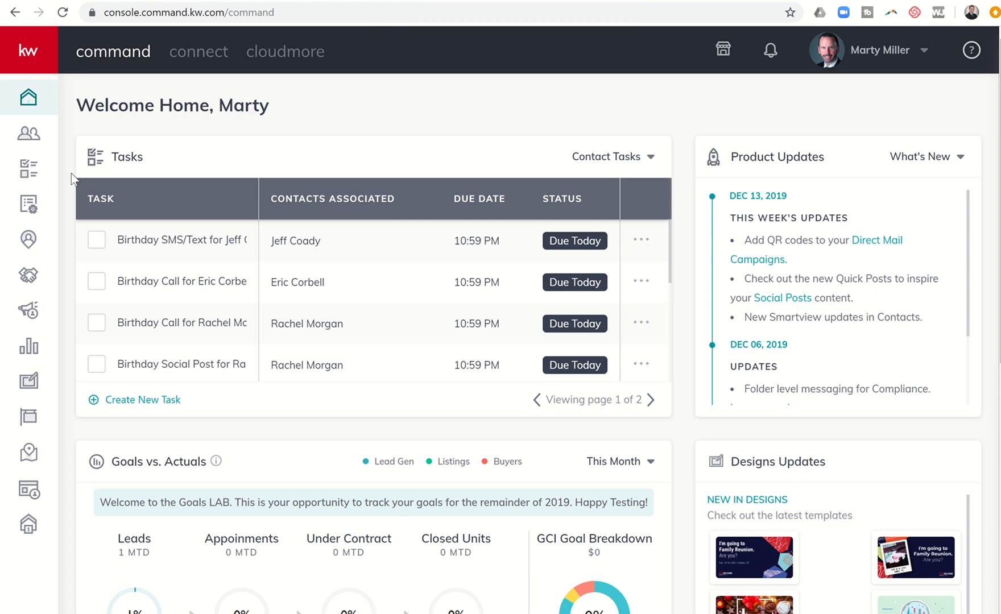
{"action": "mouse_move", "coordinate": [28, 277]}
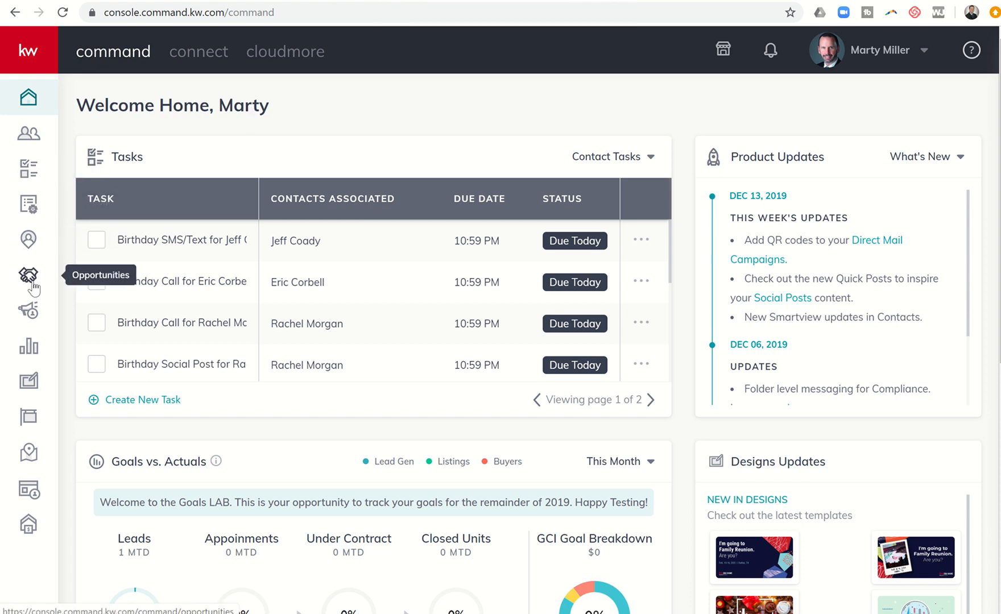
- Reach the Opportunities pipeline overview and choose the Under Contract listings stage
{"action": "left_click", "coordinate": [28, 278]}
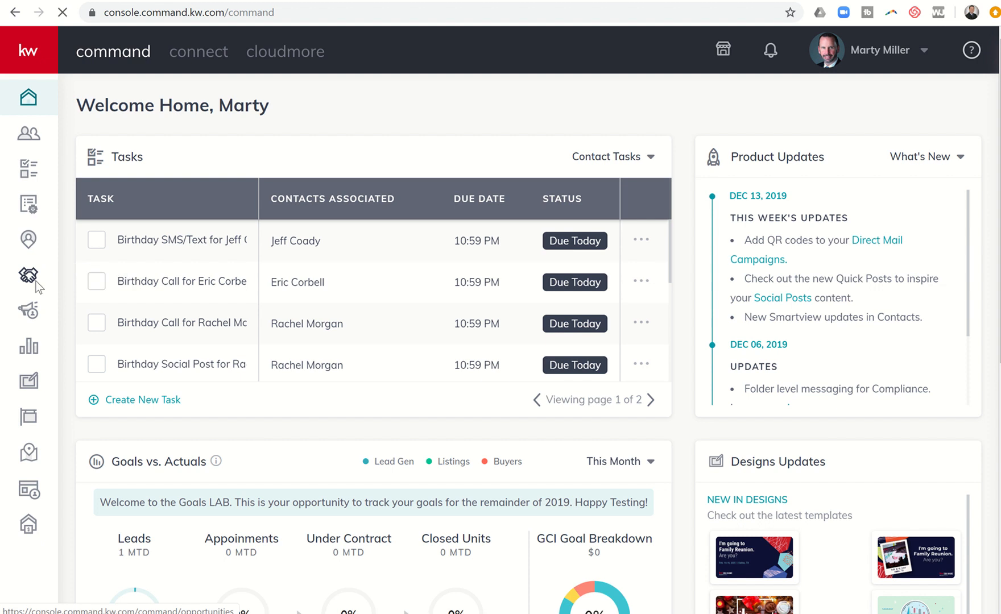
{"action": "left_click", "coordinate": [28, 276]}
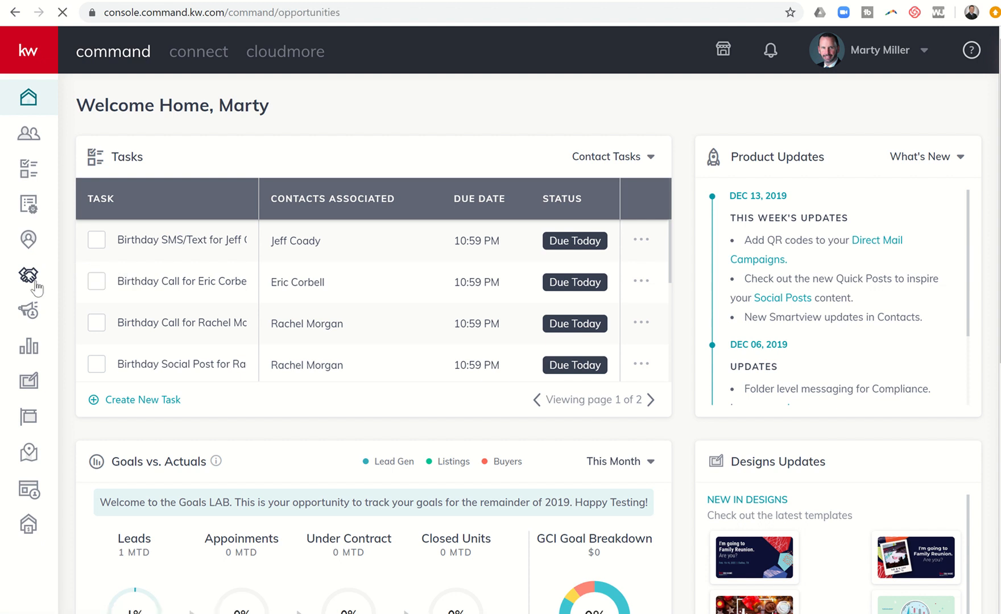
{"action": "left_click", "coordinate": [28, 275]}
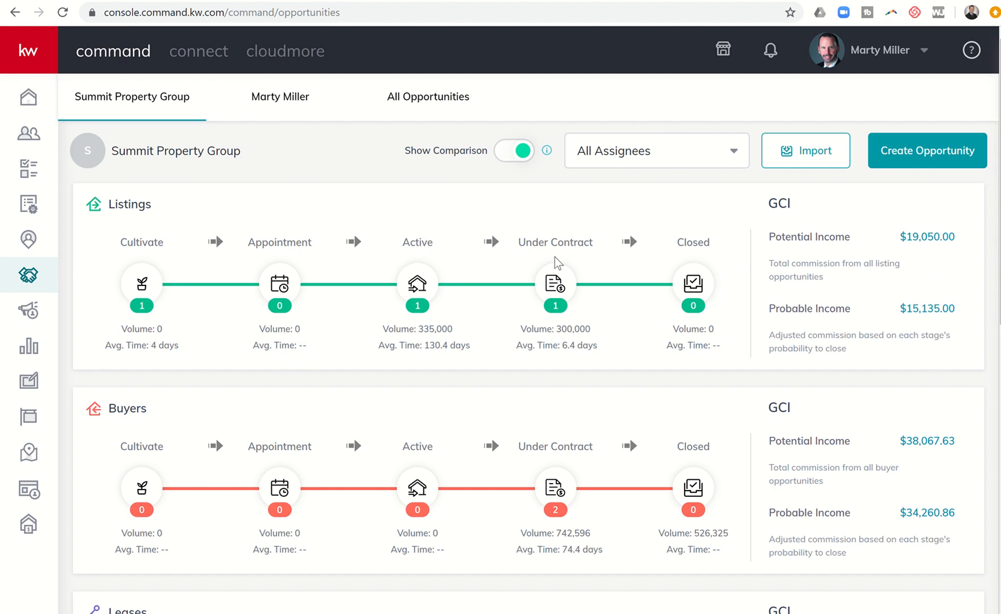
{"action": "left_click", "coordinate": [555, 284]}
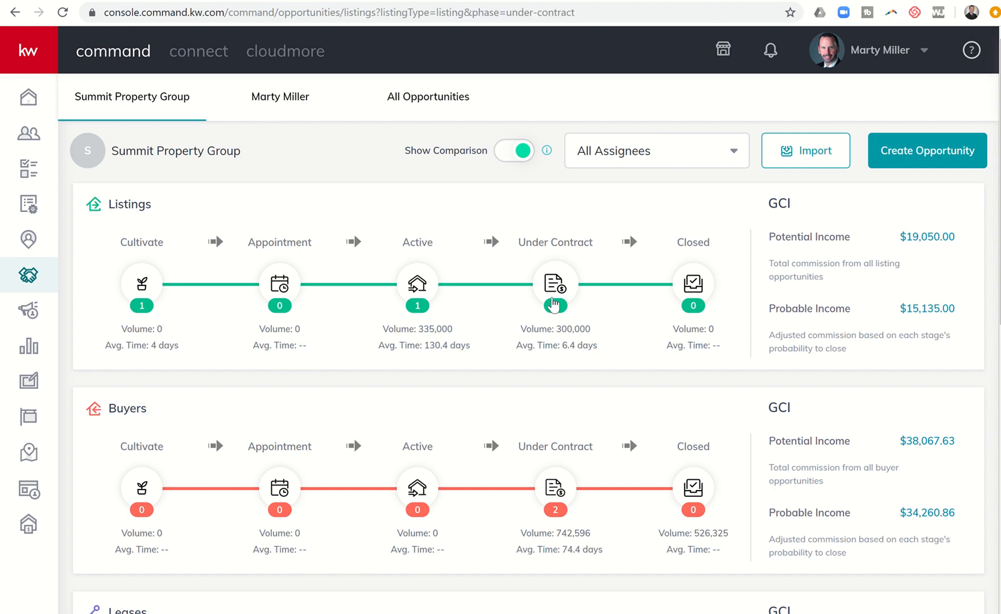
- Show the Listings: Under Contract board and scroll to the Clear to Close stage
{"action": "left_click", "coordinate": [555, 284]}
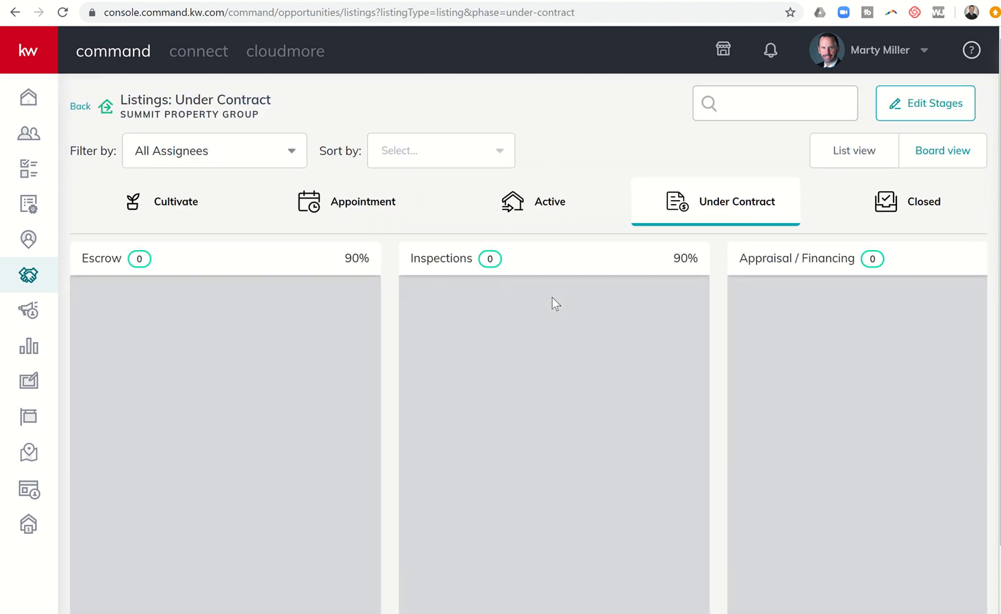
{"action": "scroll", "scroll_direction": "right", "scroll_amount": 3}
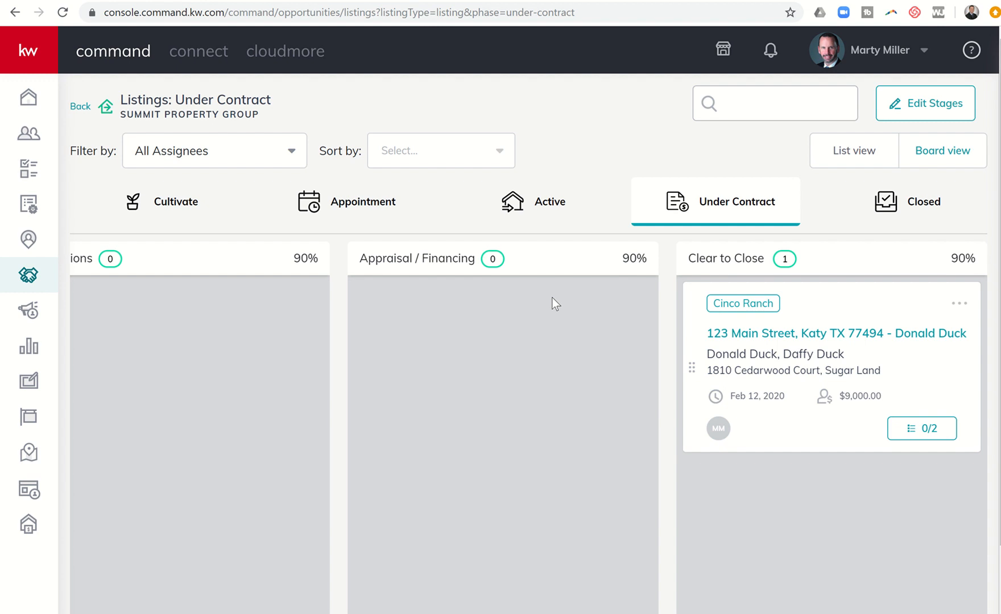
{"action": "mouse_move", "coordinate": [835, 341]}
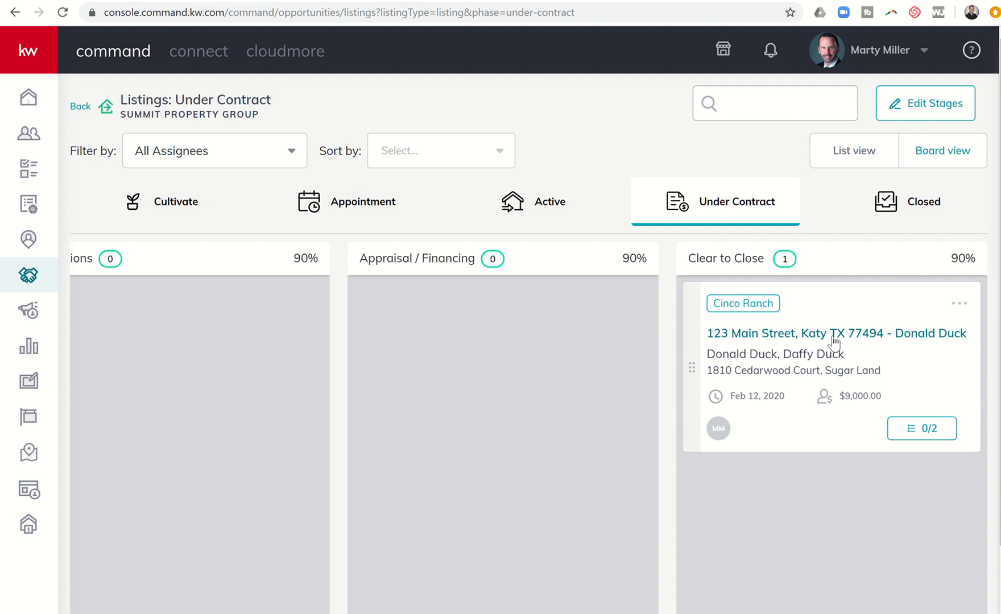
{"action": "mouse_move", "coordinate": [791, 339]}
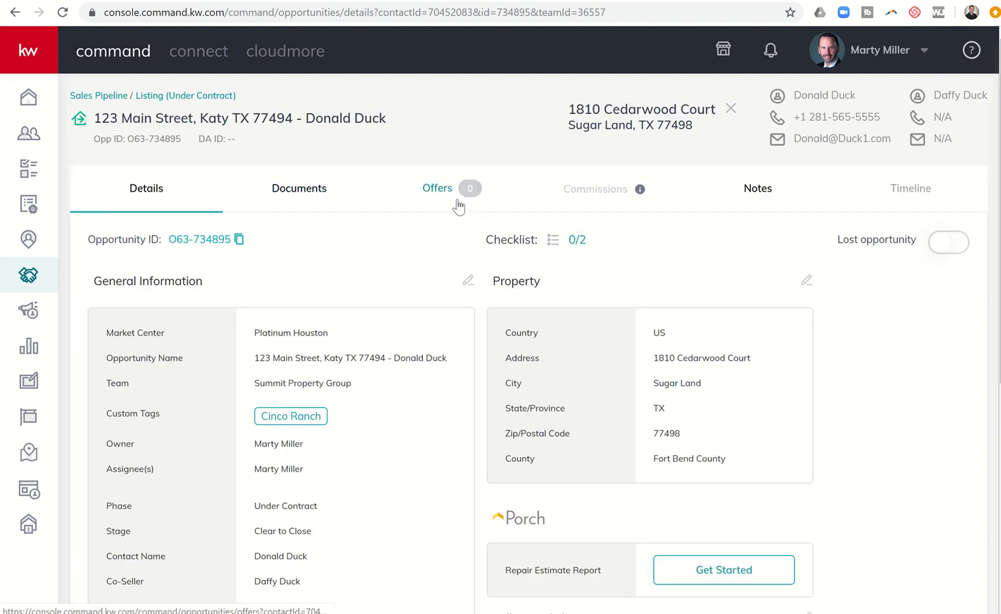
{"action": "mouse_move", "coordinate": [607, 201]}
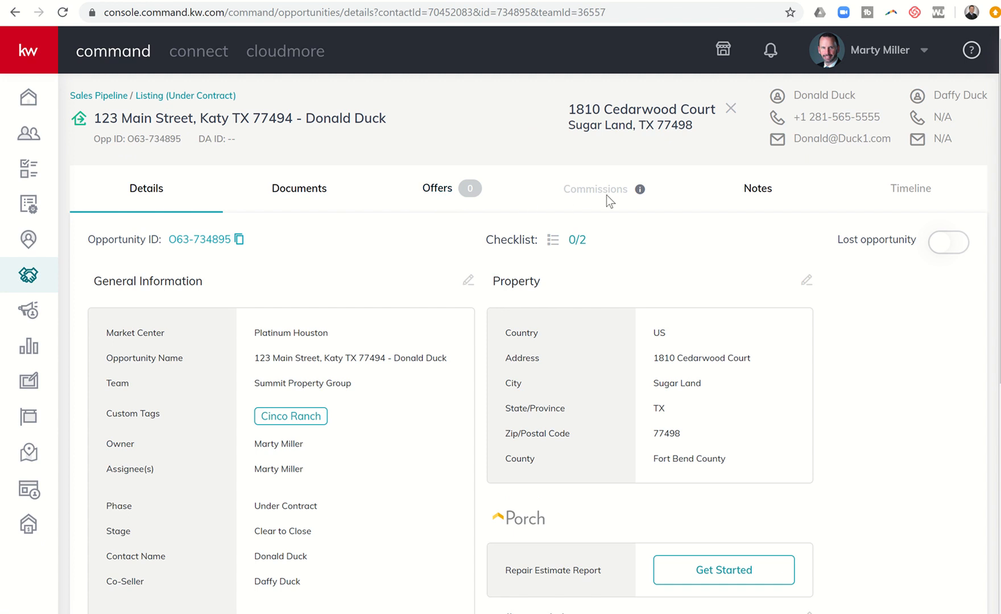
- From the Offers list on the deal, create a new offer version named TEST
{"action": "left_click", "coordinate": [436, 188]}
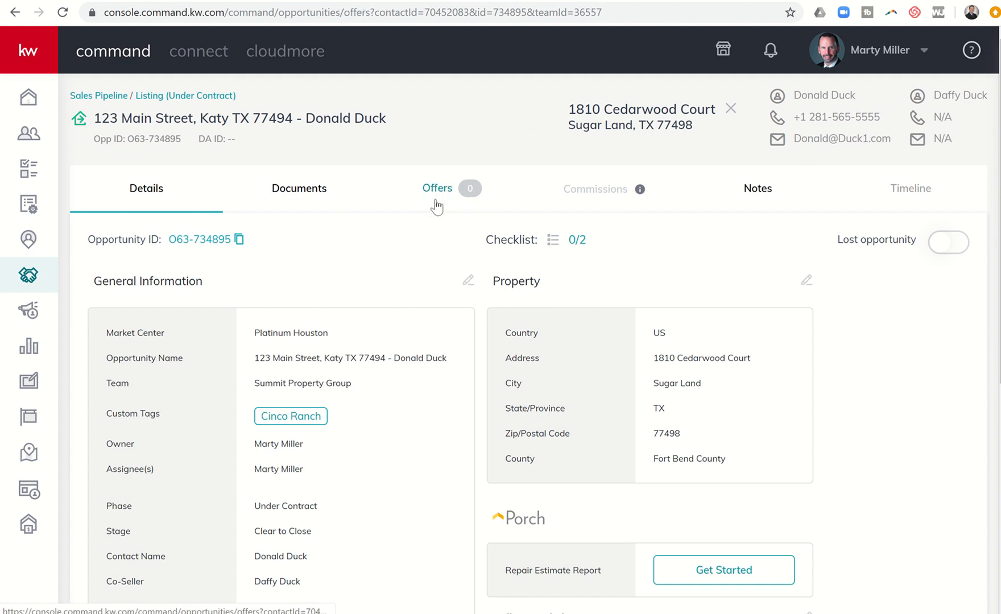
{"action": "left_click", "coordinate": [437, 189]}
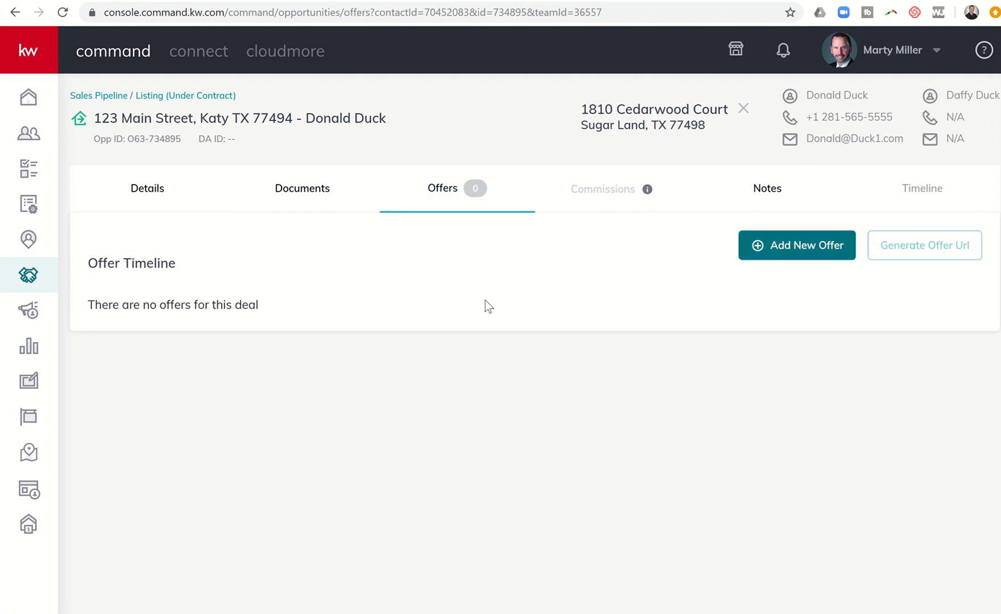
{"action": "left_click", "coordinate": [796, 246]}
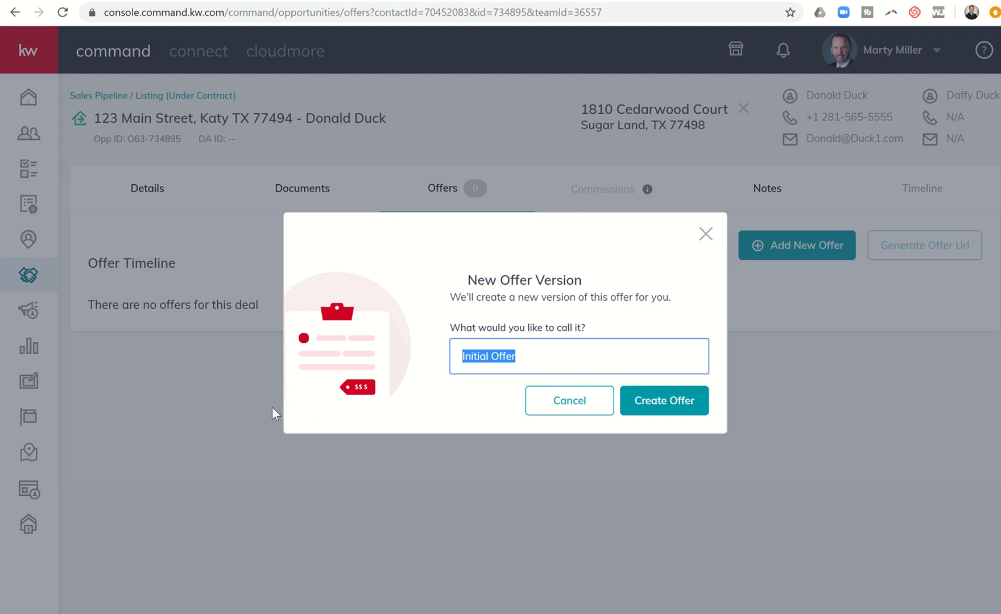
{"action": "type", "text": "TEST"}
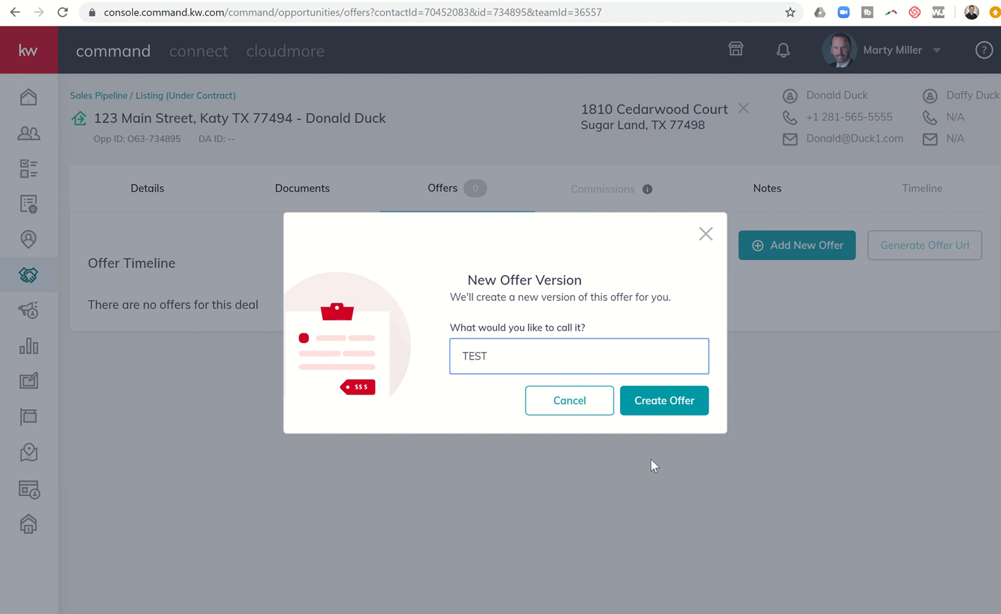
{"action": "left_click", "coordinate": [664, 402]}
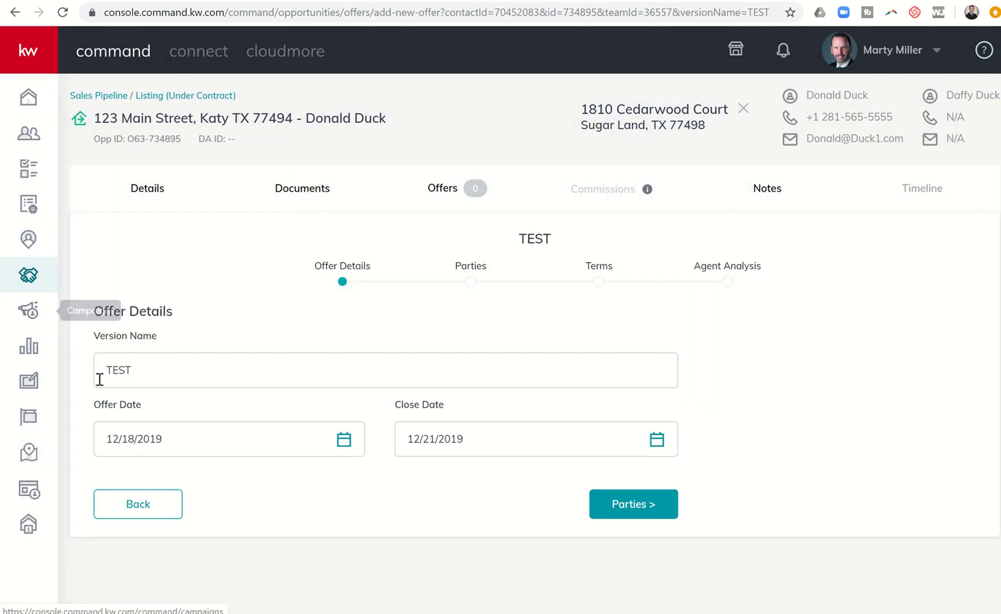
- On the Parties step, enter buyer Goofy and buyer's associate Annie Agent
{"action": "left_click", "coordinate": [633, 503]}
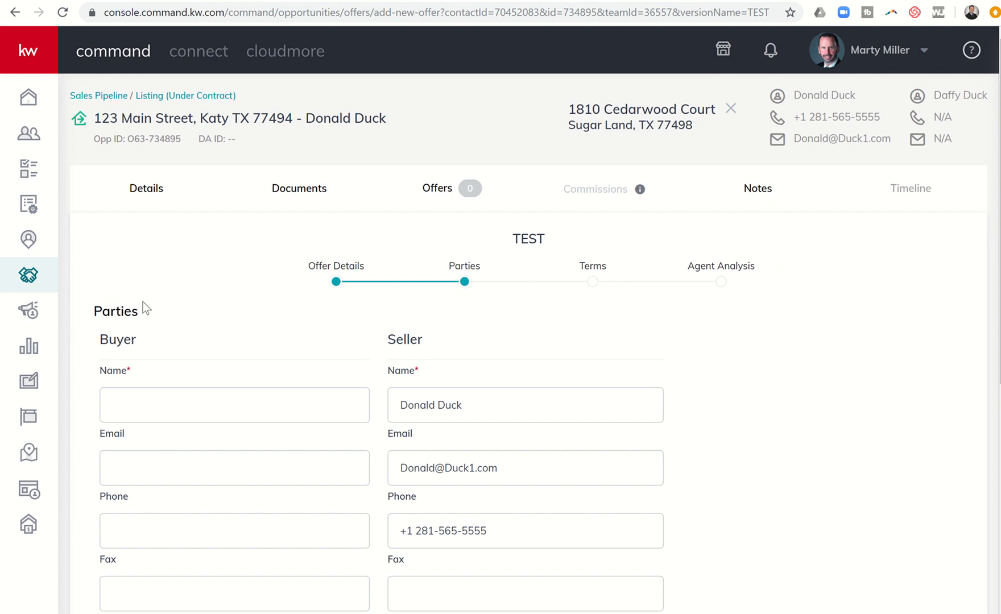
{"action": "type", "text": "a"}
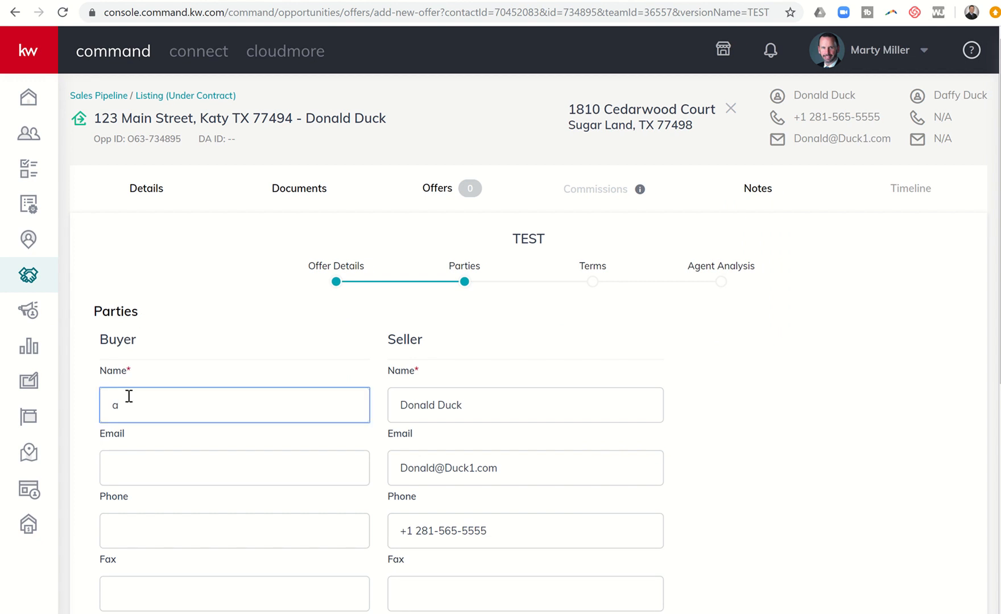
{"action": "key", "text": "Backspace"}
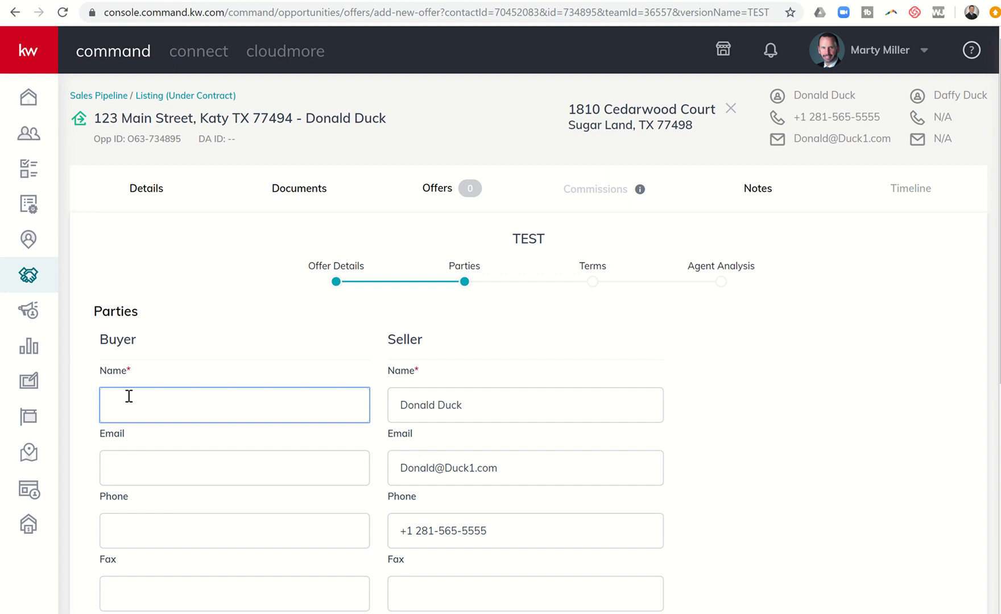
{"action": "type", "text": "Goofy"}
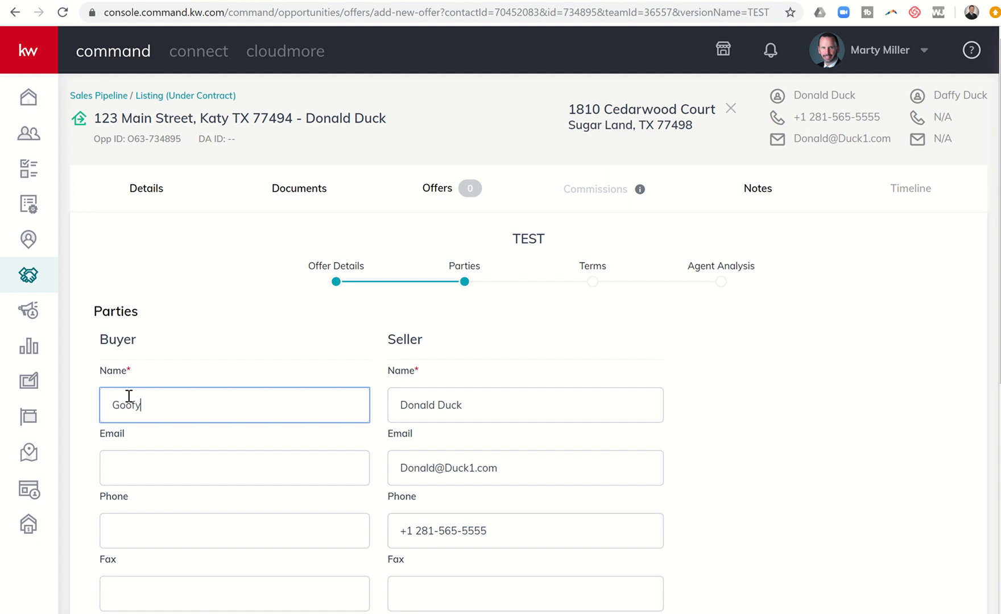
{"action": "scroll", "scroll_direction": "down", "scroll_amount": 3}
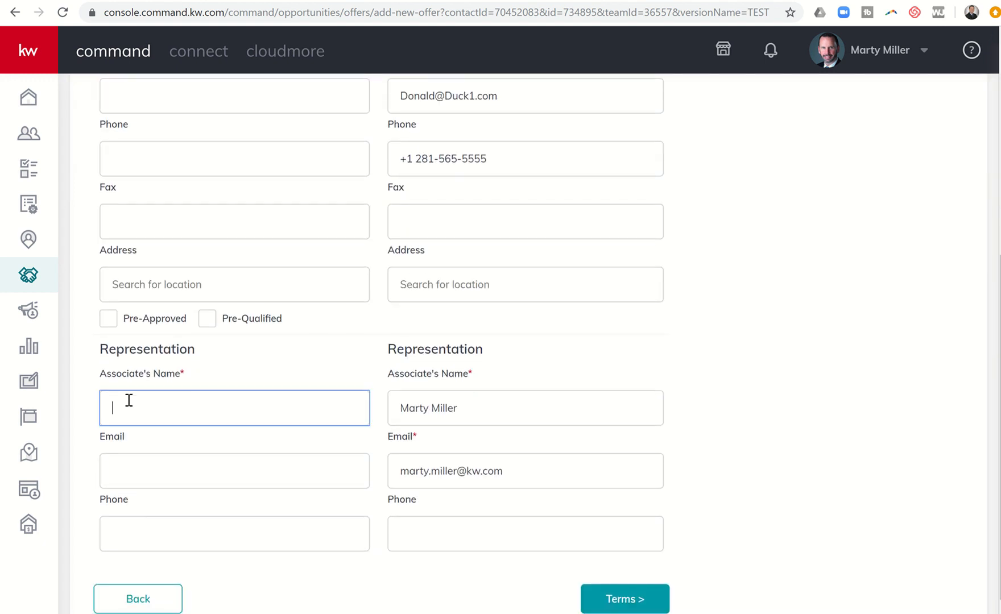
{"action": "type", "text": "Annie Agent"}
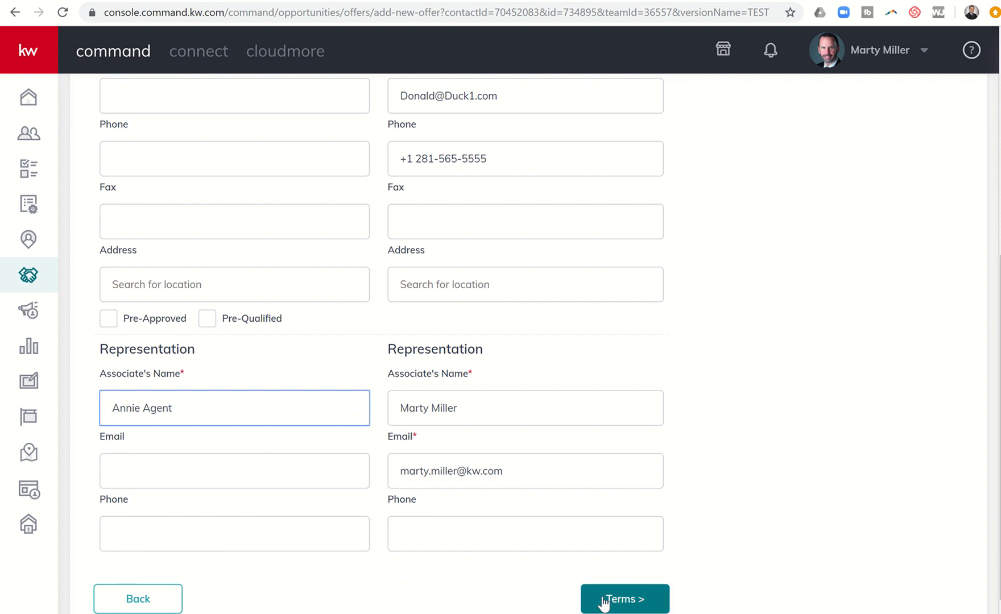
- On the Terms step, enter $300,000 cash, 3% earnest, $250 option fee, 10 days, then 600 in agent analysis
{"action": "left_click", "coordinate": [623, 599]}
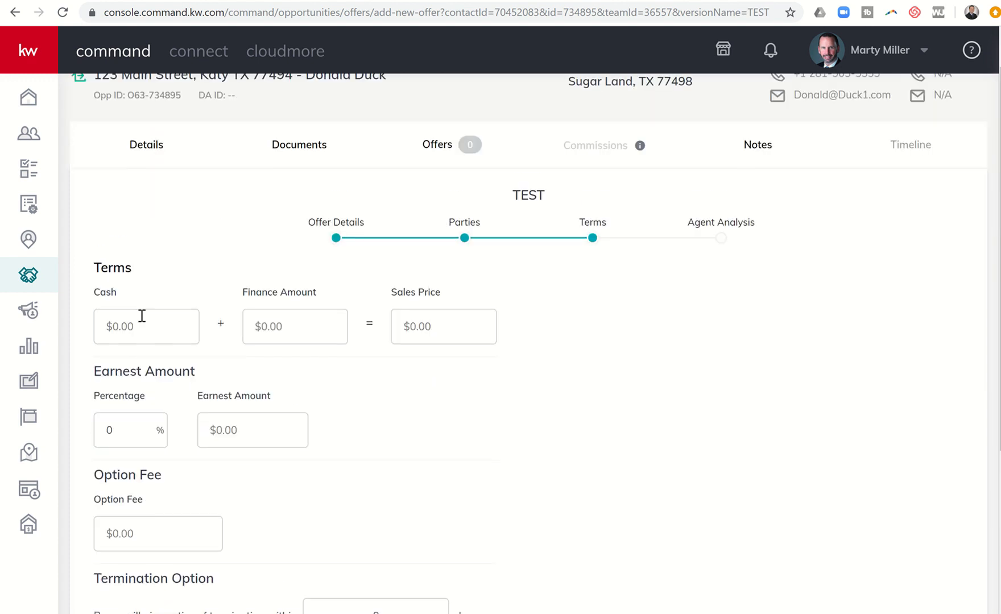
{"action": "left_click", "coordinate": [147, 326]}
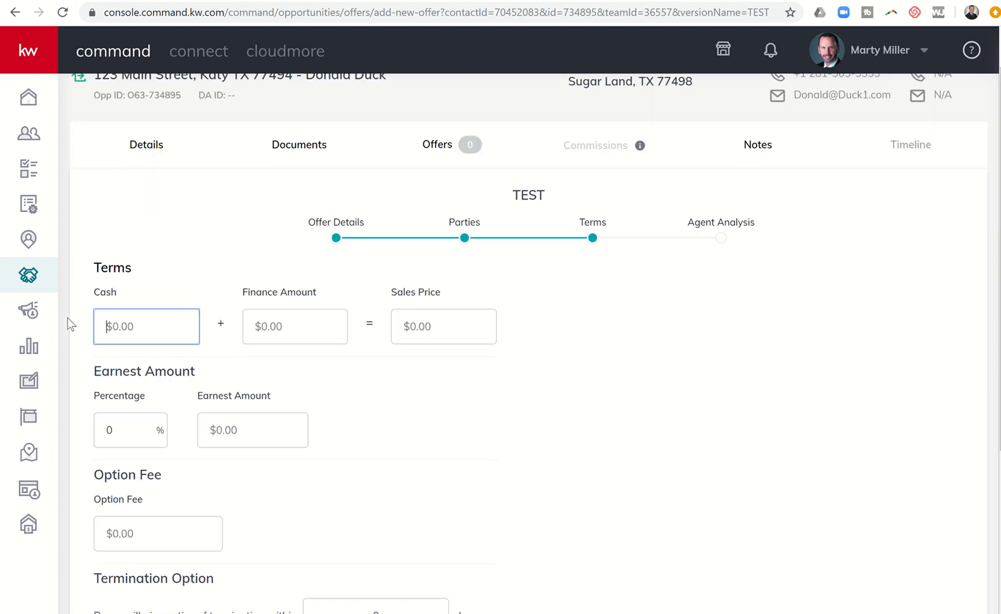
{"action": "type", "text": "3000000"}
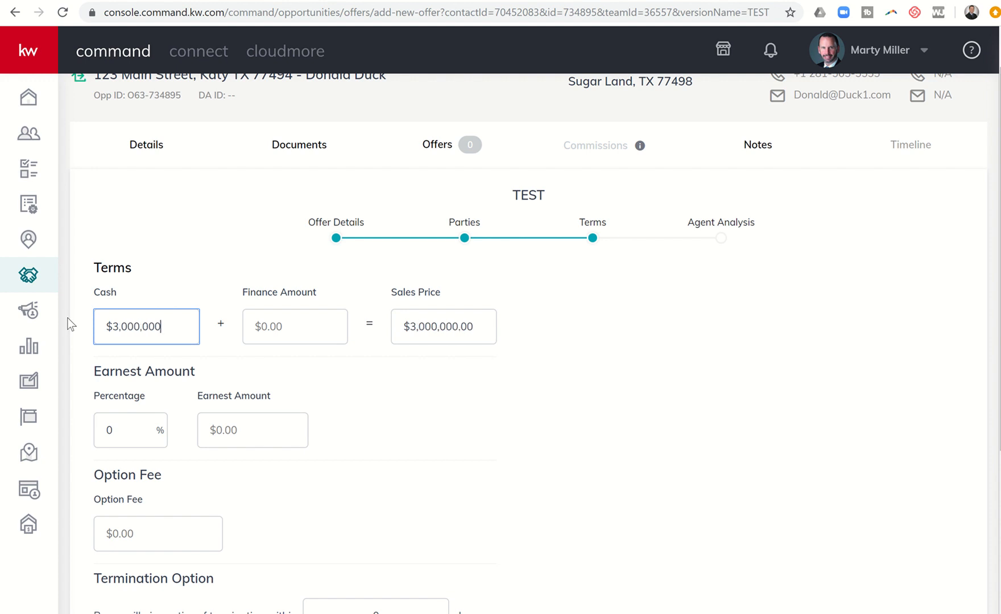
{"action": "key", "text": "Backspace"}
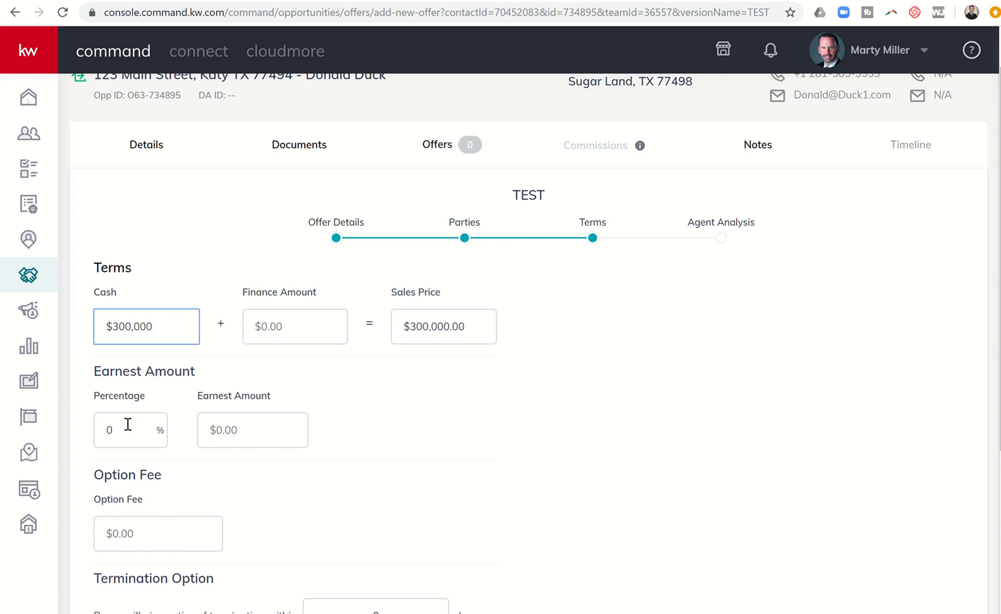
{"action": "type", "text": "3"}
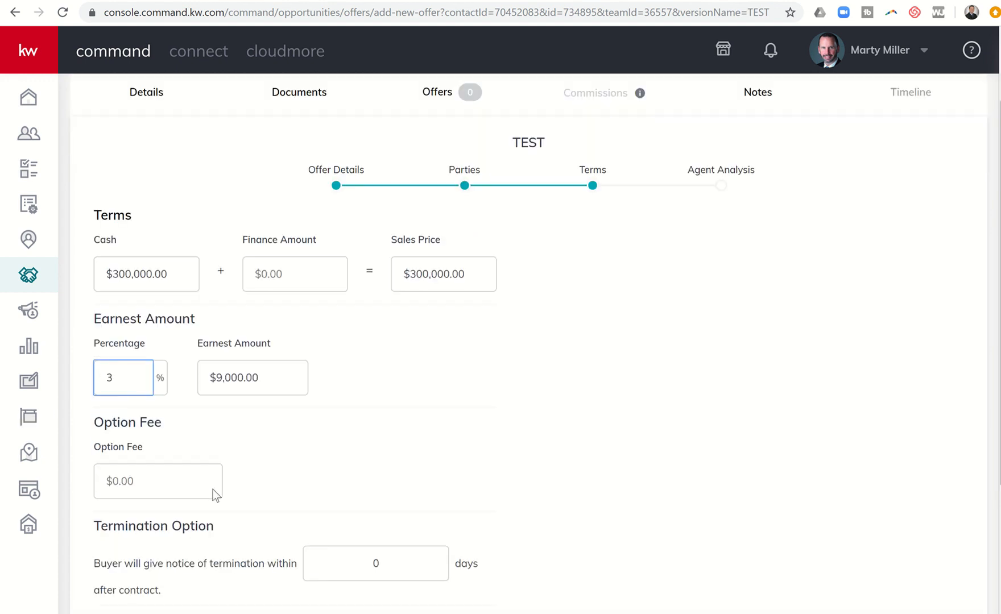
{"action": "type", "text": "250"}
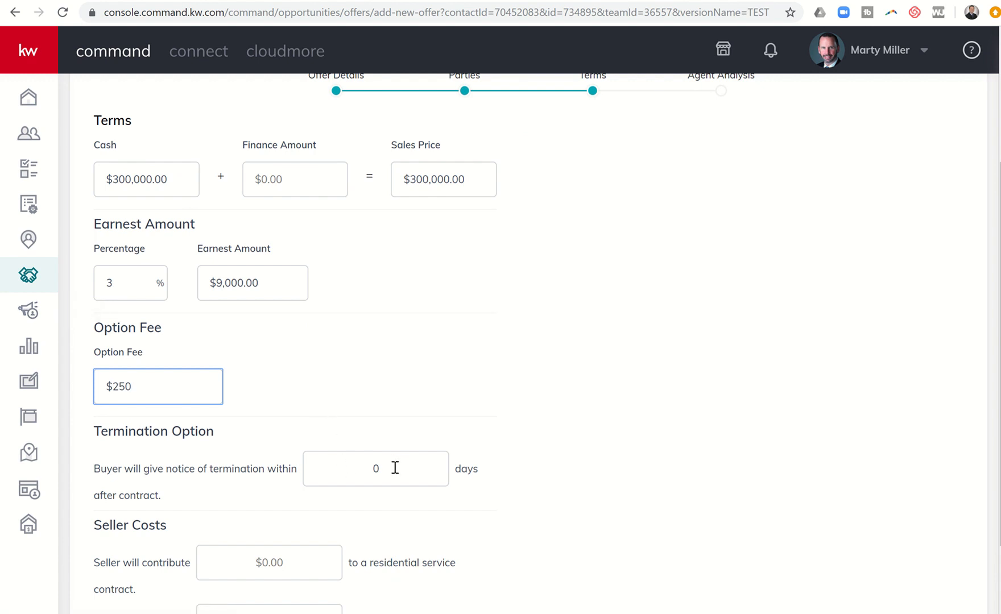
{"action": "type", "text": "10"}
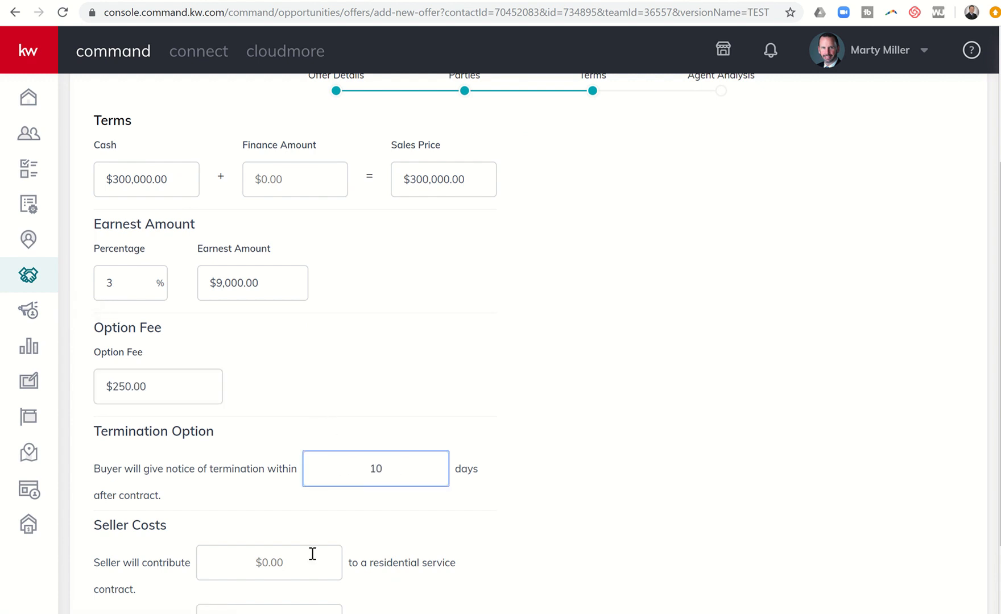
{"action": "type", "text": "600"}
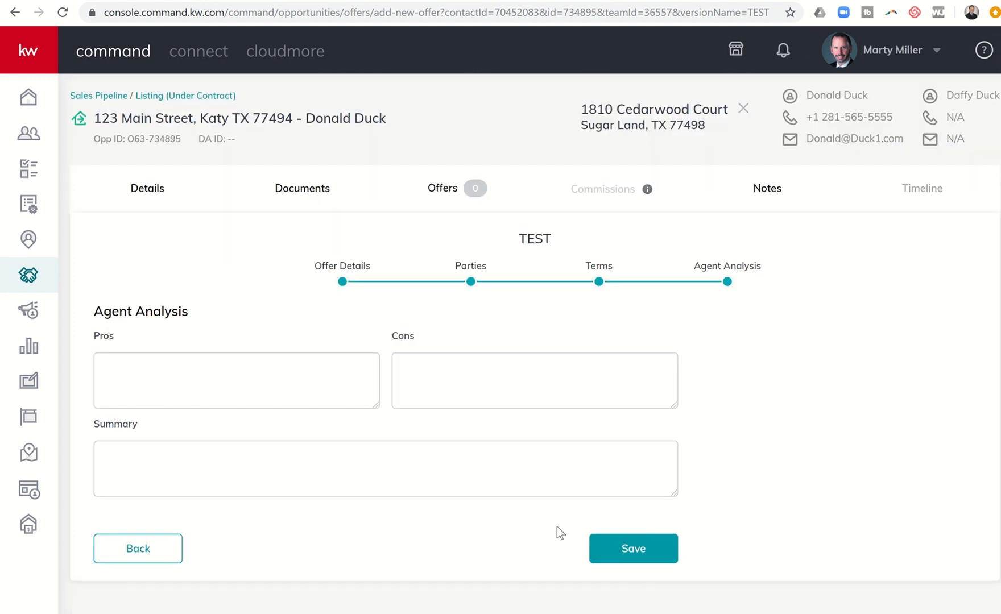
- Save the offer and mark Goofy's response as Accepted so the offer updates
{"action": "left_click", "coordinate": [632, 548]}
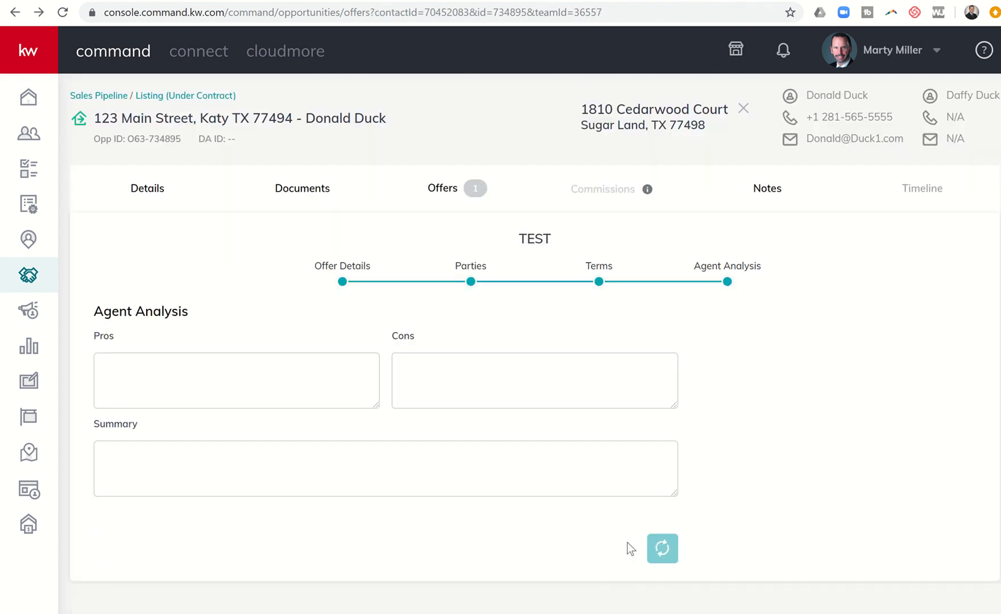
{"action": "left_click", "coordinate": [662, 548]}
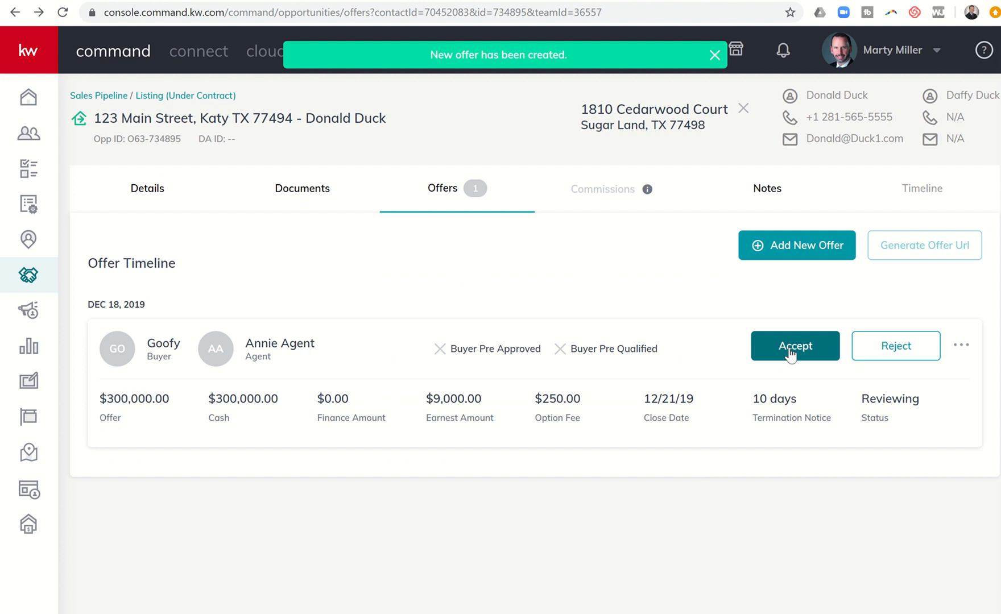
{"action": "left_click", "coordinate": [795, 345]}
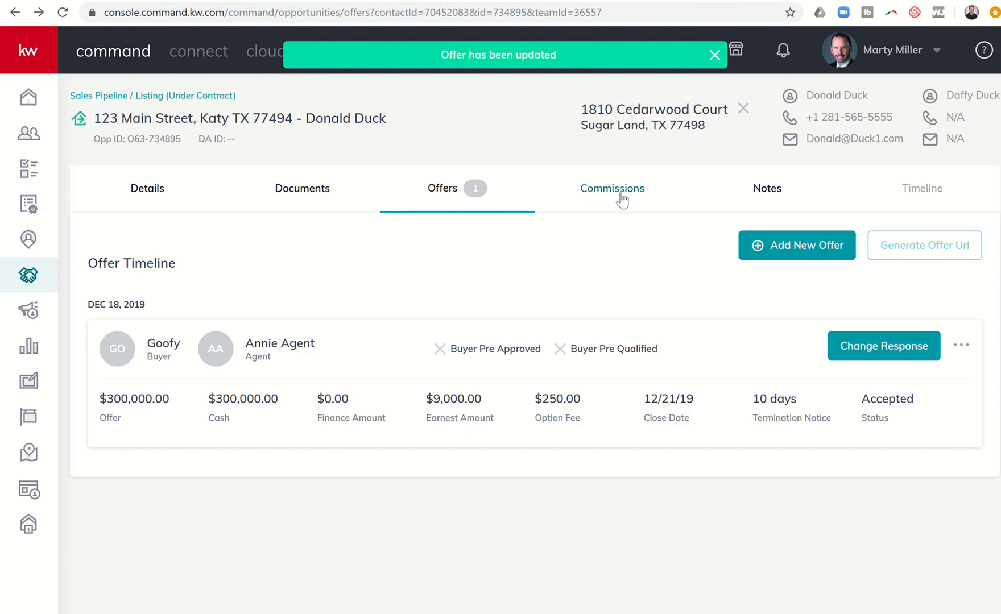
{"action": "mouse_move", "coordinate": [612, 189]}
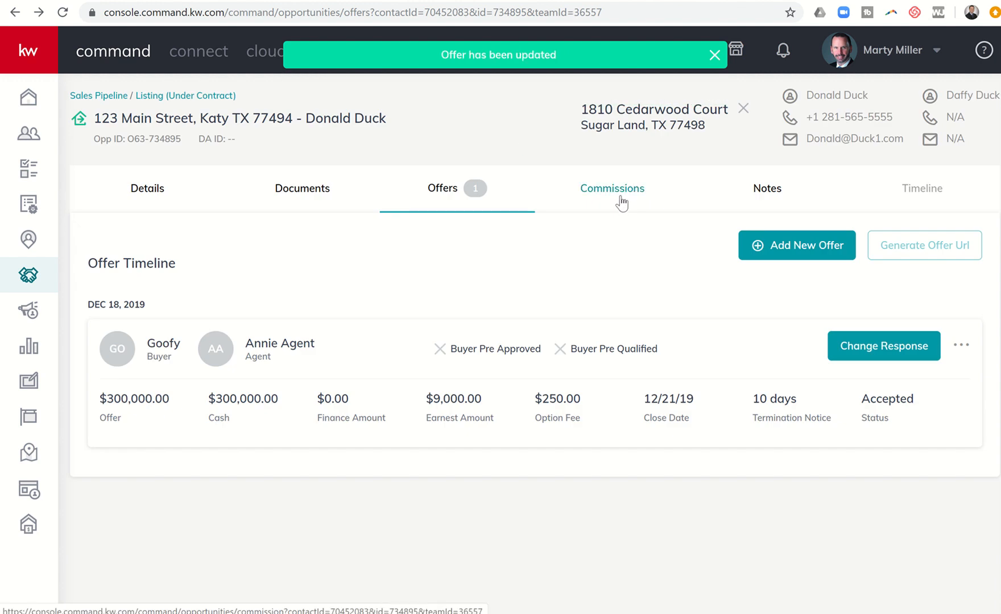
{"action": "left_click", "coordinate": [715, 54]}
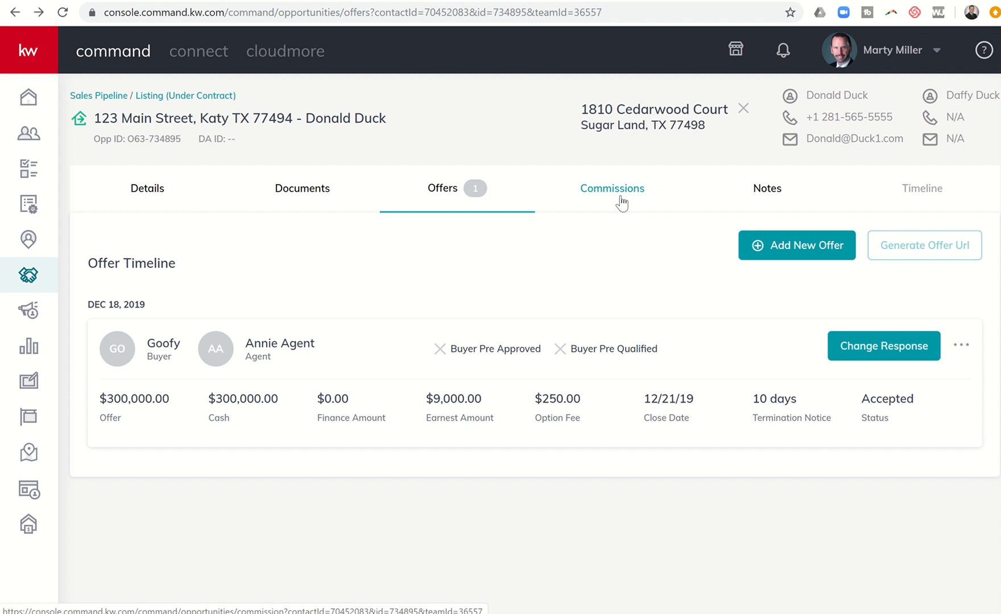
{"action": "mouse_move", "coordinate": [612, 195]}
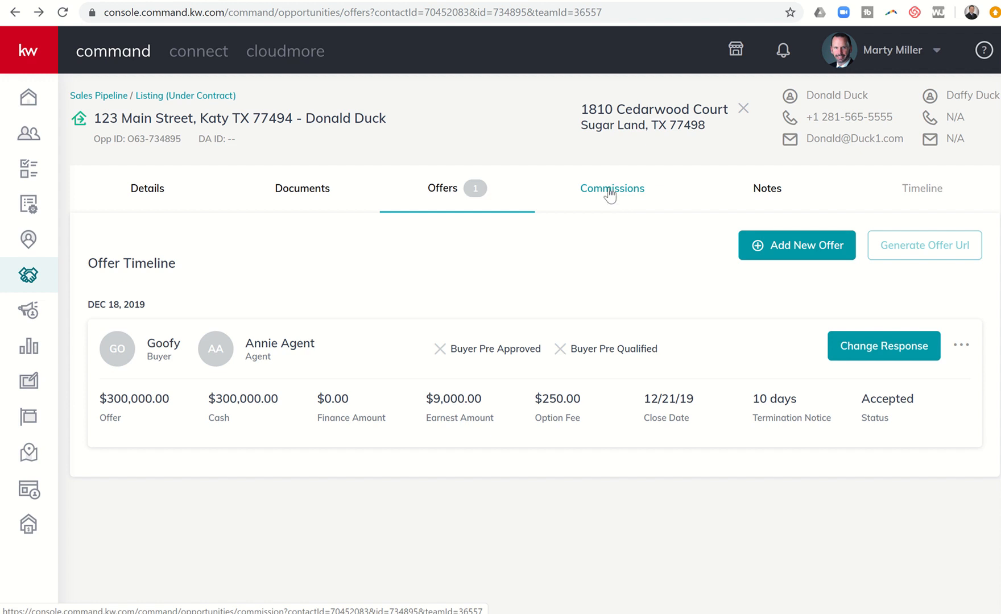
- Review the $9,000 gross commission breakdown down to Royalty, Company Commission and Deductions
{"action": "left_click", "coordinate": [612, 189]}
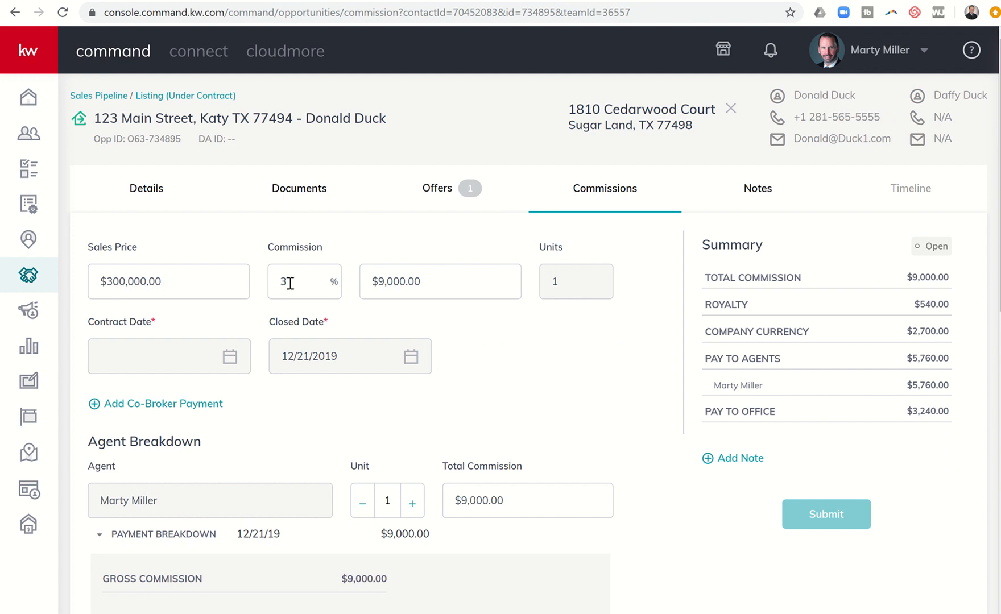
{"action": "mouse_move", "coordinate": [523, 274]}
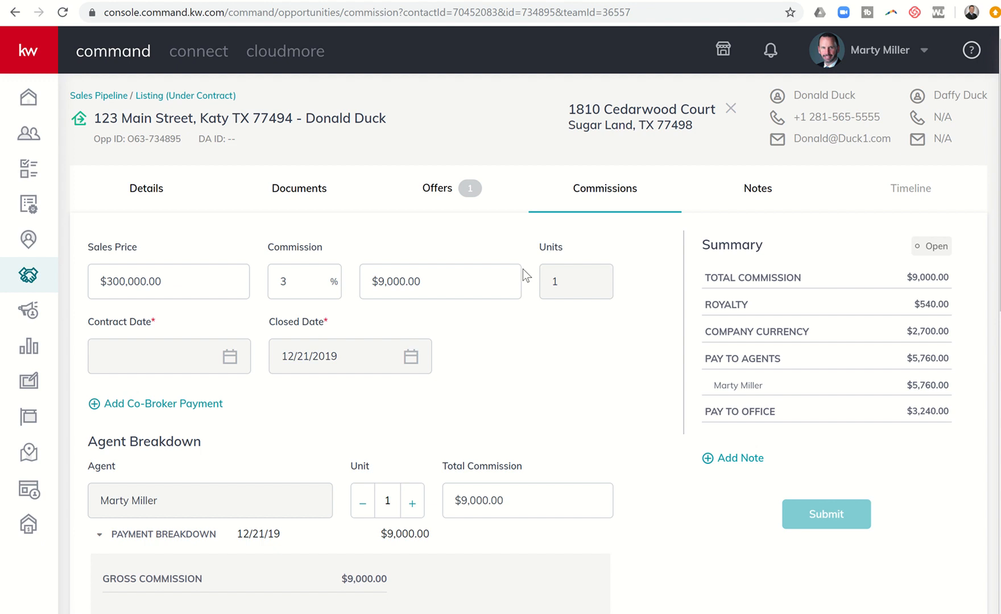
{"action": "mouse_move", "coordinate": [558, 293]}
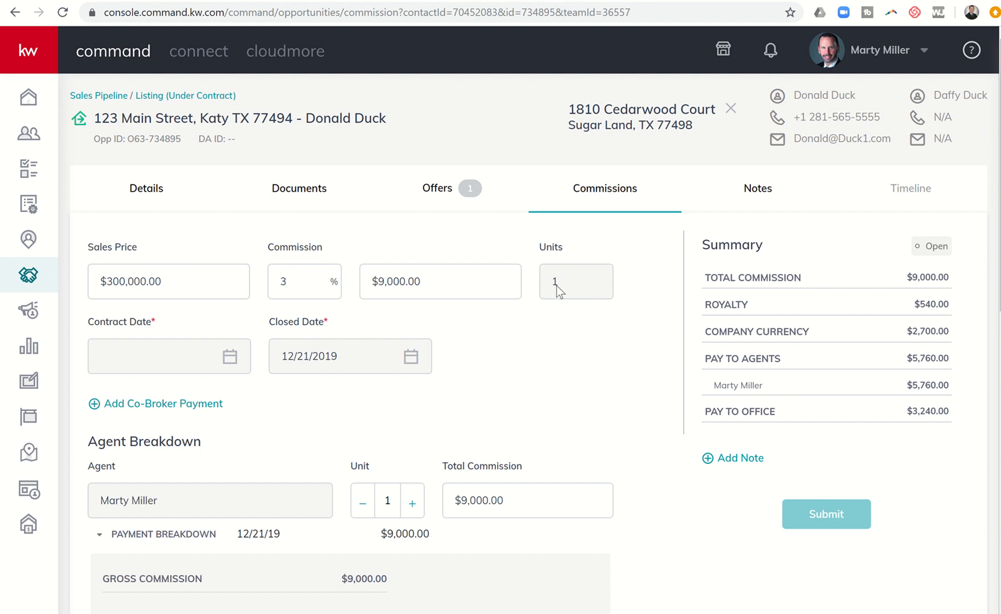
{"action": "scroll", "scroll_direction": "down", "scroll_amount": 3}
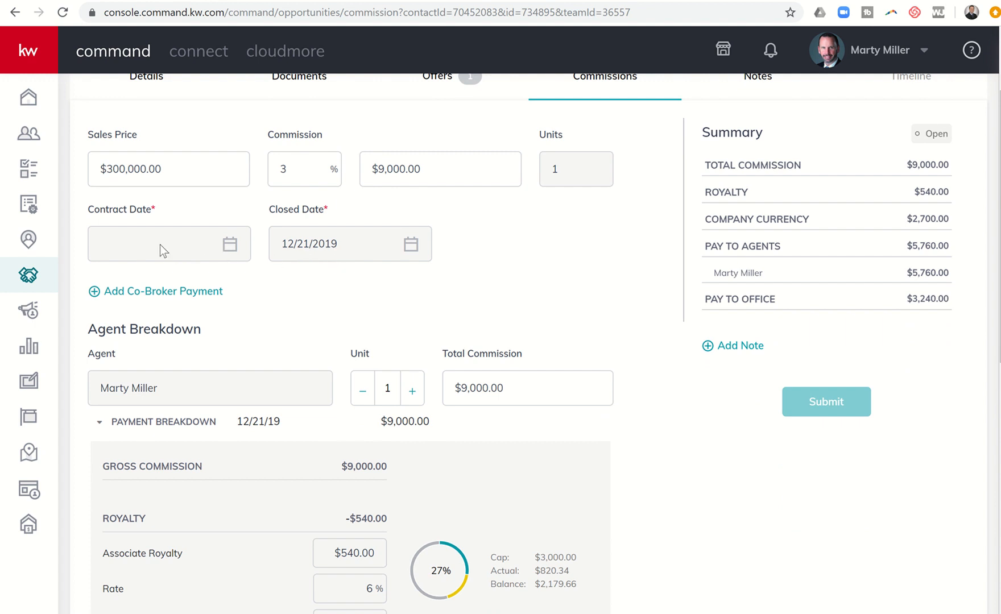
{"action": "mouse_move", "coordinate": [148, 248]}
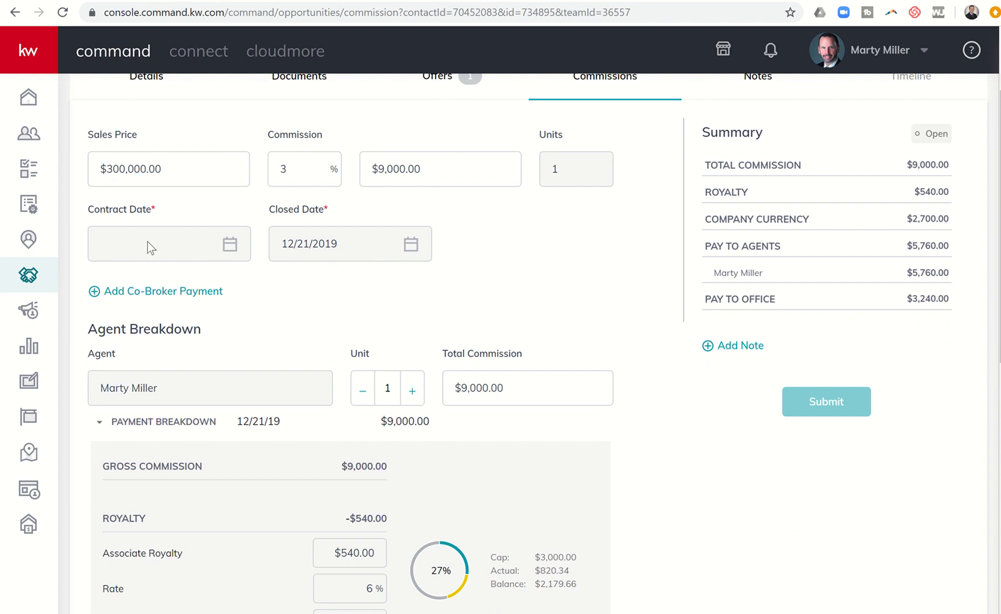
{"action": "mouse_move", "coordinate": [148, 256]}
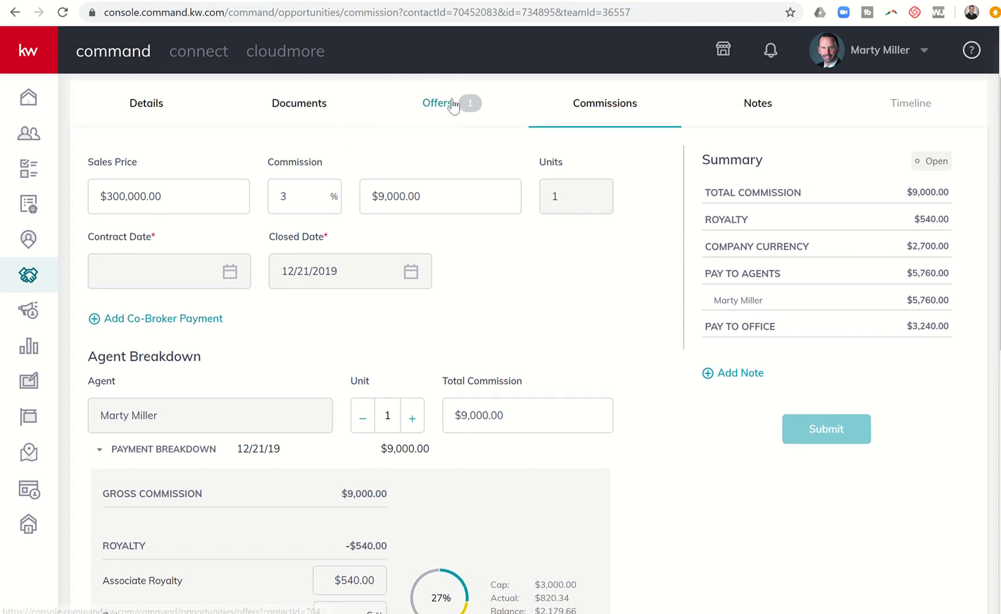
{"action": "mouse_move", "coordinate": [162, 274]}
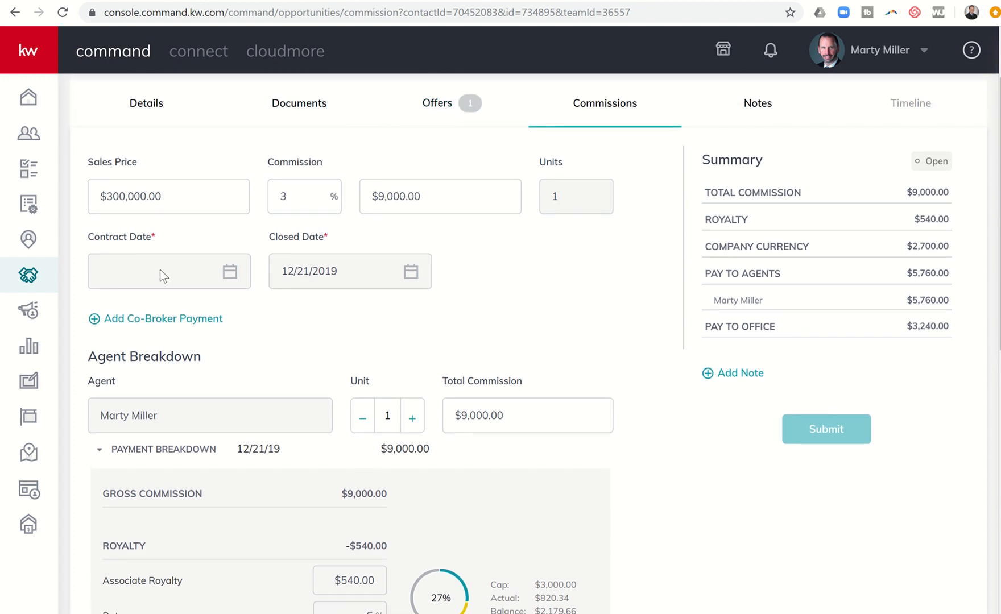
{"action": "mouse_move", "coordinate": [338, 283]}
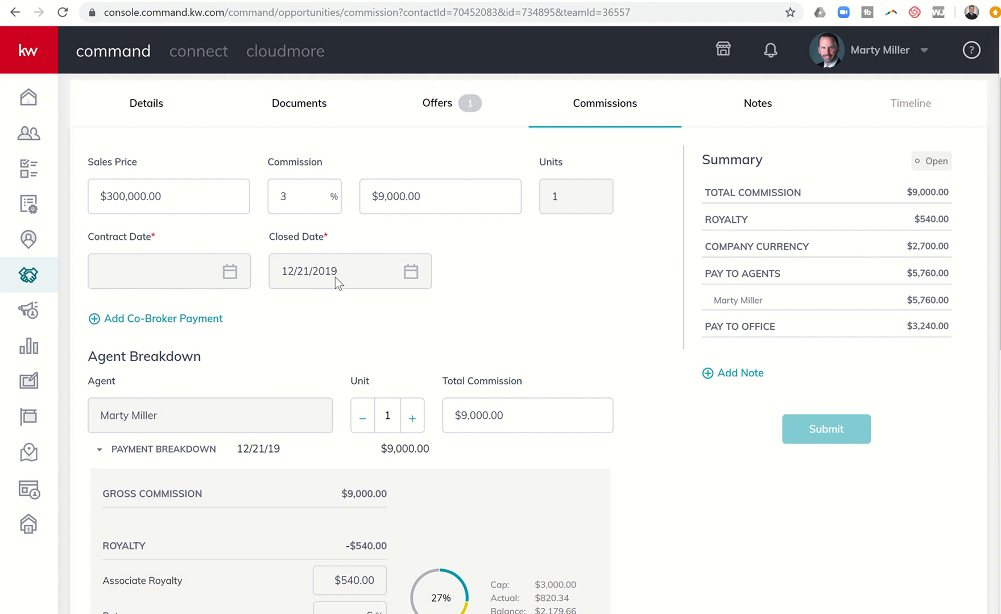
{"action": "scroll", "scroll_direction": "down", "scroll_amount": 3}
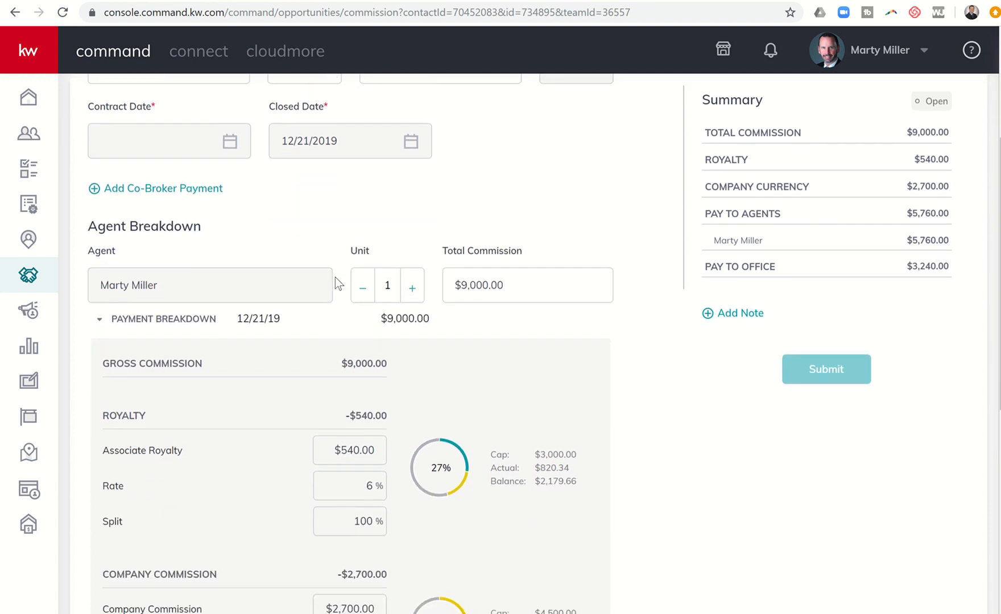
{"action": "scroll", "scroll_direction": "down", "scroll_amount": 3}
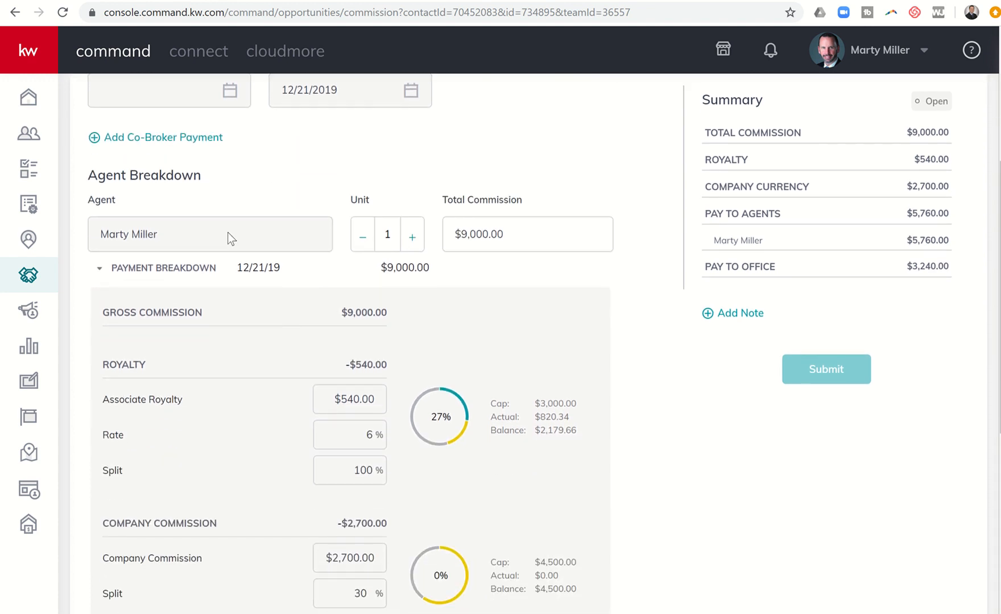
{"action": "left_click", "coordinate": [388, 233]}
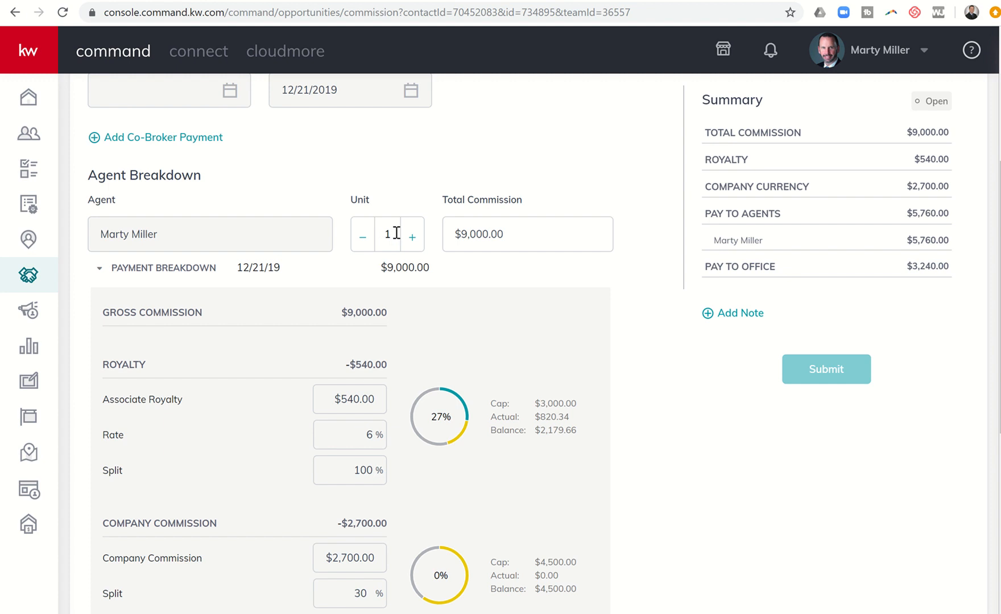
{"action": "mouse_move", "coordinate": [510, 234]}
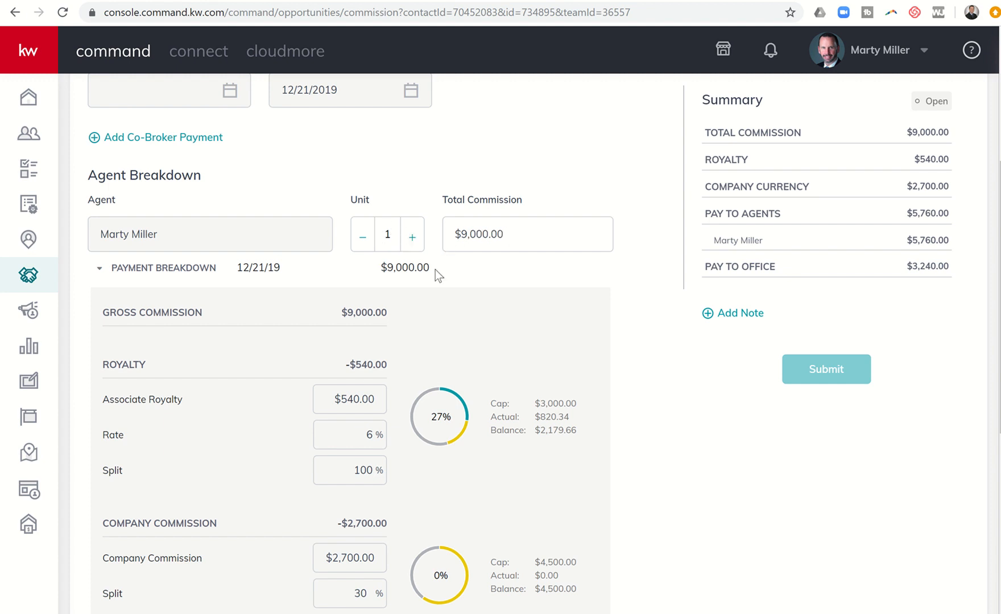
{"action": "scroll", "scroll_direction": "down", "scroll_amount": 3}
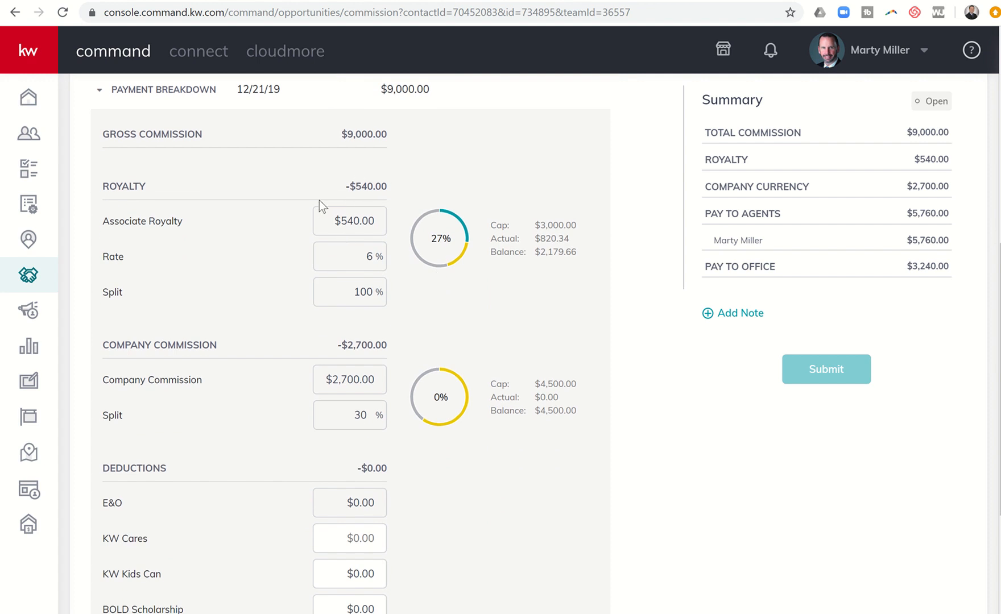
{"action": "mouse_move", "coordinate": [325, 232]}
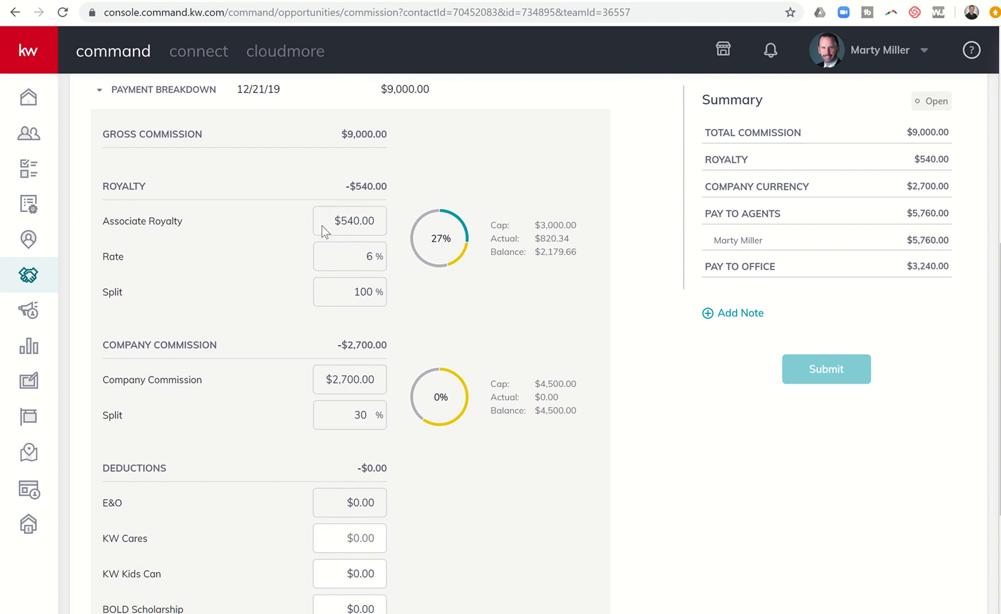
{"action": "mouse_move", "coordinate": [333, 219]}
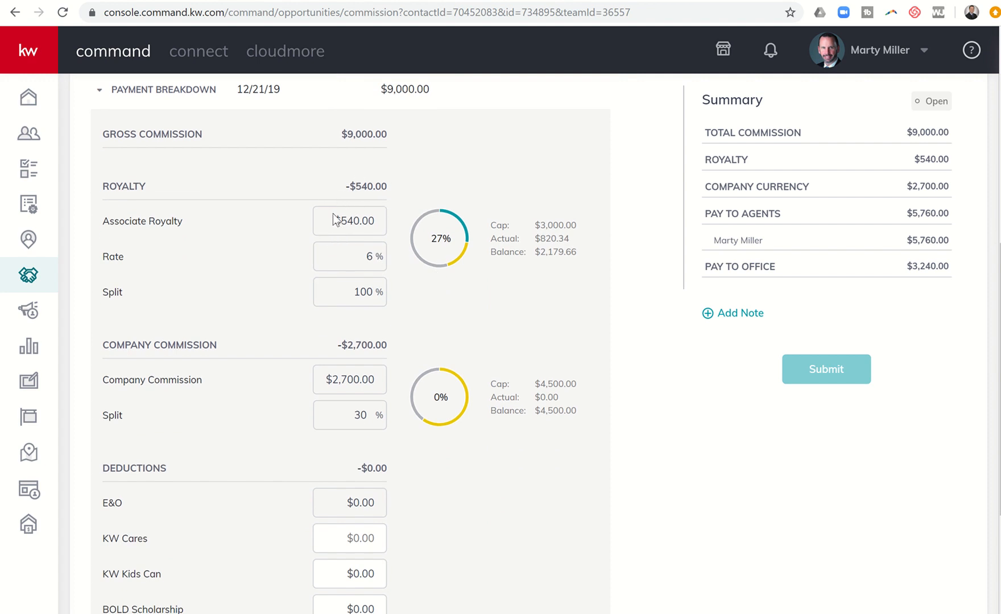
{"action": "mouse_move", "coordinate": [286, 393]}
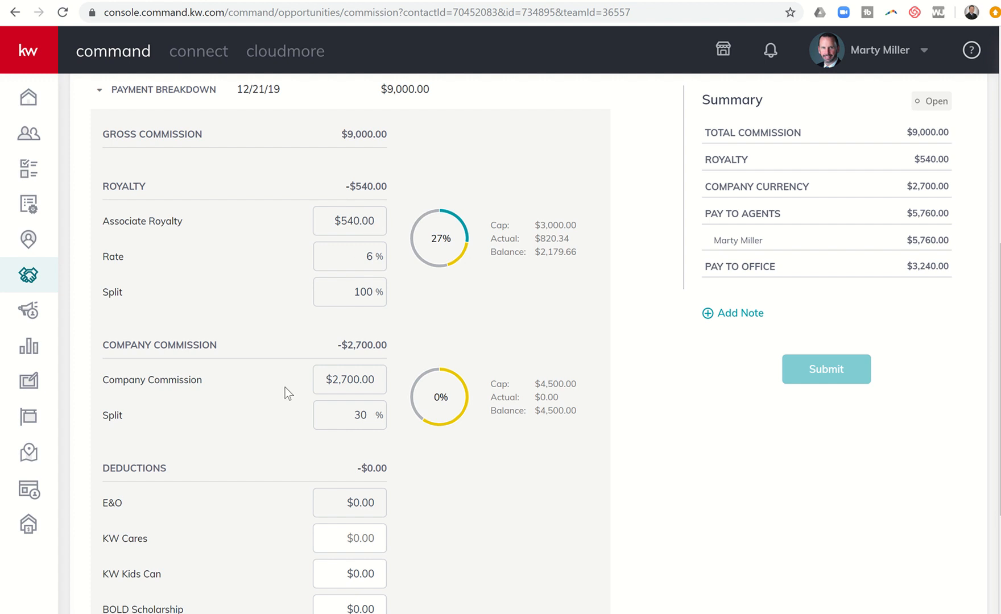
{"action": "mouse_move", "coordinate": [380, 363]}
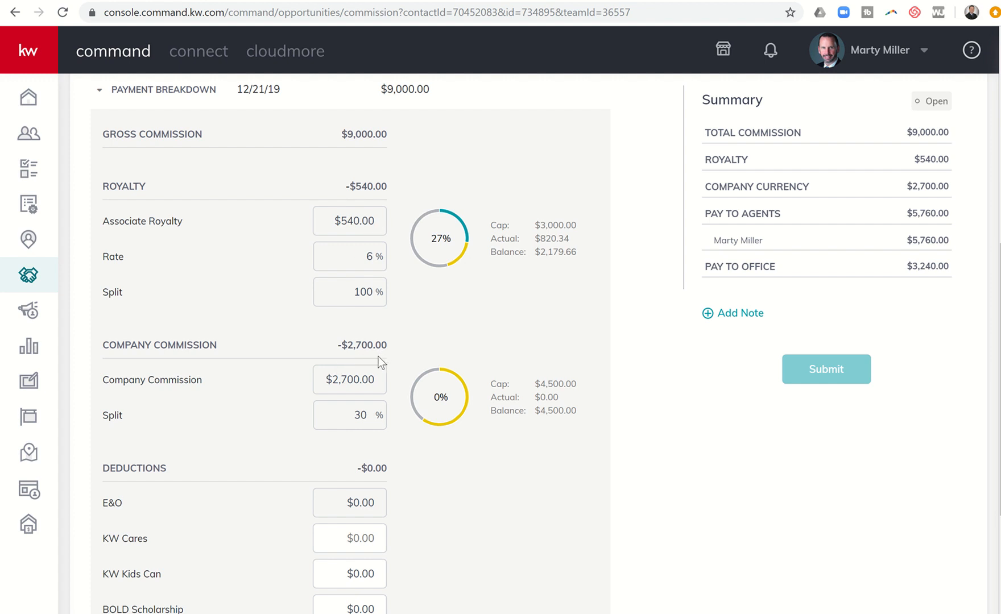
{"action": "mouse_move", "coordinate": [386, 422]}
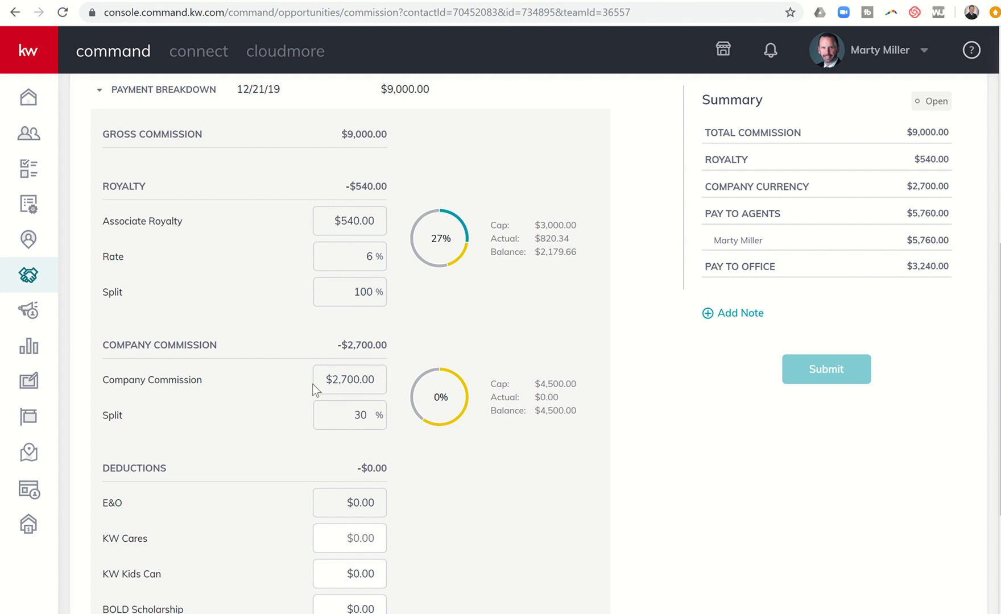
{"action": "mouse_move", "coordinate": [382, 387]}
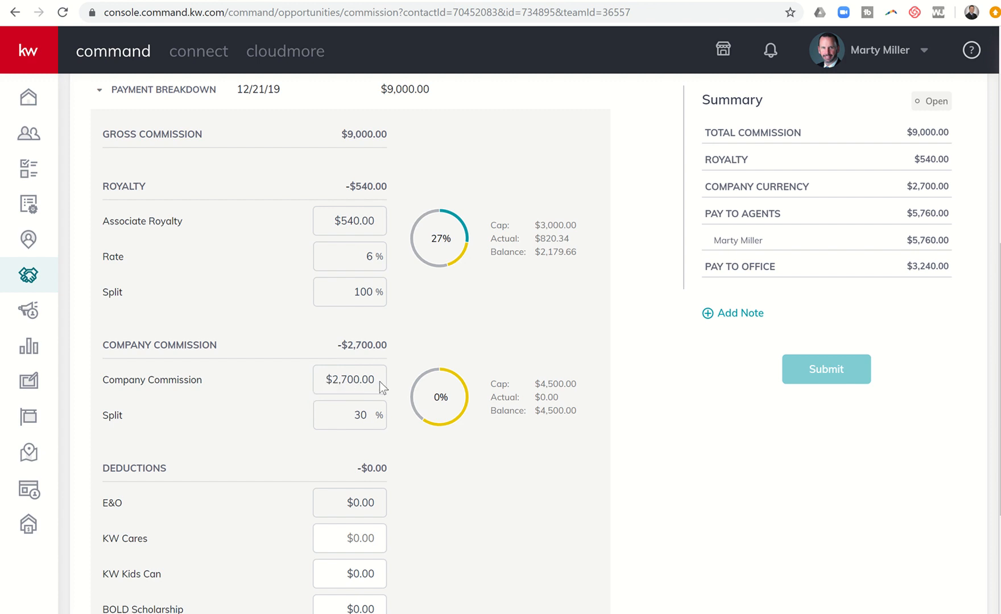
{"action": "mouse_move", "coordinate": [504, 279]}
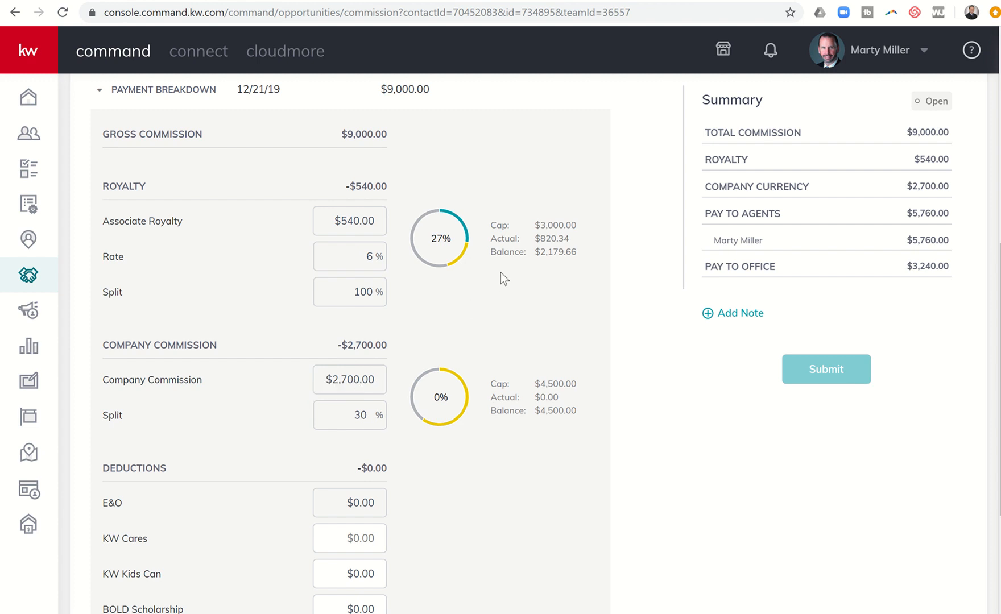
{"action": "mouse_move", "coordinate": [541, 358]}
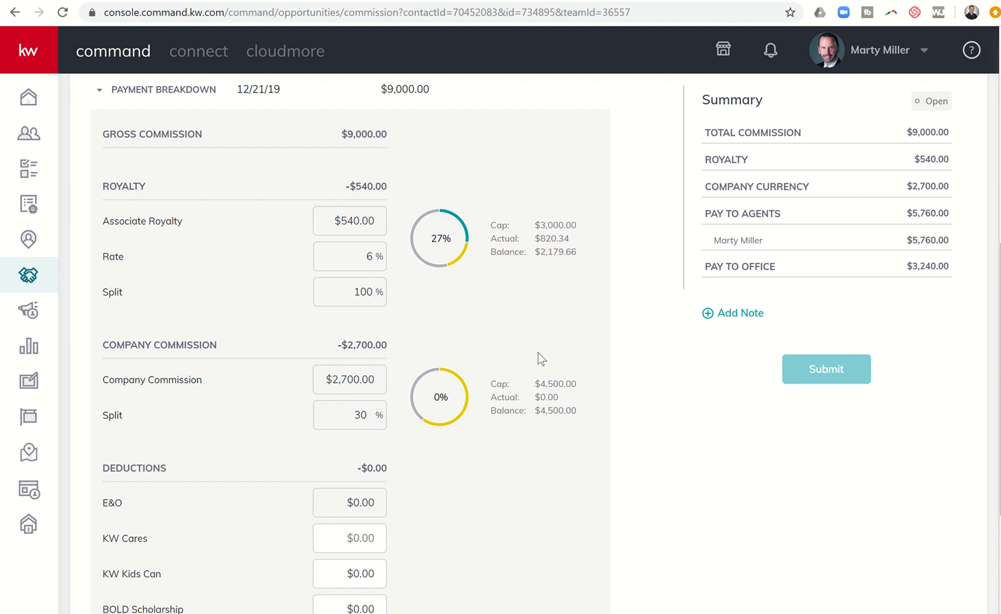
{"action": "mouse_move", "coordinate": [543, 291]}
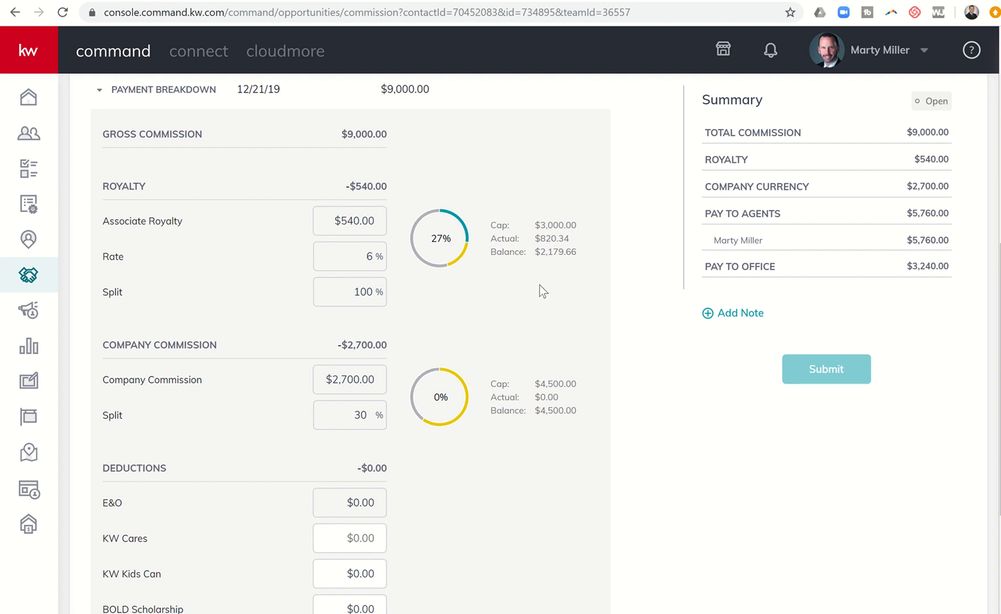
{"action": "scroll", "scroll_direction": "down", "scroll_amount": 3}
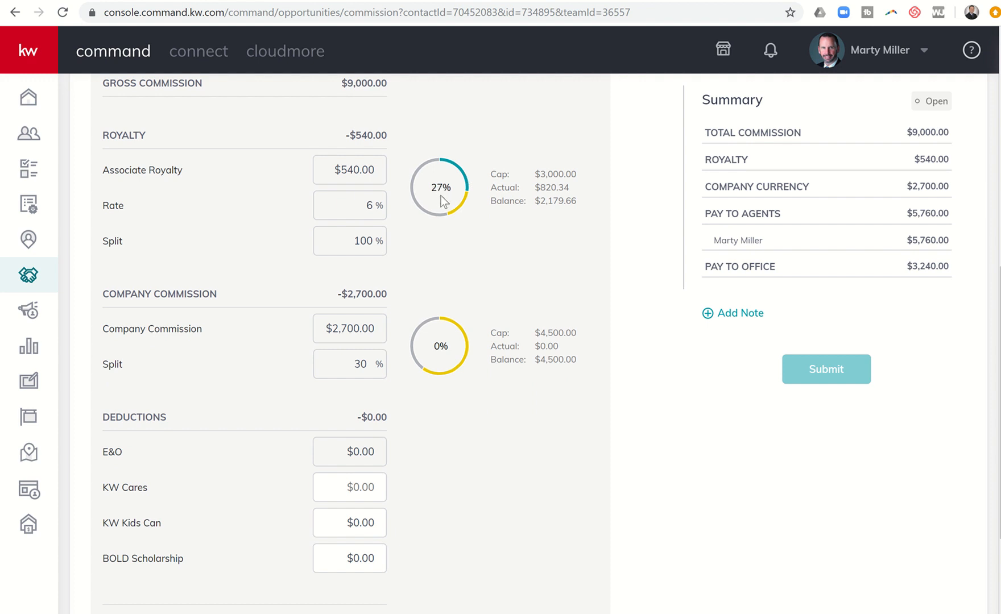
{"action": "mouse_move", "coordinate": [441, 194]}
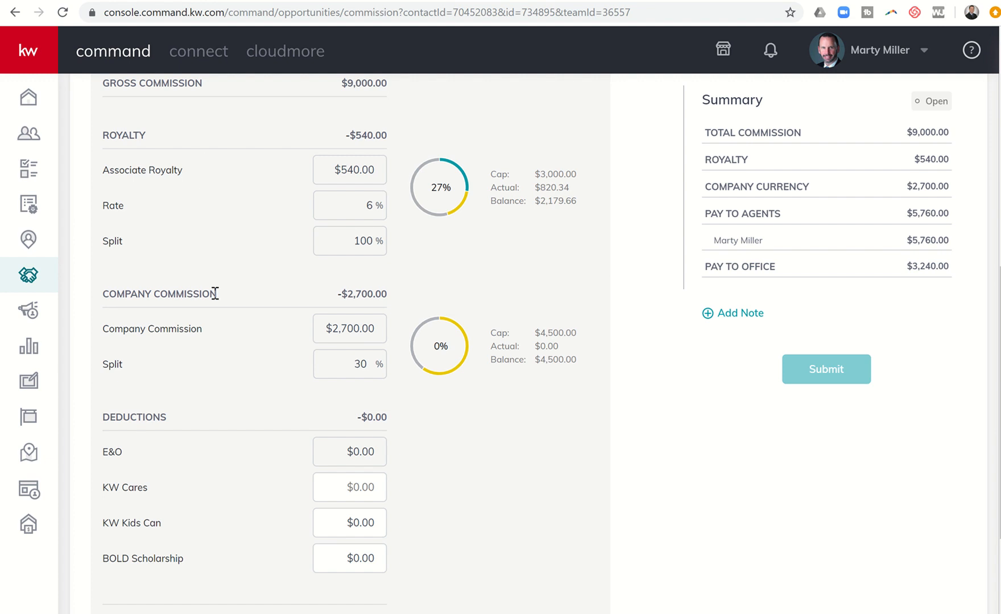
{"action": "scroll", "scroll_direction": "down", "scroll_amount": 3}
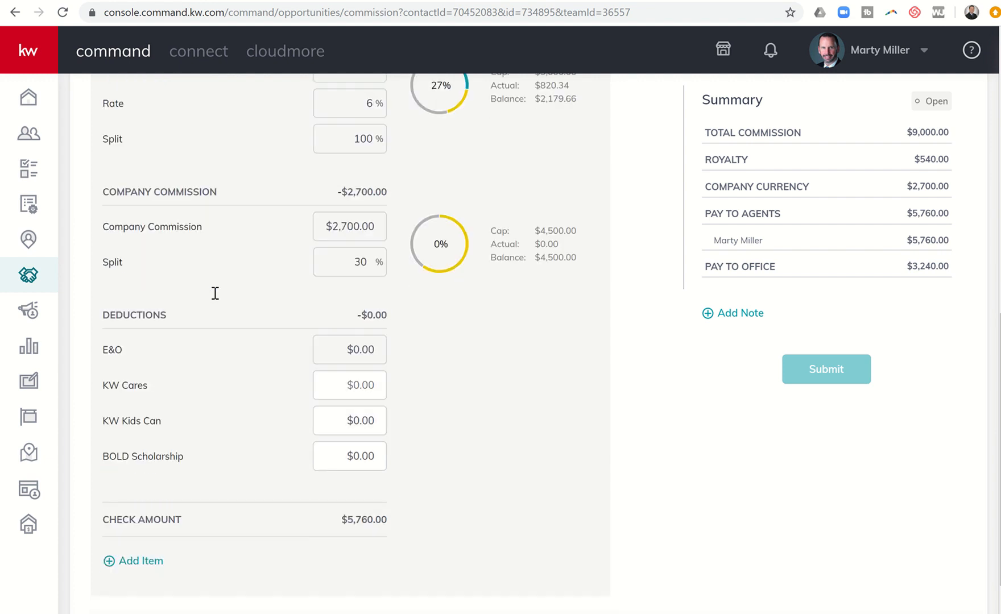
{"action": "scroll", "scroll_direction": "down", "scroll_amount": 3}
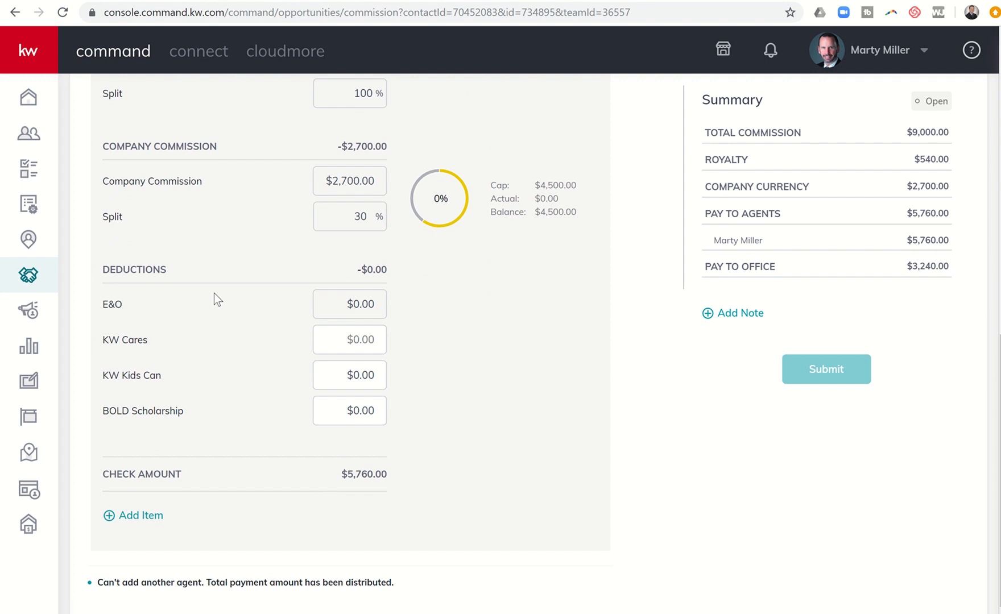
{"action": "mouse_move", "coordinate": [382, 309]}
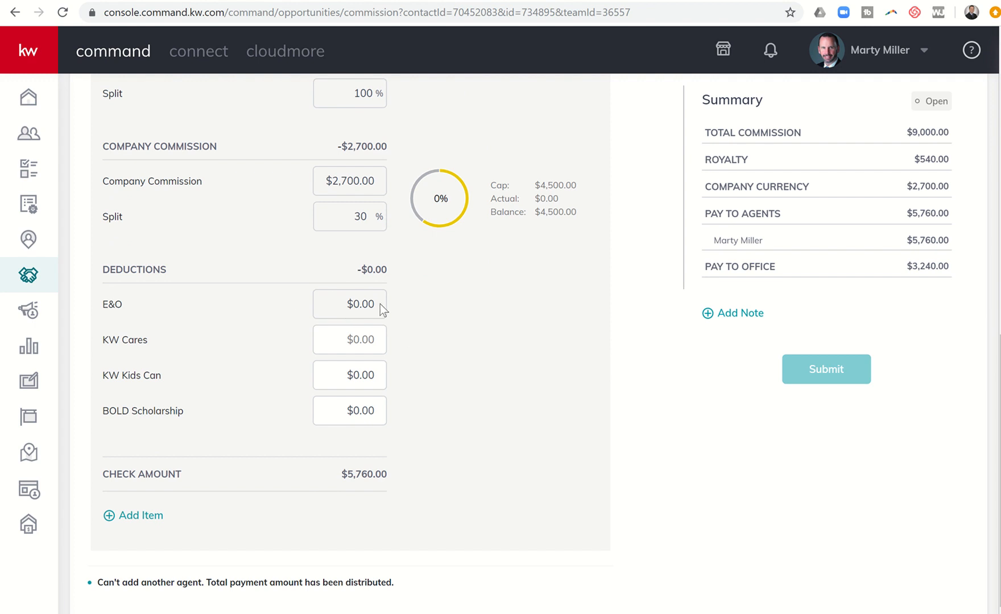
{"action": "mouse_move", "coordinate": [366, 300]}
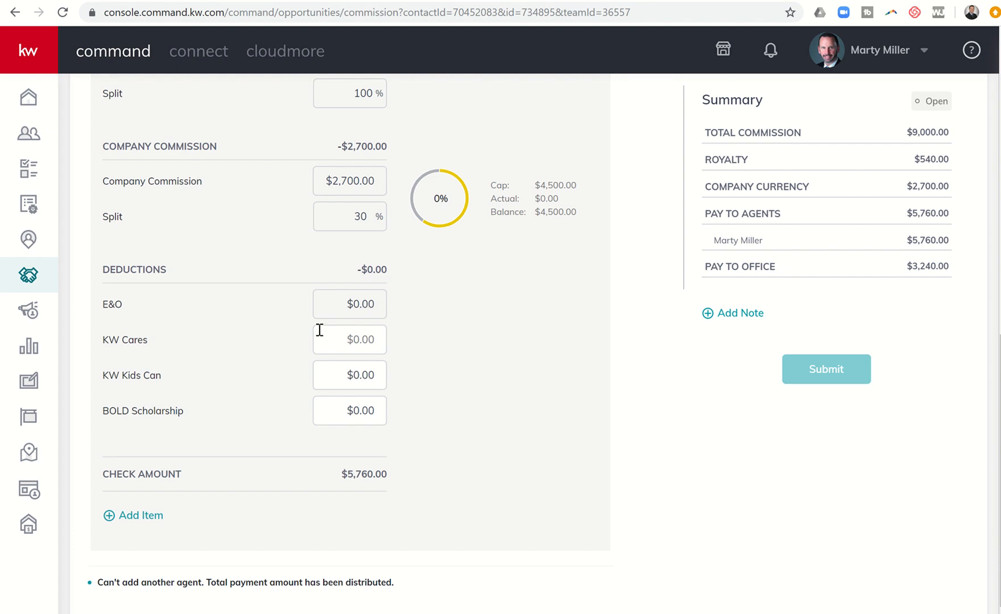
{"action": "mouse_move", "coordinate": [317, 342]}
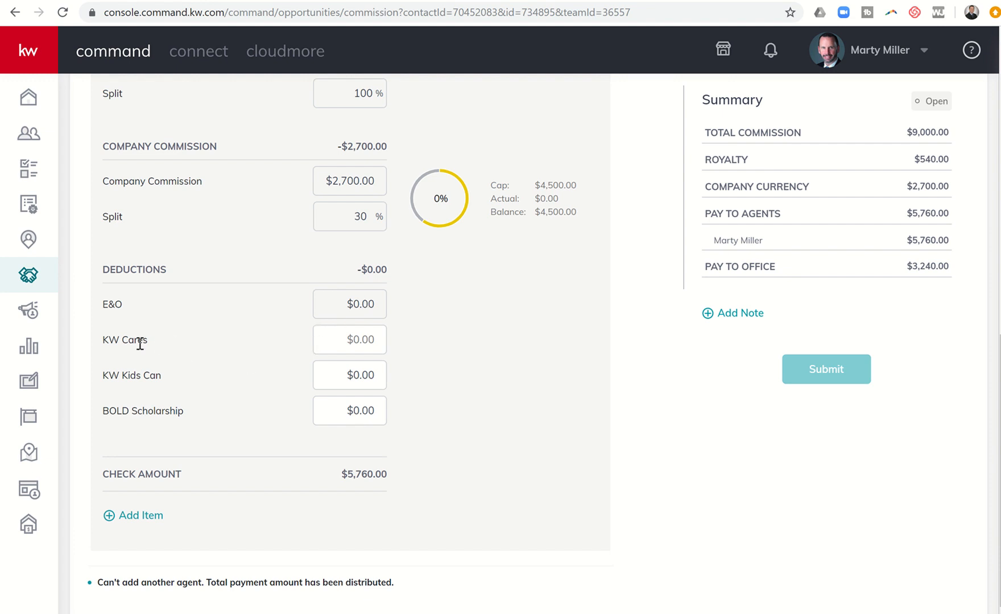
{"action": "mouse_move", "coordinate": [158, 377]}
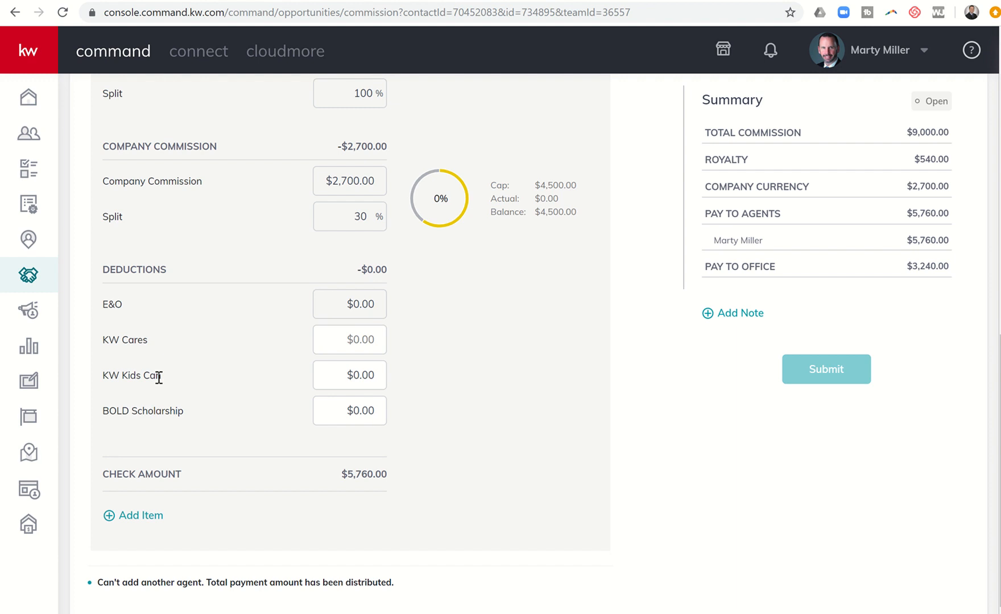
{"action": "mouse_move", "coordinate": [194, 410]}
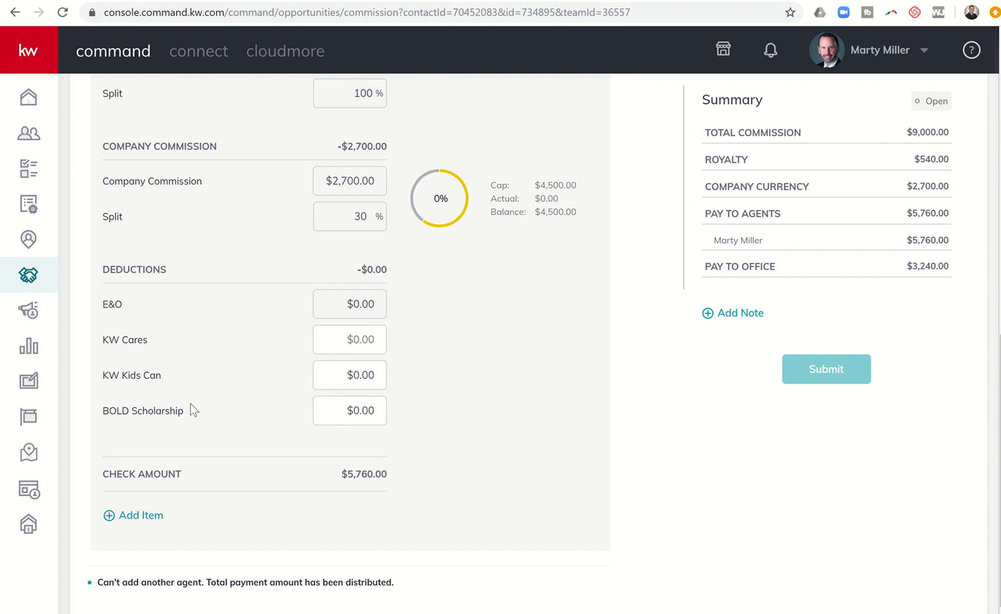
{"action": "scroll", "scroll_direction": "up", "scroll_amount": 3}
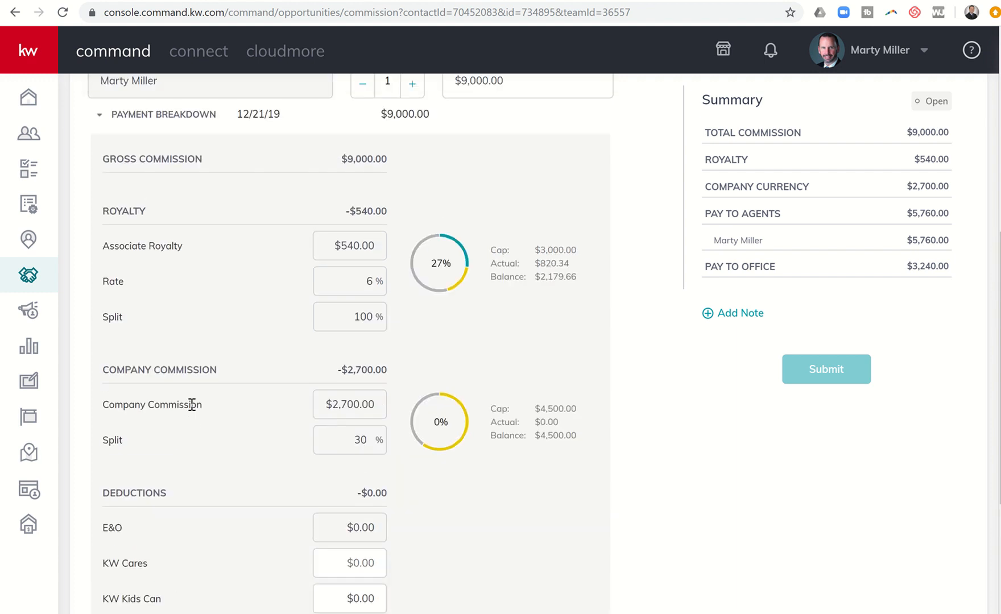
{"action": "scroll", "scroll_direction": "up", "scroll_amount": 3}
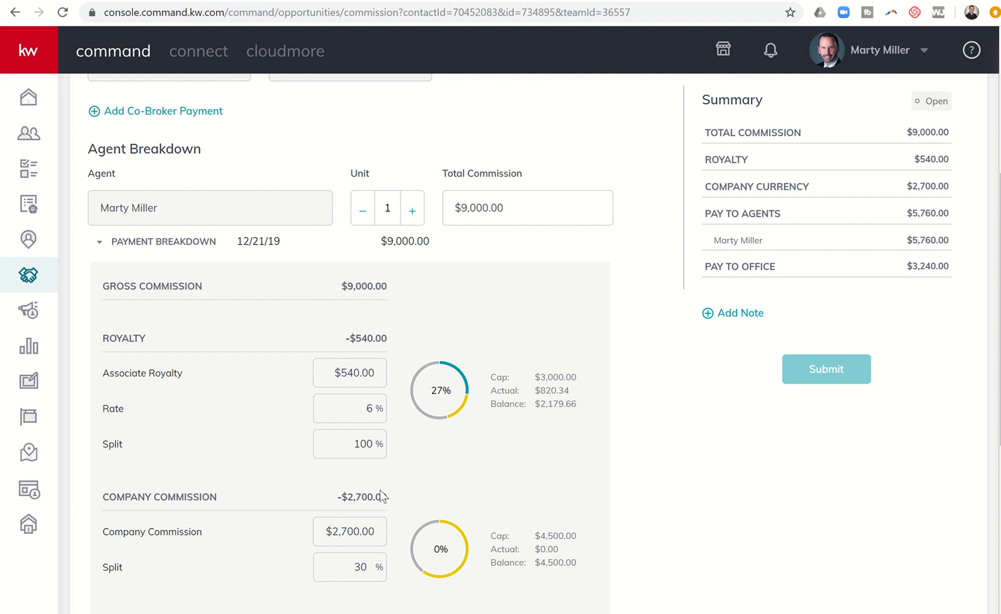
{"action": "scroll", "scroll_direction": "down", "scroll_amount": 3}
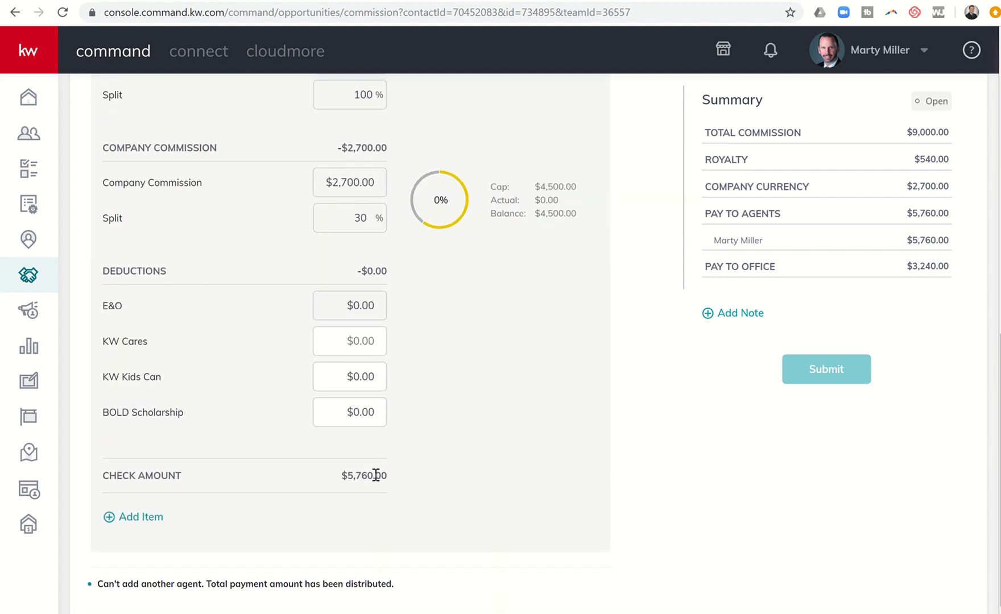
{"action": "mouse_move", "coordinate": [470, 460]}
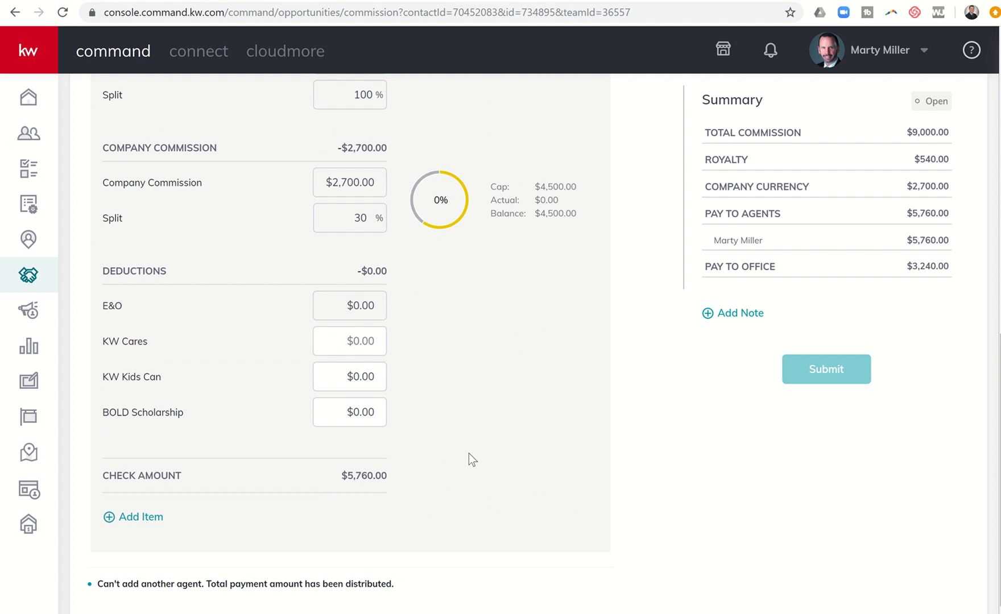
{"action": "scroll", "scroll_direction": "up", "scroll_amount": 3}
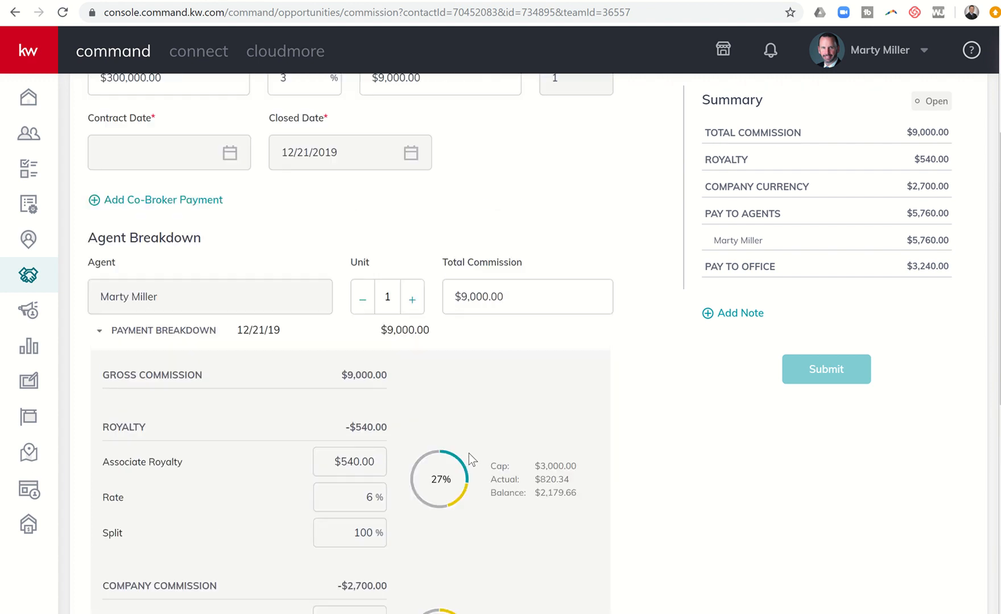
{"action": "scroll", "scroll_direction": "up", "scroll_amount": 3}
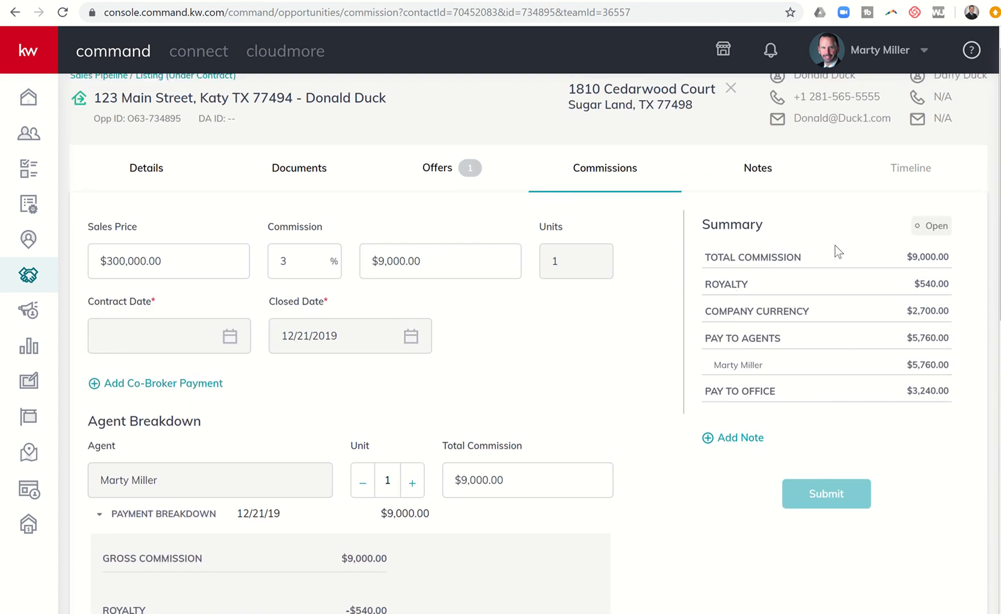
{"action": "mouse_move", "coordinate": [950, 297]}
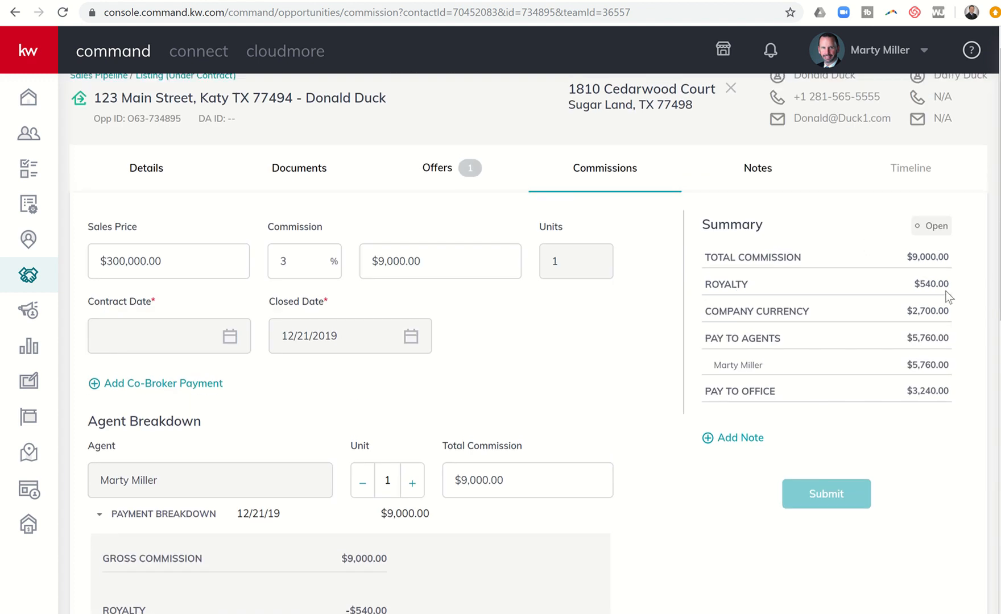
{"action": "mouse_move", "coordinate": [906, 348]}
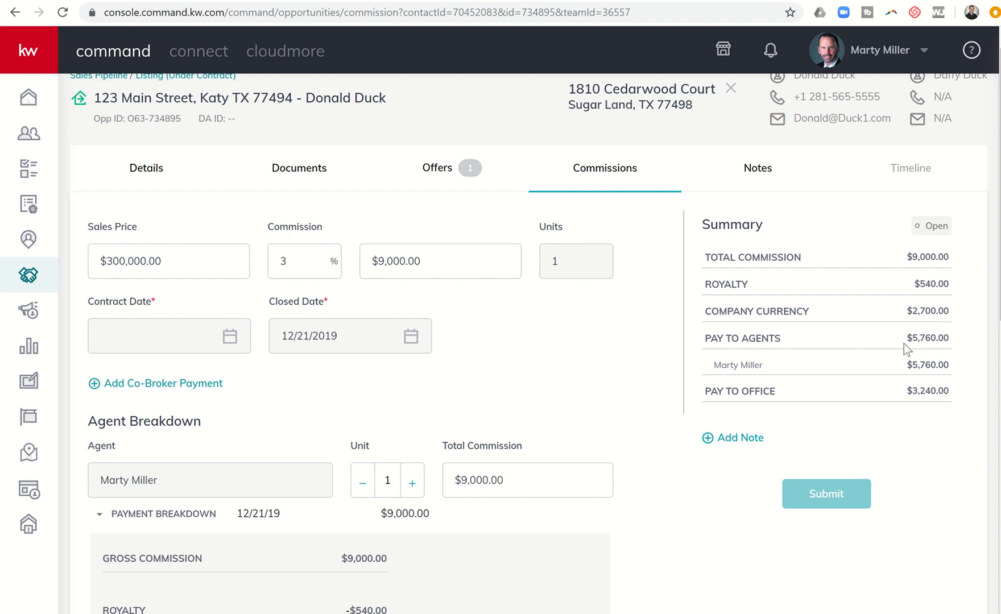
{"action": "mouse_move", "coordinate": [924, 358]}
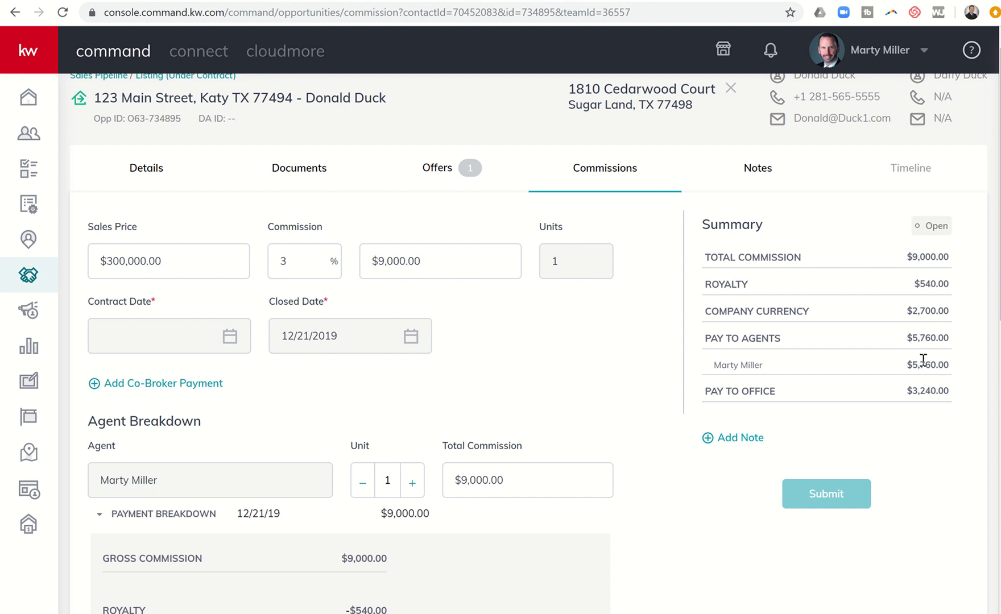
{"action": "mouse_move", "coordinate": [921, 411]}
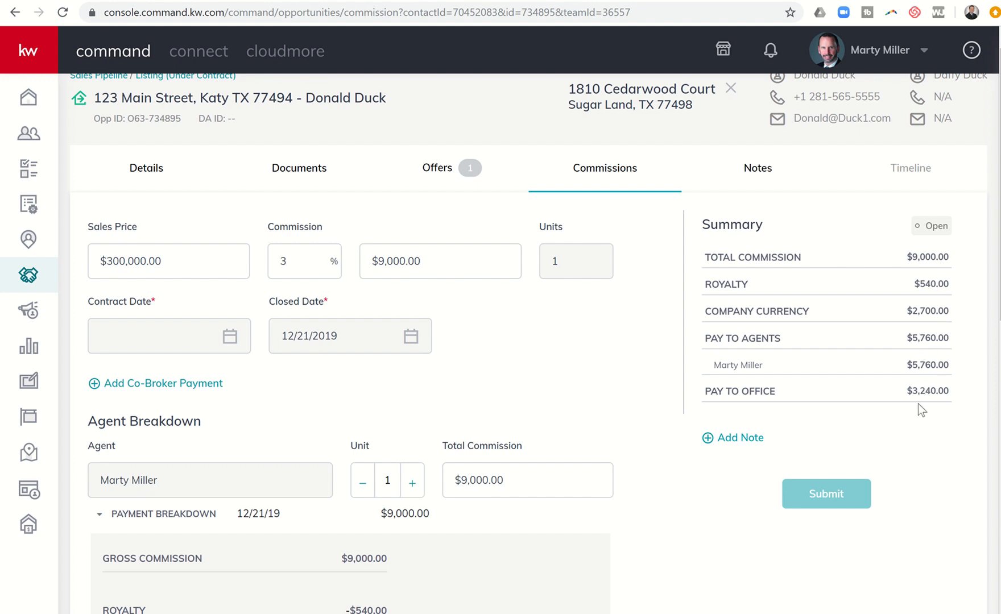
{"action": "mouse_move", "coordinate": [704, 441]}
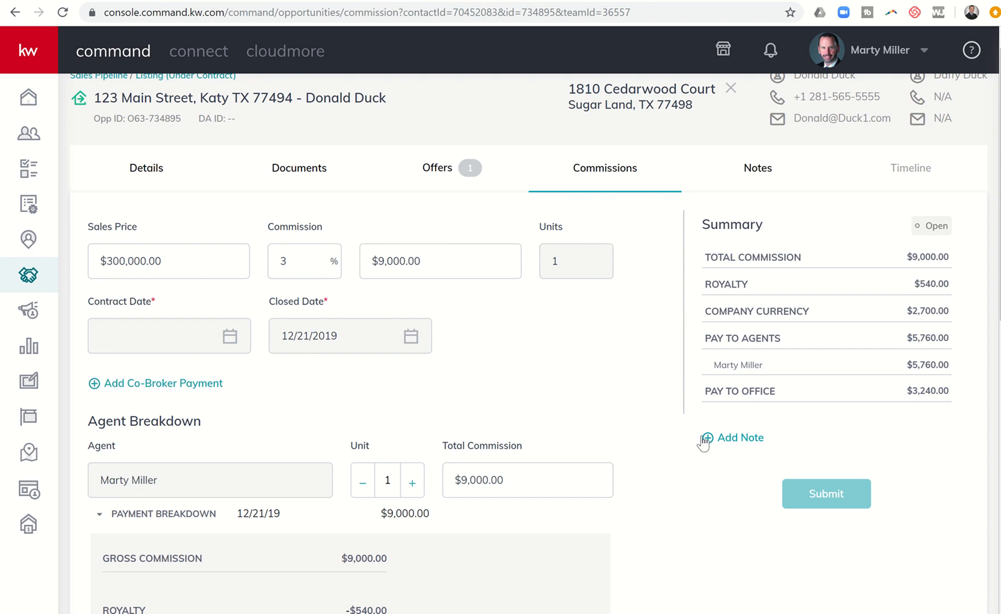
{"action": "mouse_move", "coordinate": [566, 381]}
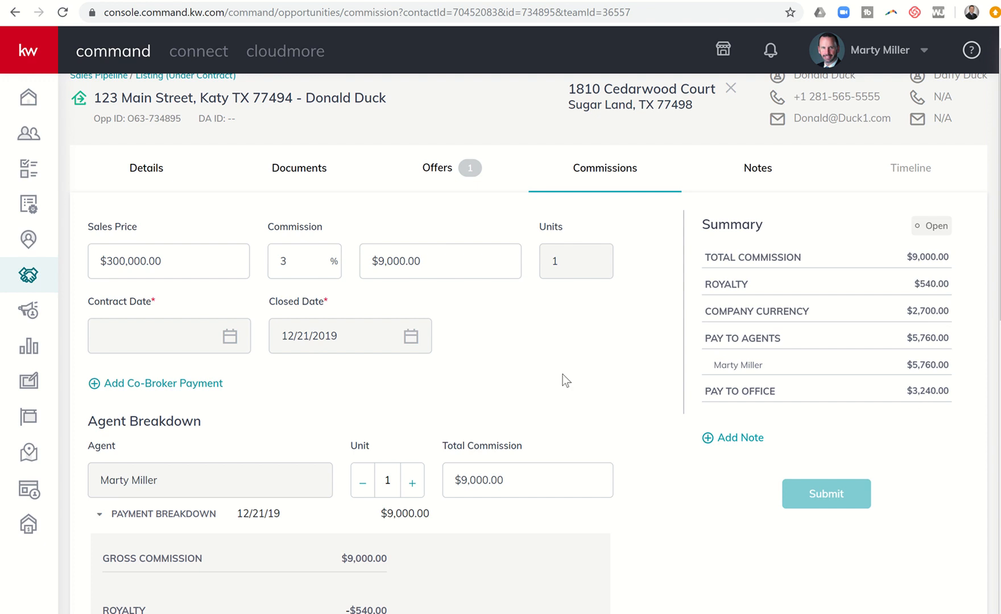
{"action": "mouse_move", "coordinate": [520, 324]}
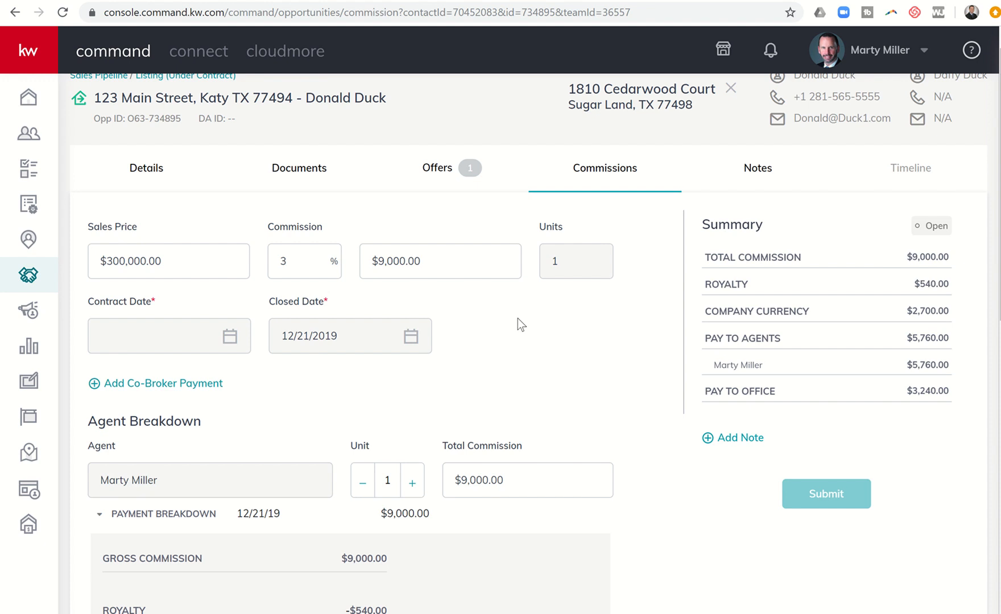
- Change the commission rate from 3% to 2%, making the total $6,000
{"action": "left_click", "coordinate": [300, 261]}
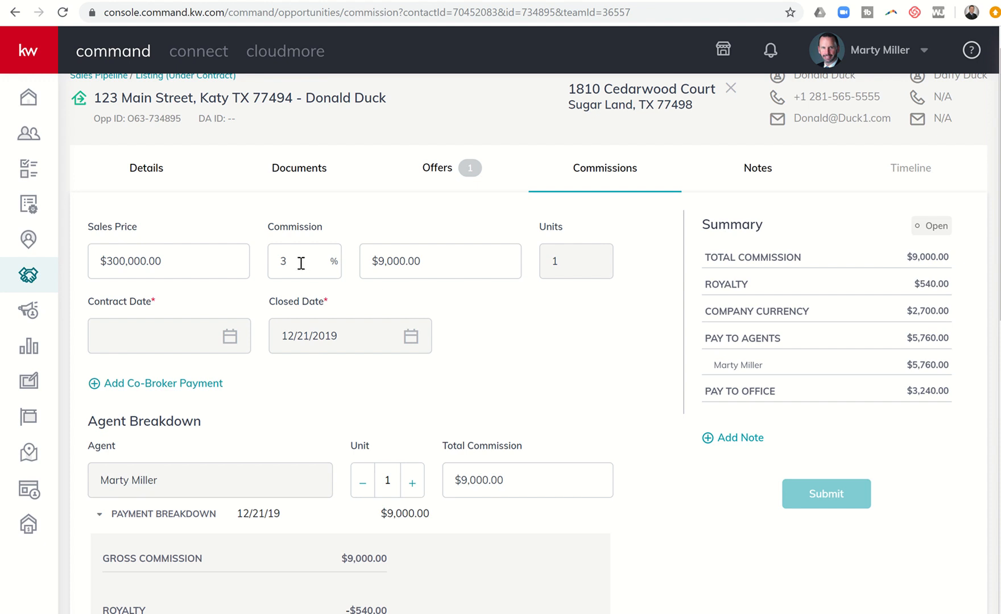
{"action": "triple_click", "coordinate": [297, 262]}
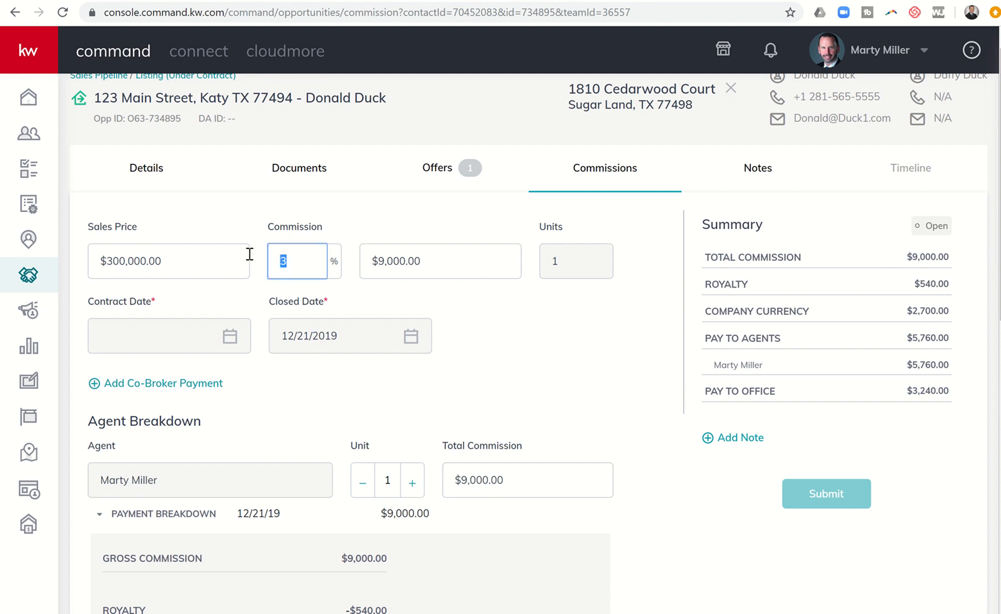
{"action": "type", "text": "2"}
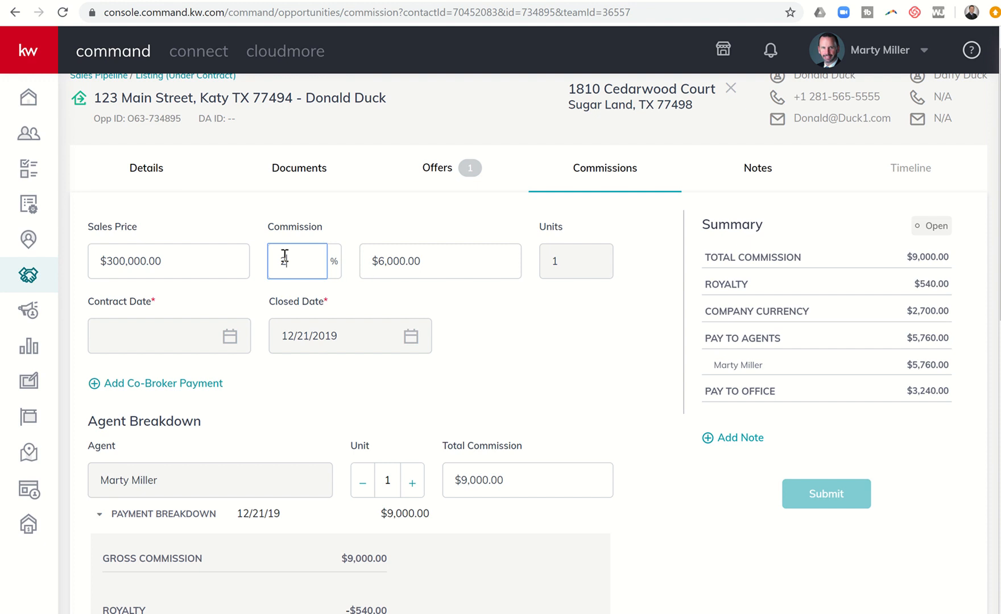
{"action": "left_click", "coordinate": [826, 494]}
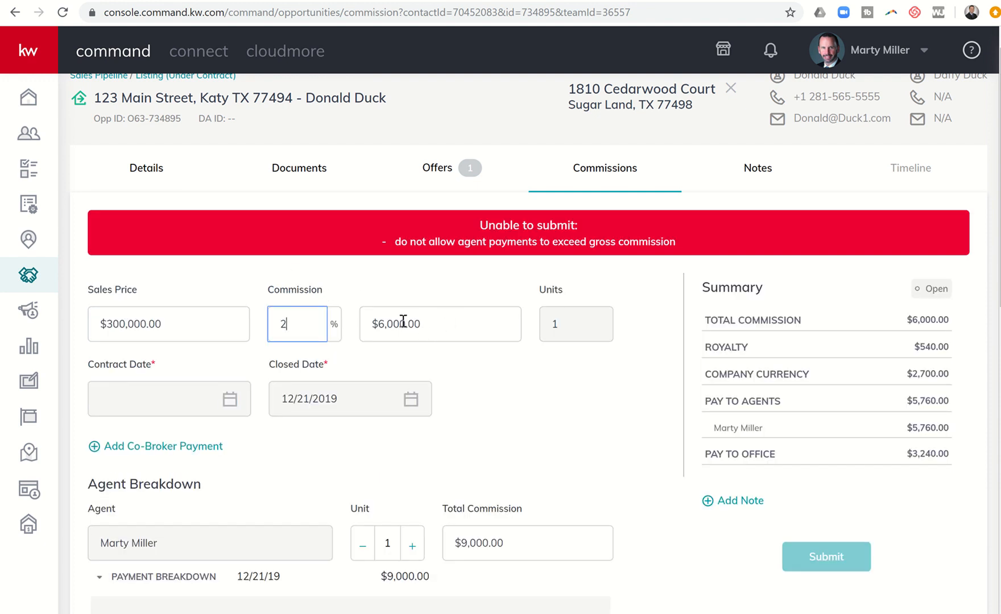
{"action": "left_click", "coordinate": [439, 324]}
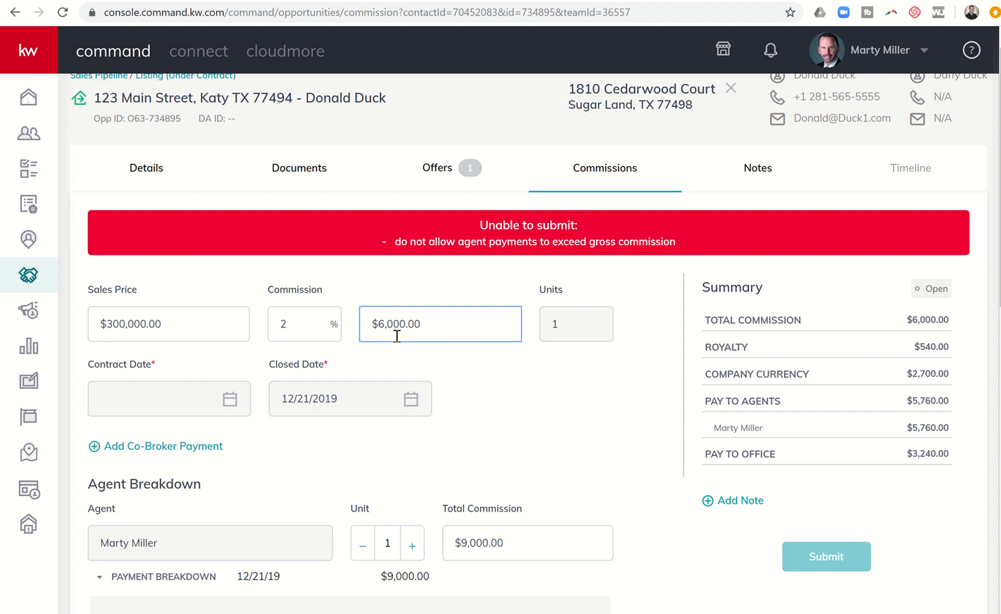
{"action": "mouse_move", "coordinate": [486, 375]}
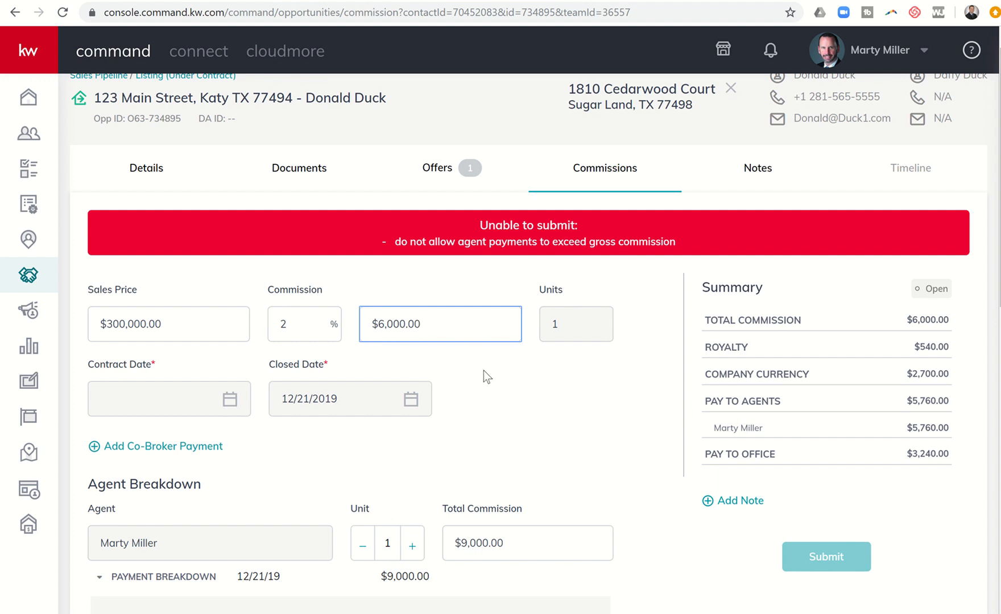
{"action": "scroll", "scroll_direction": "down", "scroll_amount": 3}
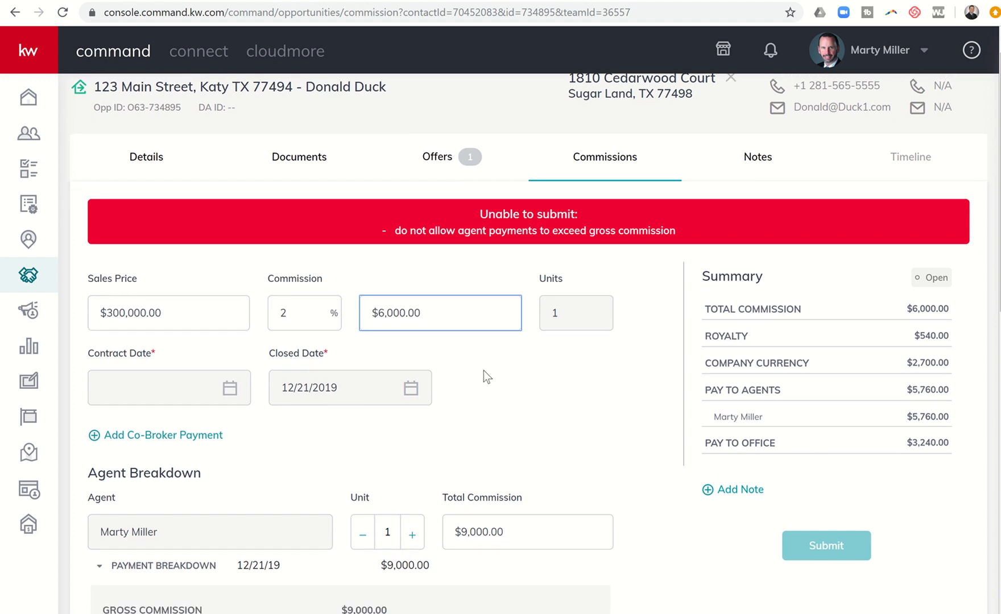
{"action": "scroll", "scroll_direction": "down", "scroll_amount": 3}
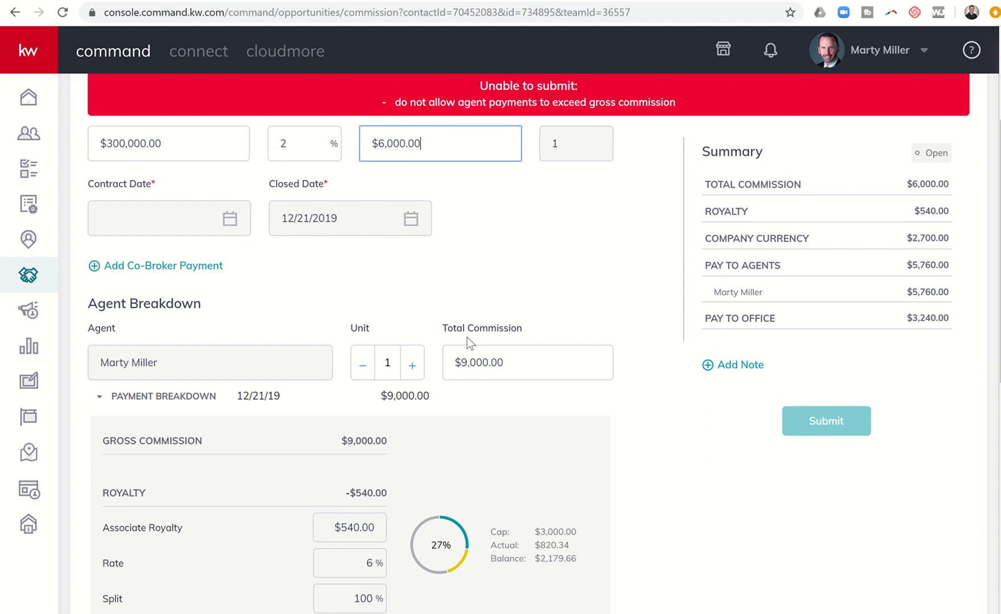
{"action": "scroll", "scroll_direction": "up", "scroll_amount": 3}
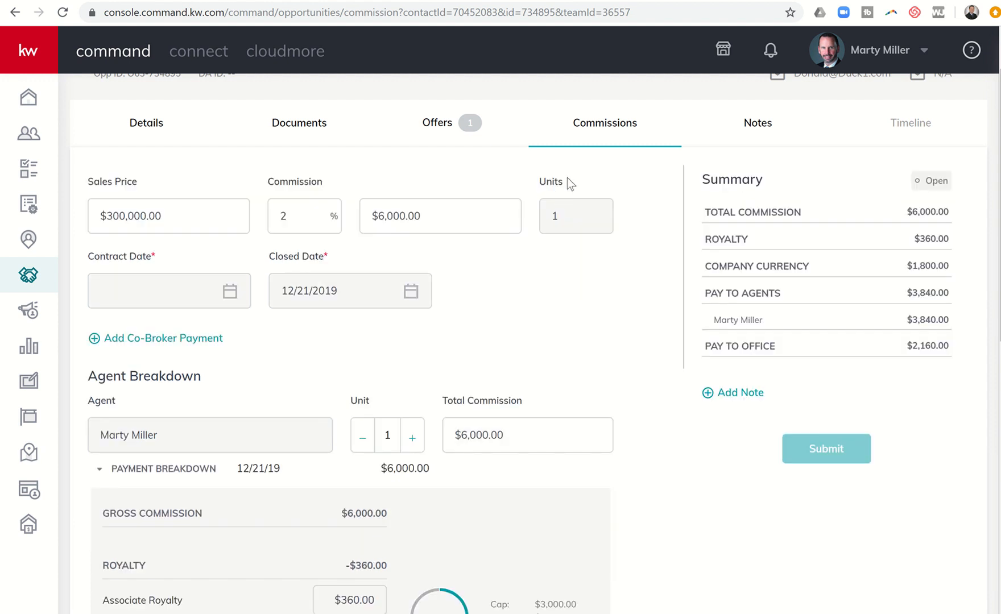
{"action": "mouse_move", "coordinate": [501, 373]}
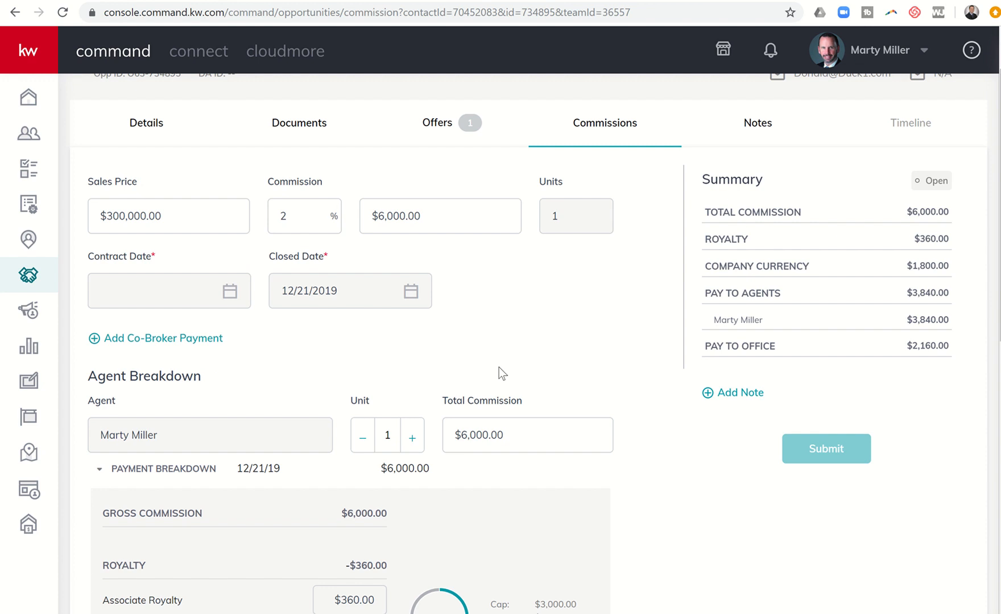
{"action": "scroll", "scroll_direction": "down", "scroll_amount": 3}
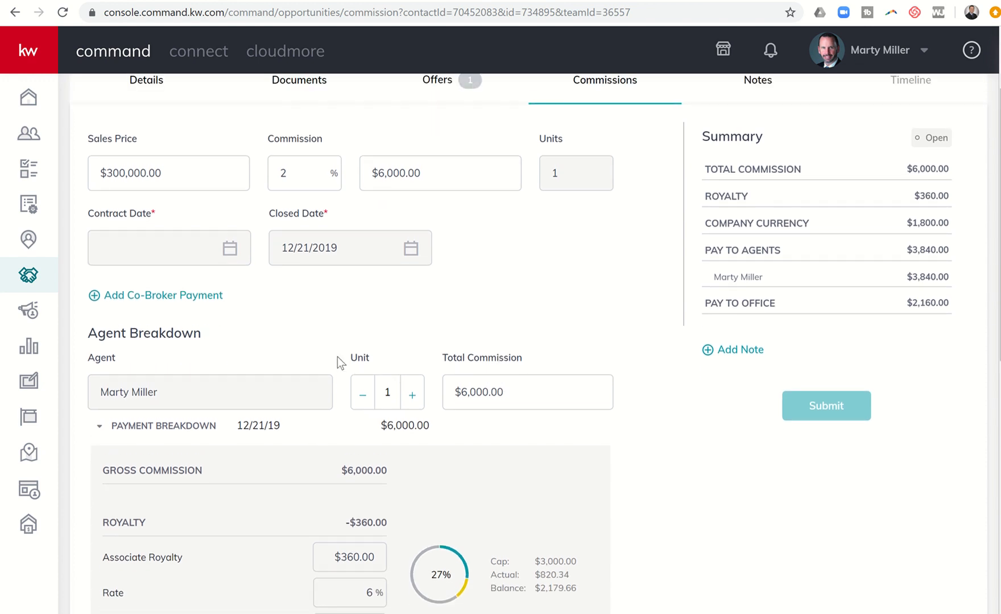
{"action": "mouse_move", "coordinate": [412, 332]}
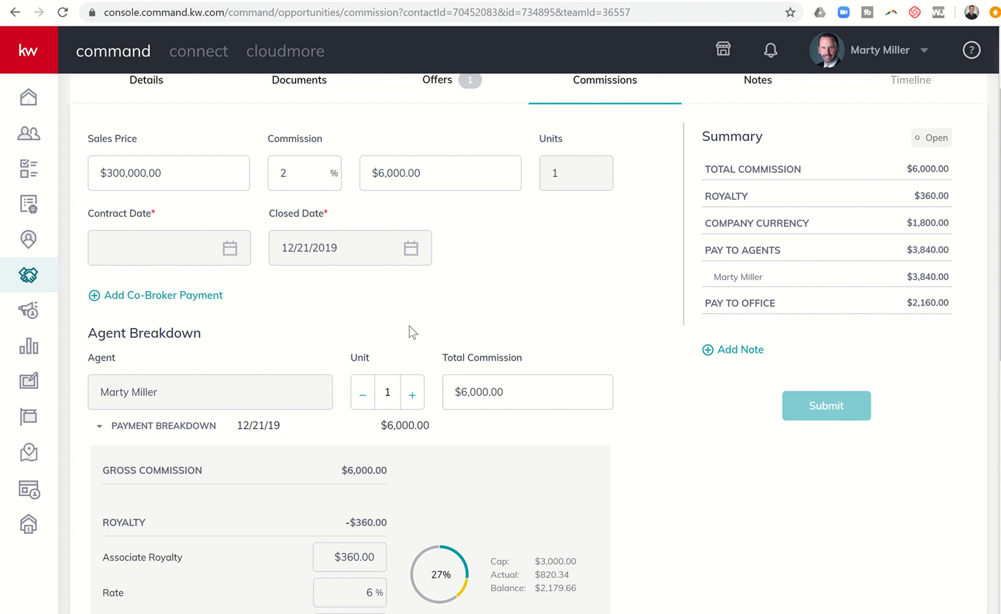
{"action": "mouse_move", "coordinate": [363, 405]}
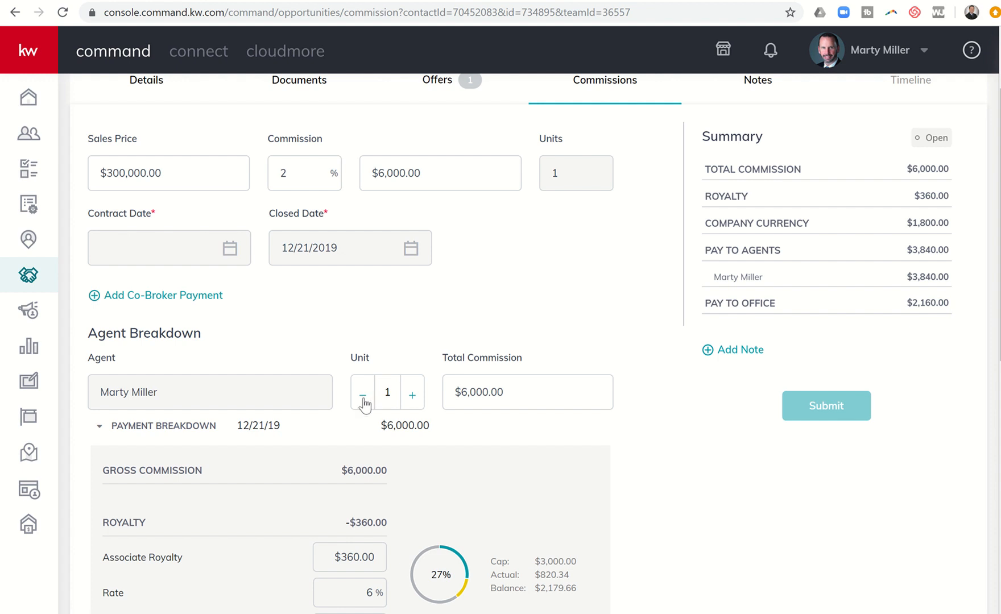
{"action": "left_click", "coordinate": [362, 392]}
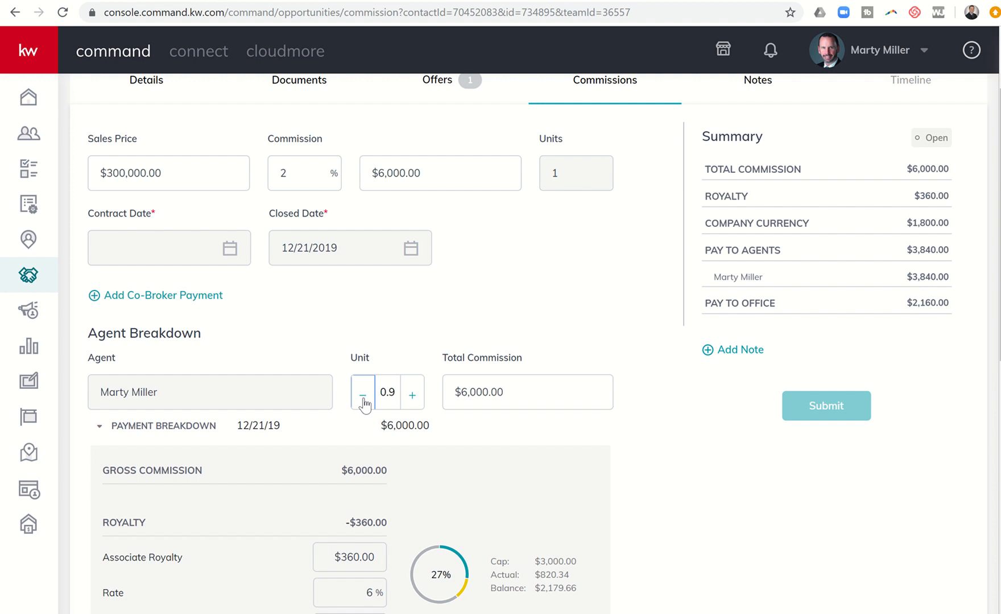
{"action": "left_click", "coordinate": [363, 399]}
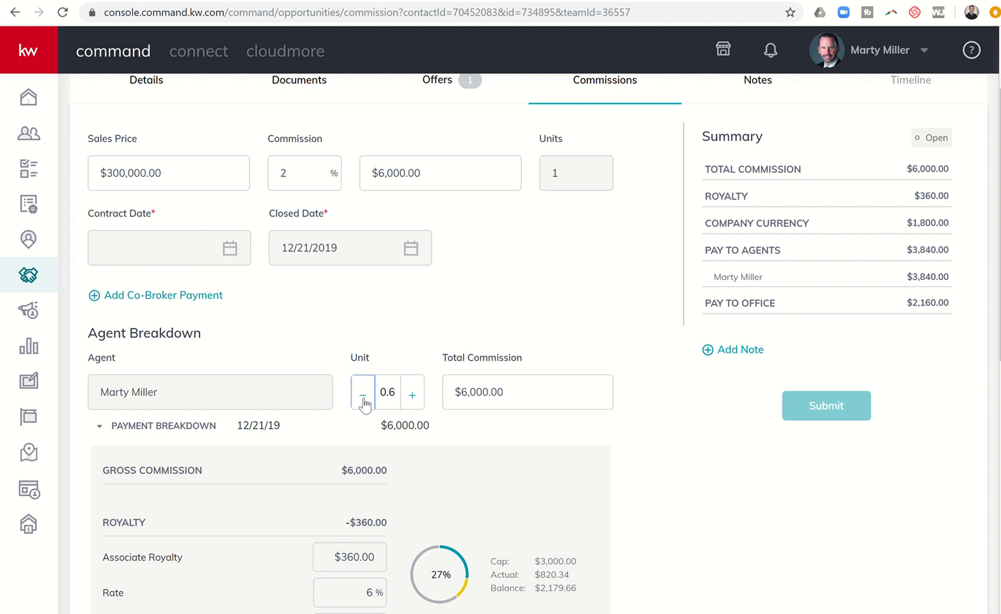
{"action": "left_click", "coordinate": [362, 401]}
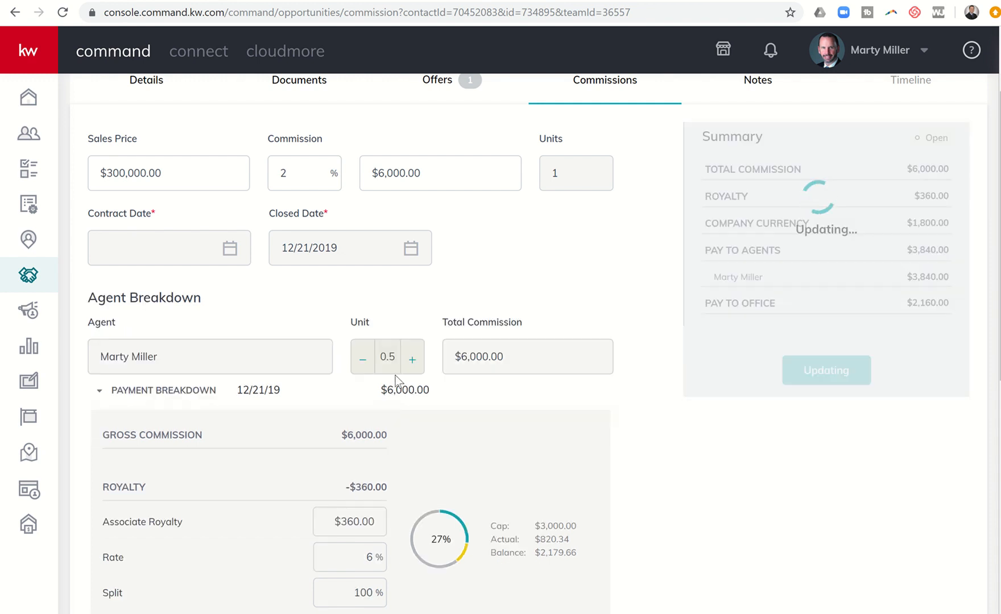
{"action": "left_click", "coordinate": [826, 371]}
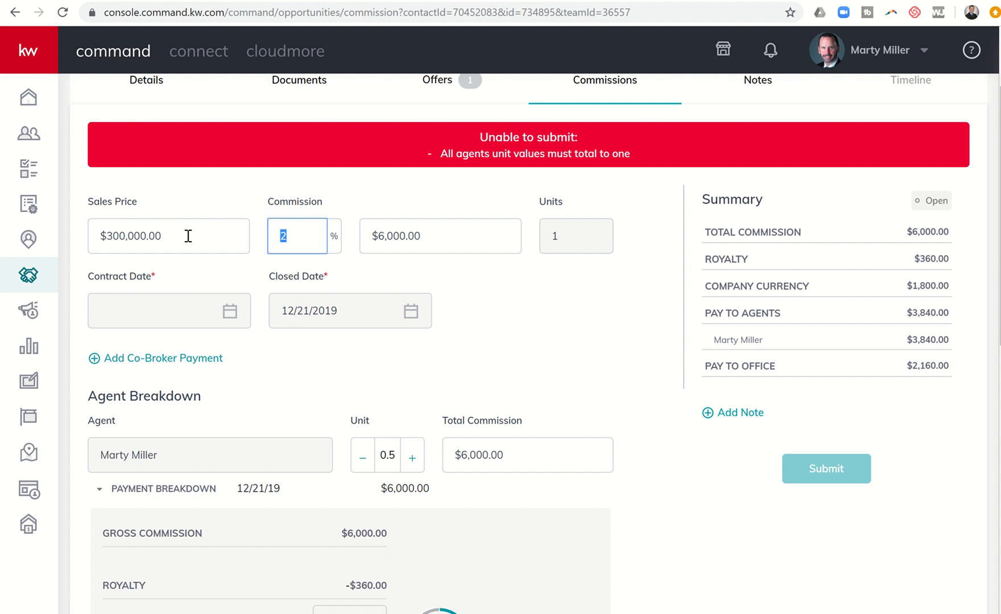
{"action": "type", "text": "3"}
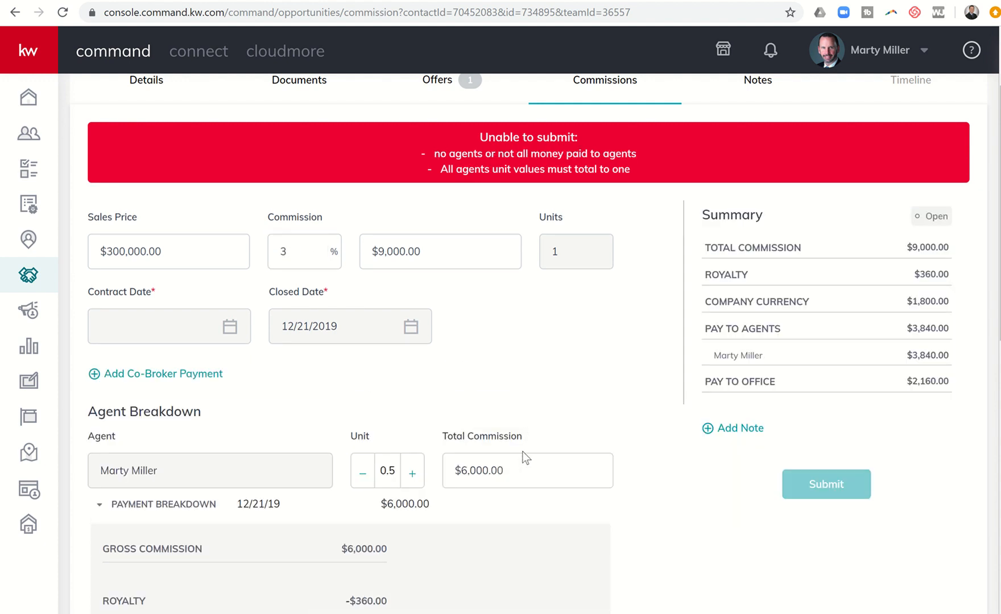
{"action": "triple_click", "coordinate": [526, 471]}
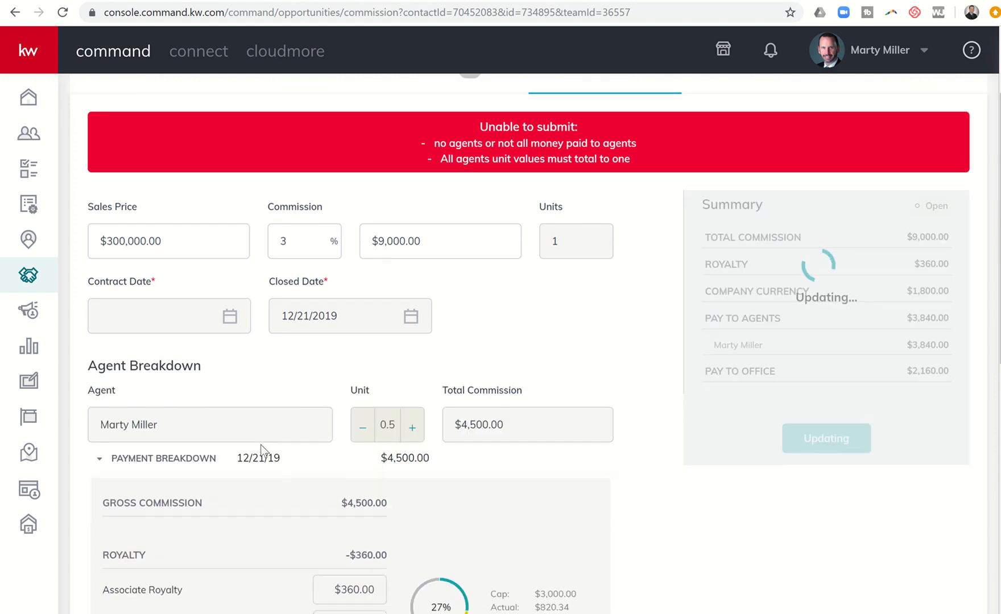
{"action": "scroll", "scroll_direction": "down", "scroll_amount": 3}
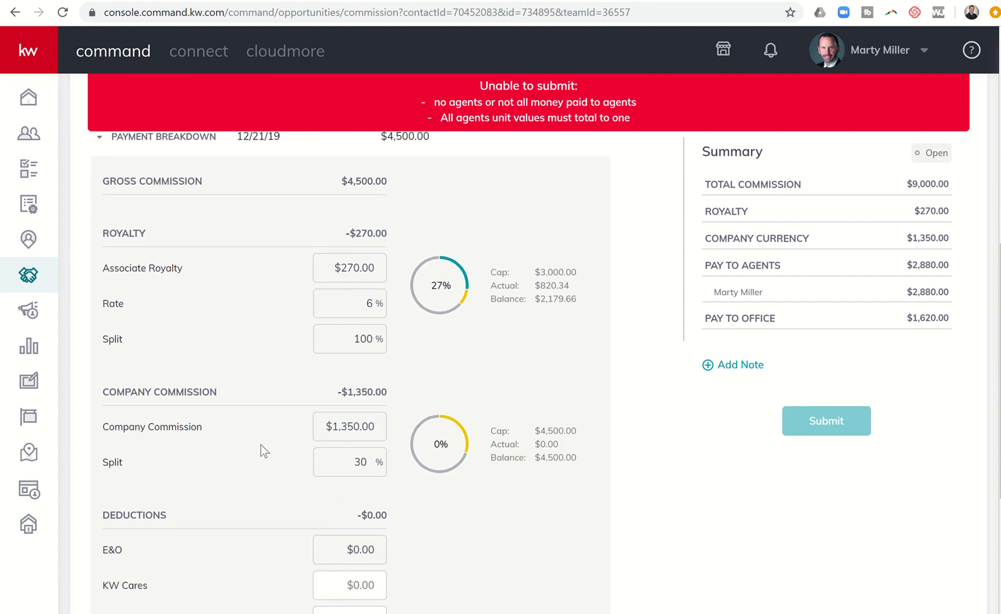
{"action": "scroll", "scroll_direction": "down", "scroll_amount": 3}
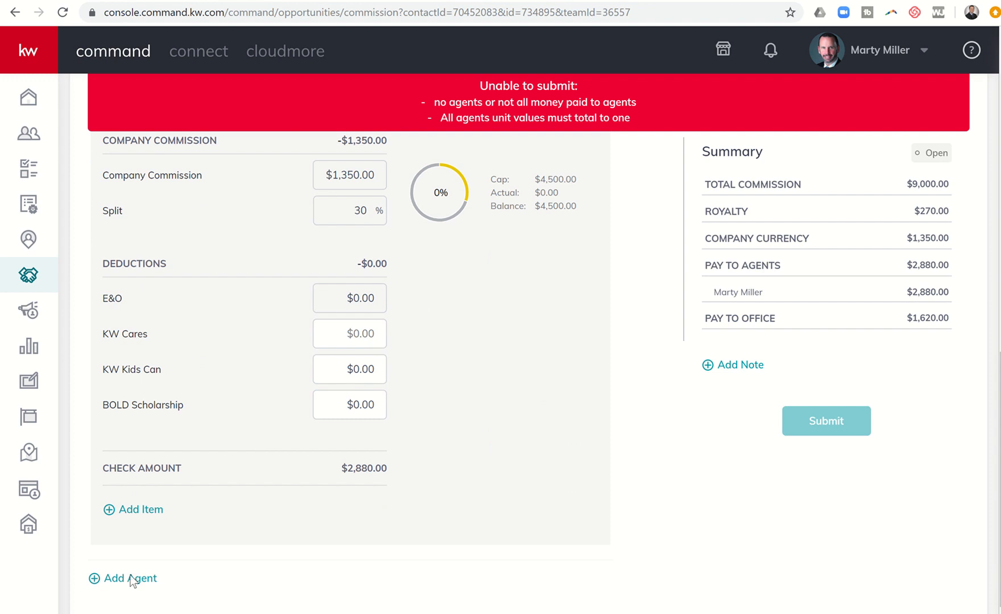
{"action": "left_click", "coordinate": [129, 579]}
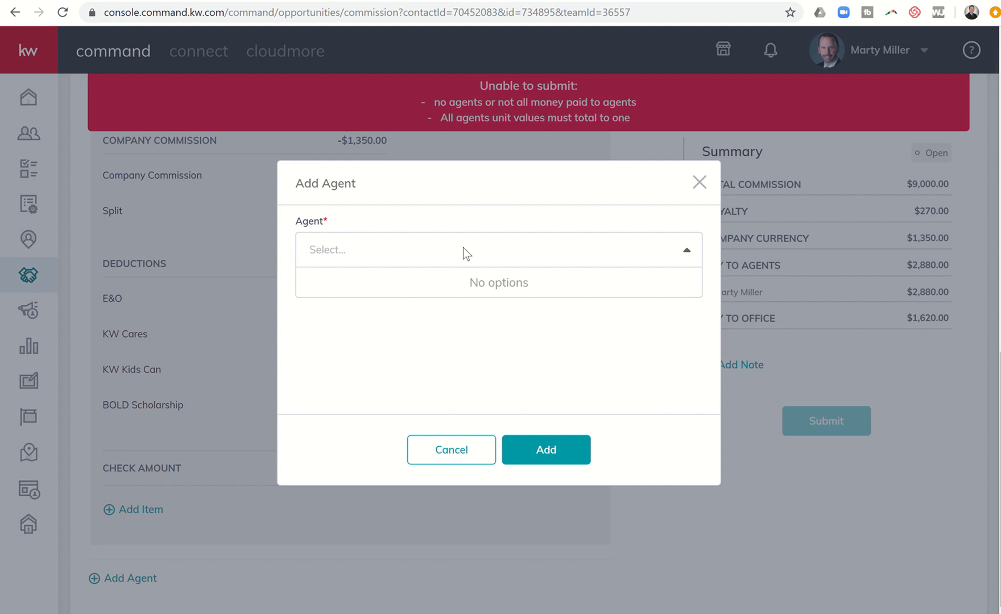
{"action": "mouse_move", "coordinate": [497, 248]}
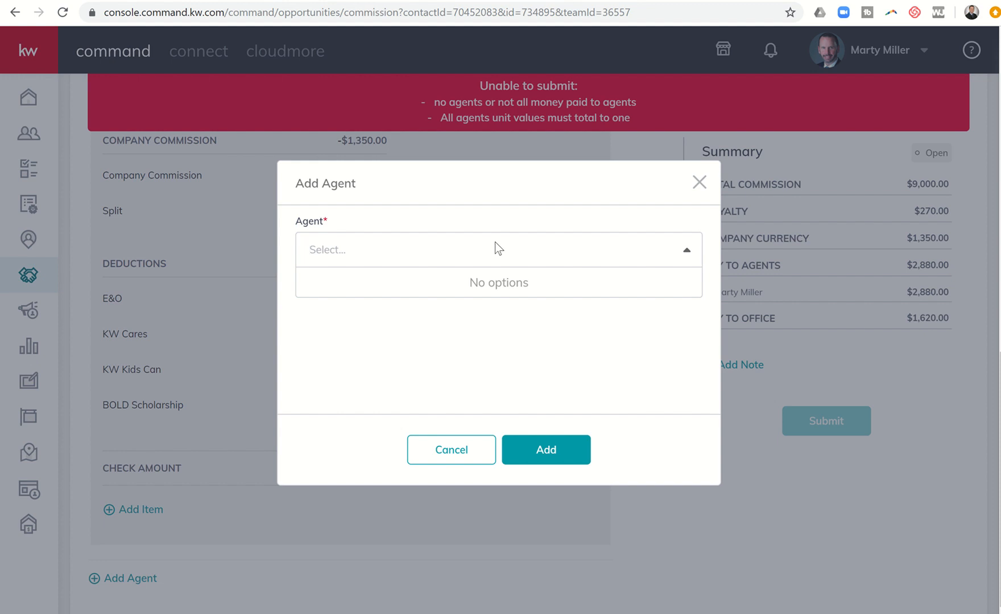
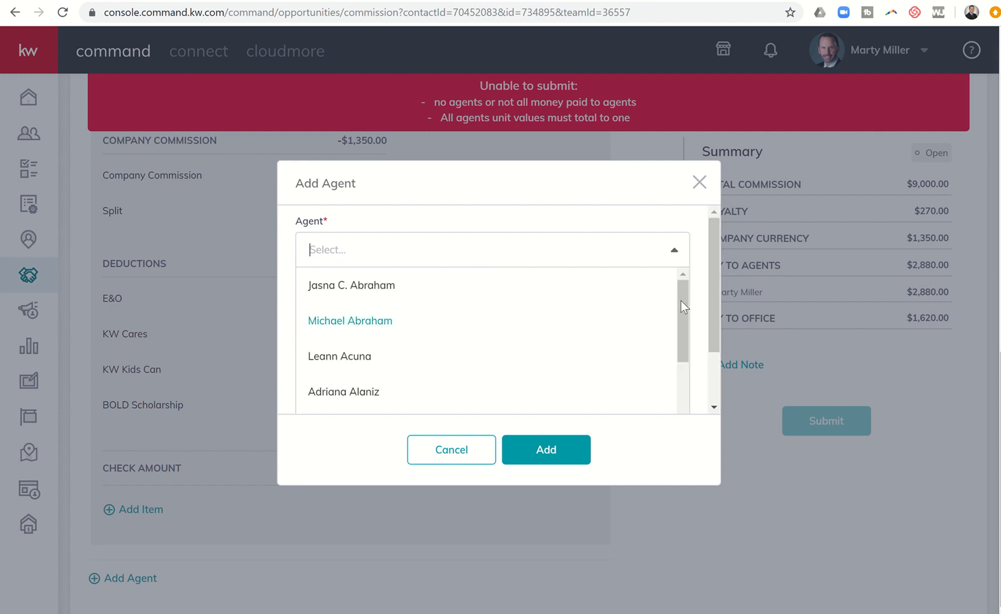
{"action": "scroll", "scroll_direction": "down", "scroll_amount": 3}
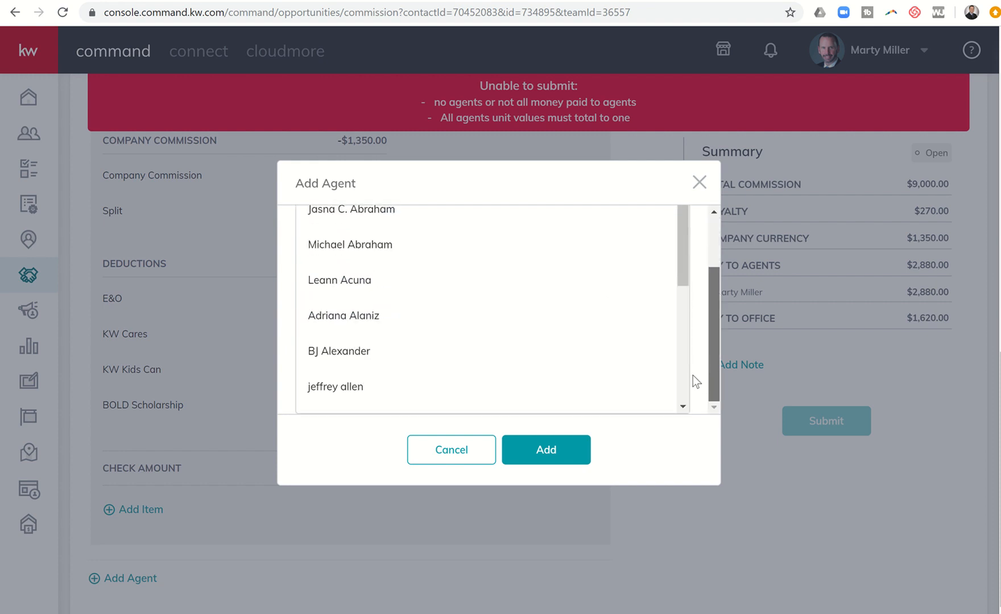
{"action": "scroll", "scroll_direction": "down", "scroll_amount": 3}
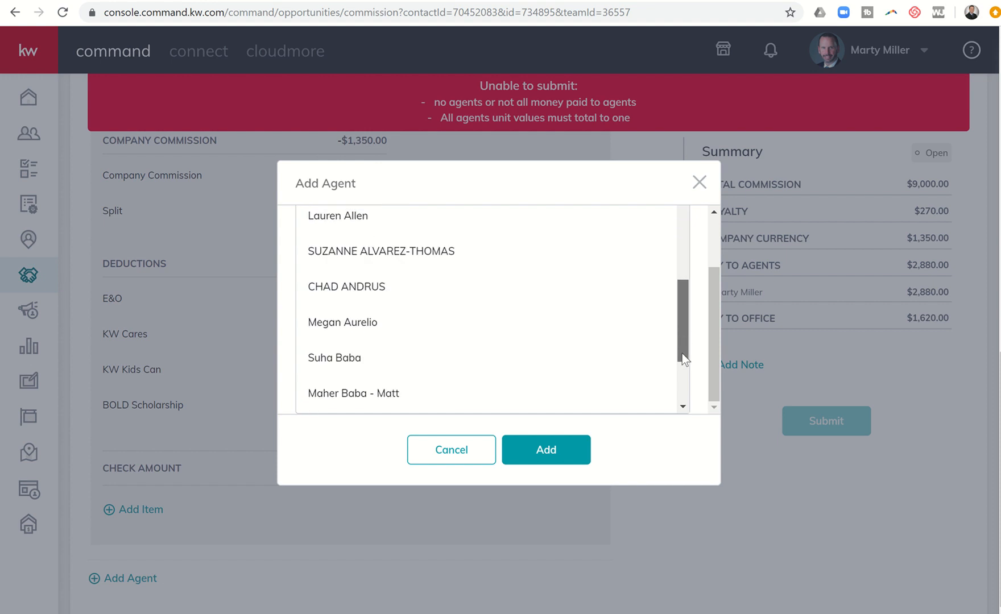
{"action": "scroll", "scroll_direction": "up", "scroll_amount": 3}
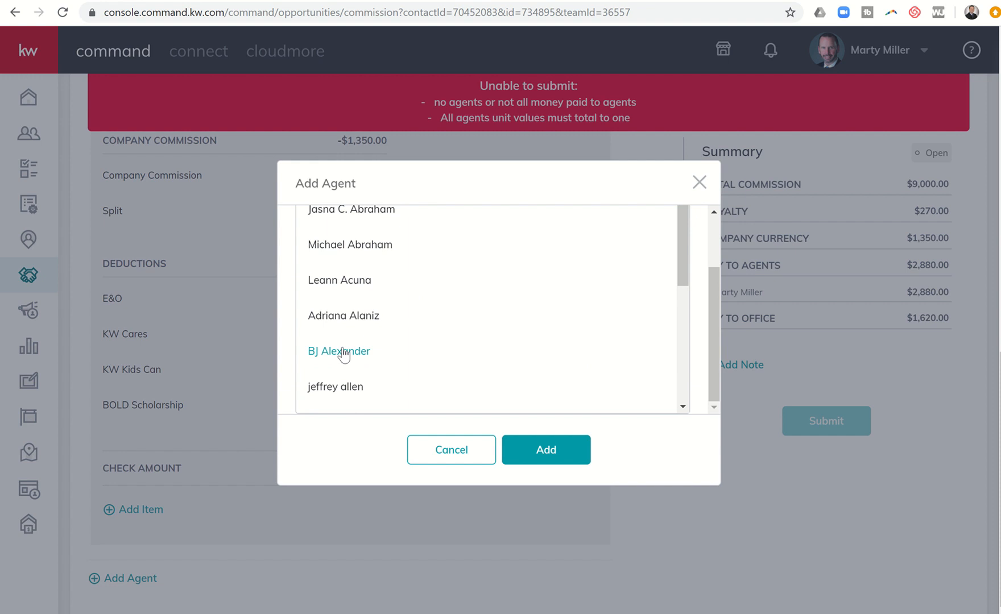
{"action": "scroll", "scroll_direction": "up", "scroll_amount": 3}
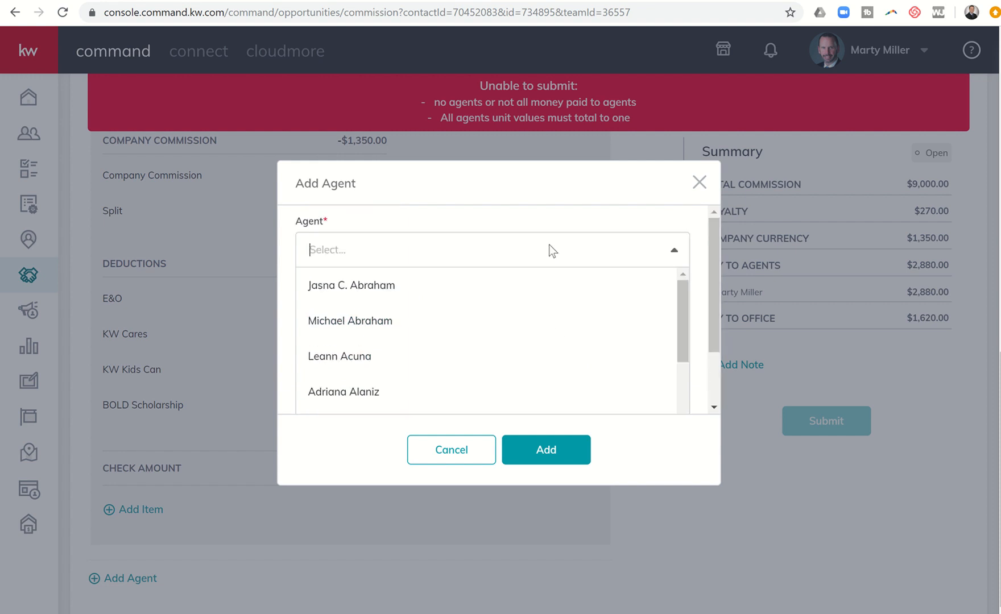
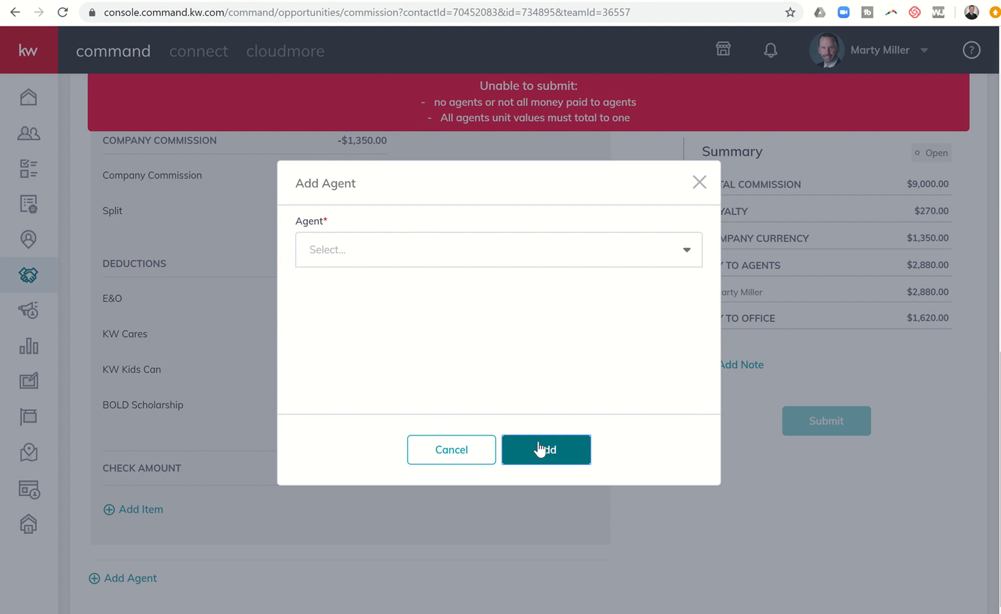
{"action": "left_click", "coordinate": [491, 249]}
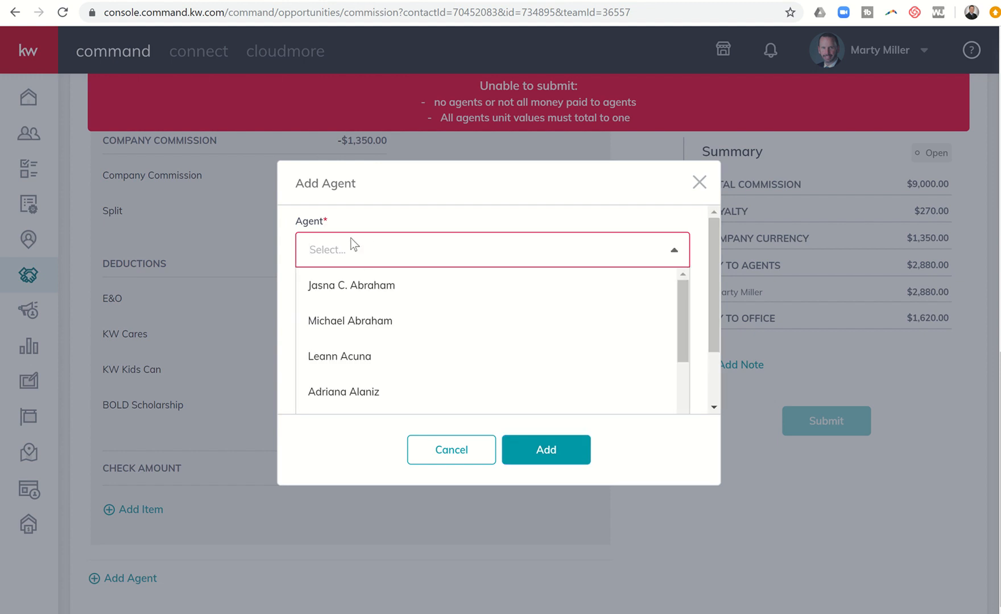
{"action": "type", "text": "BJ"}
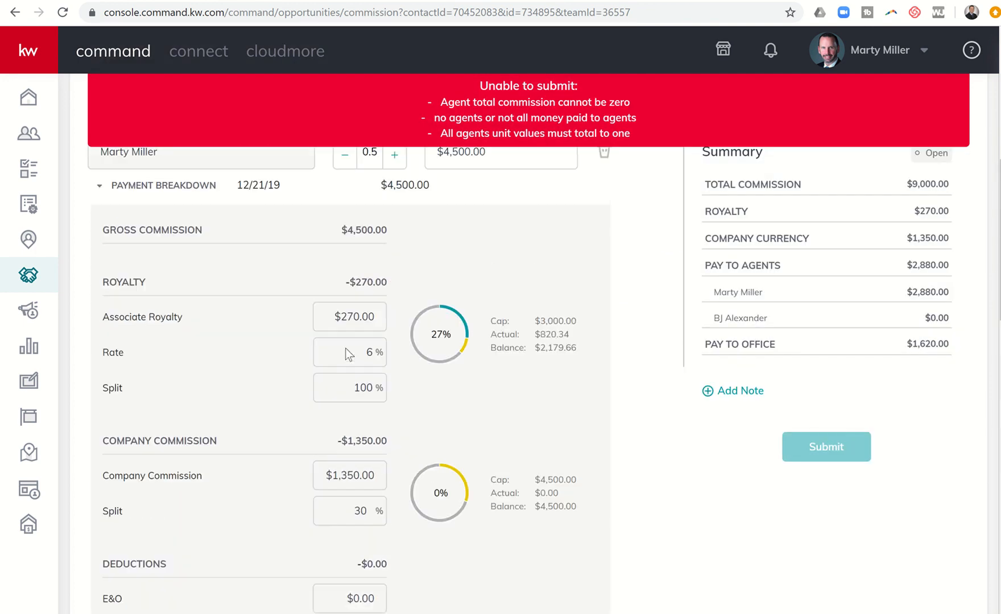
{"action": "scroll", "scroll_direction": "up", "scroll_amount": 3}
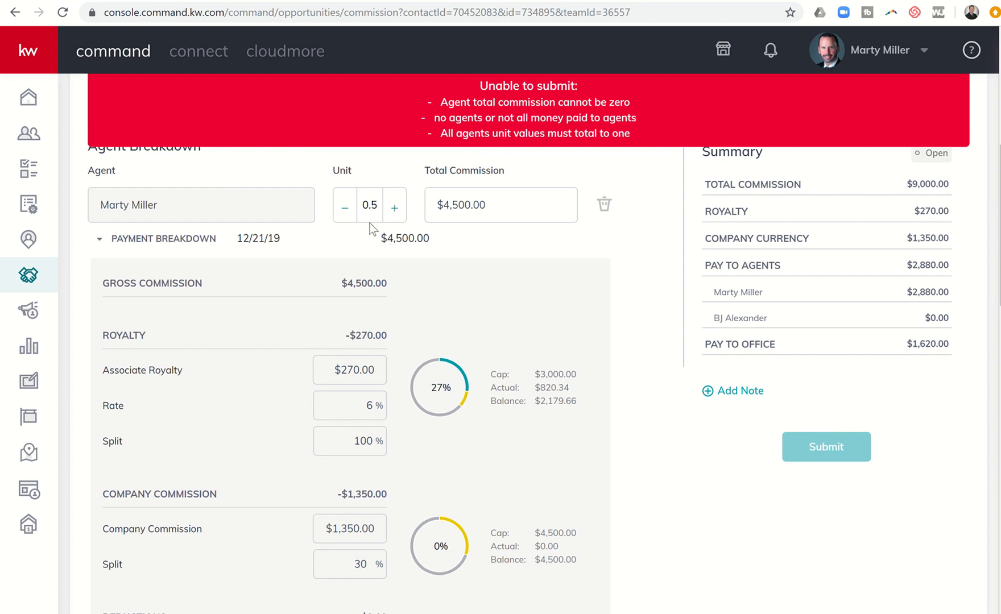
{"action": "mouse_move", "coordinate": [363, 257]}
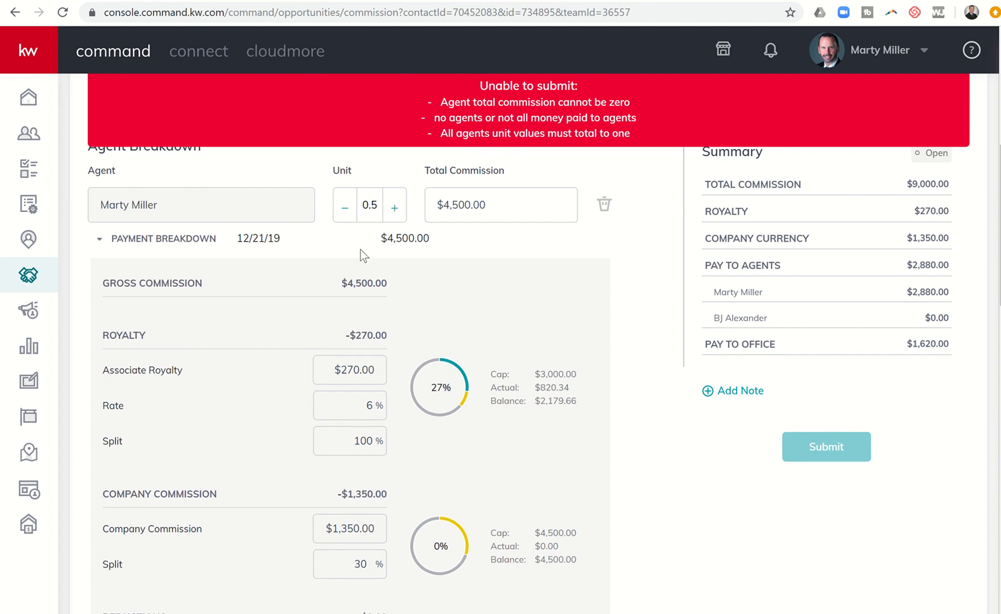
{"action": "scroll", "scroll_direction": "down", "scroll_amount": 3}
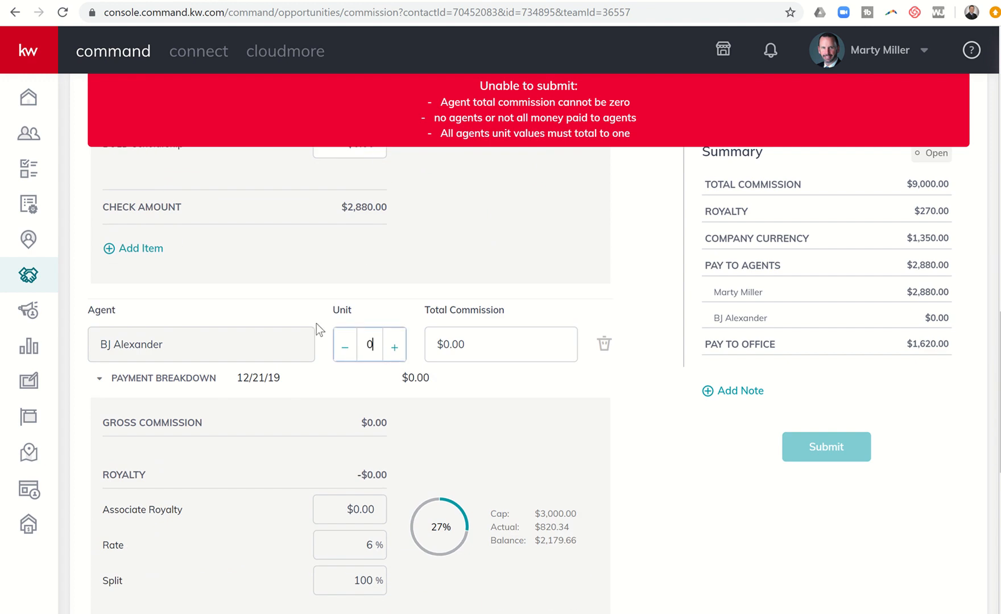
{"action": "left_click", "coordinate": [394, 345]}
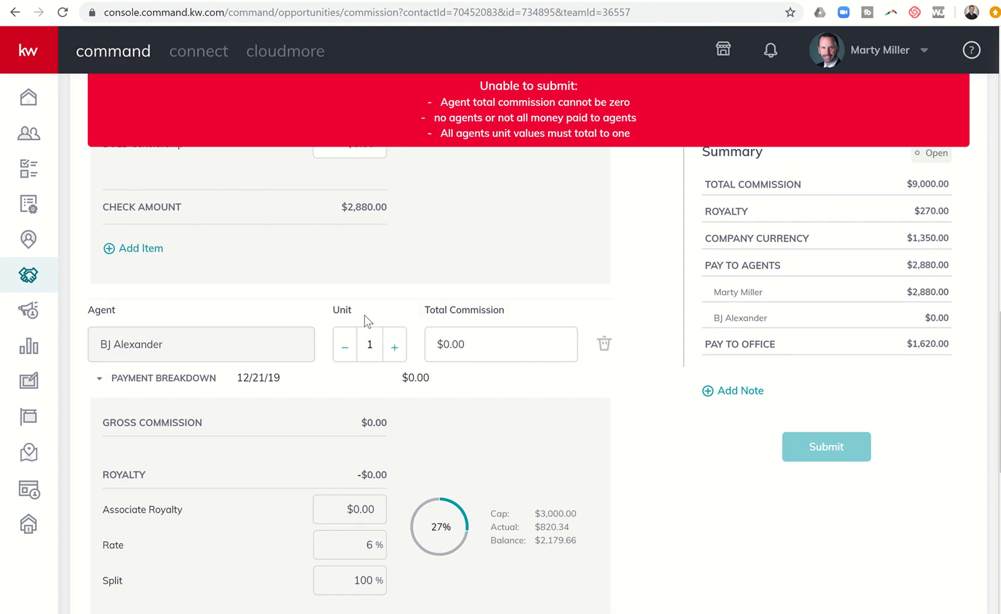
{"action": "left_click", "coordinate": [343, 346]}
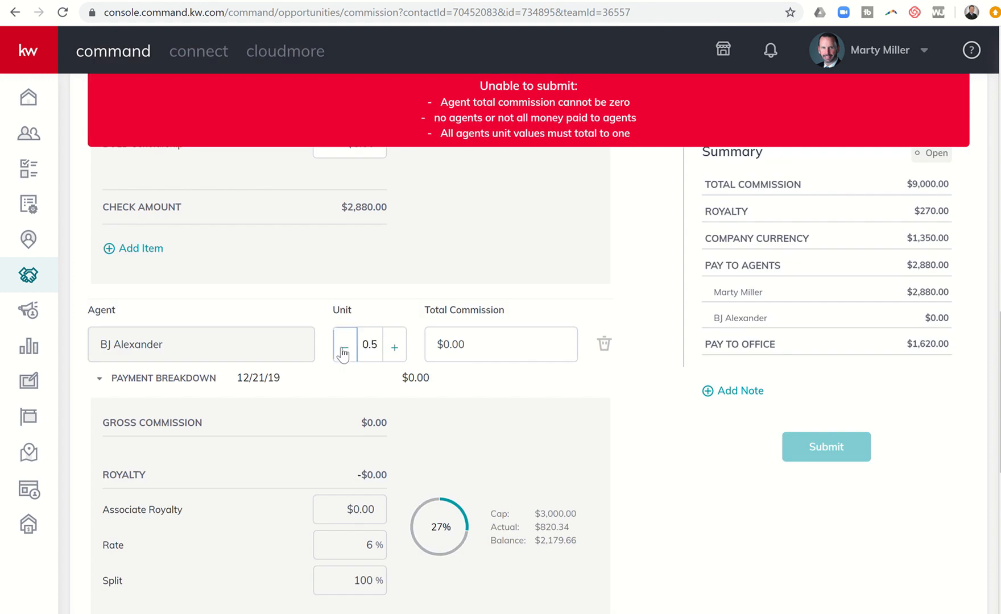
{"action": "scroll", "scroll_direction": "down", "scroll_amount": 3}
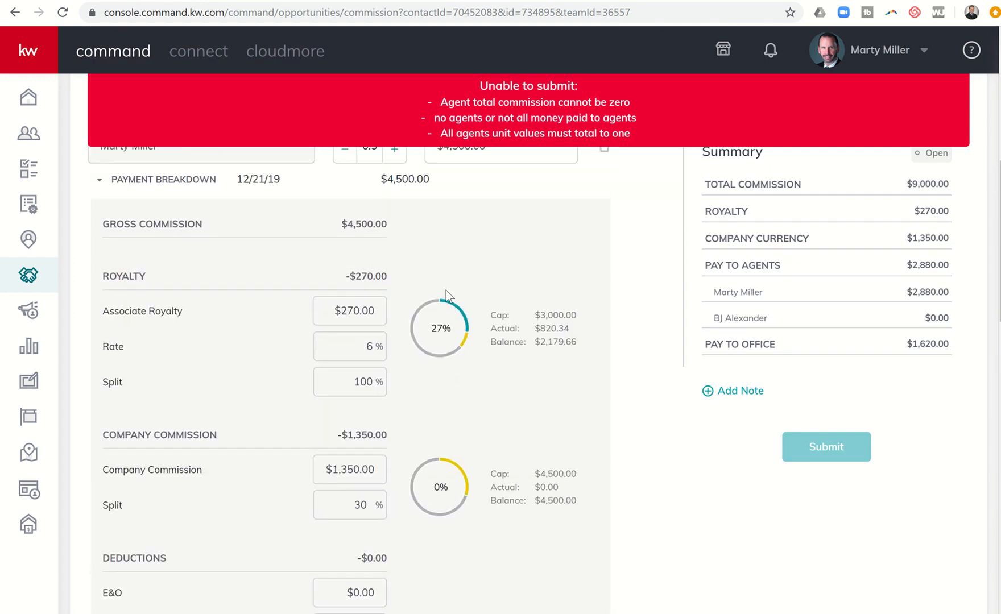
{"action": "scroll", "scroll_direction": "up", "scroll_amount": 3}
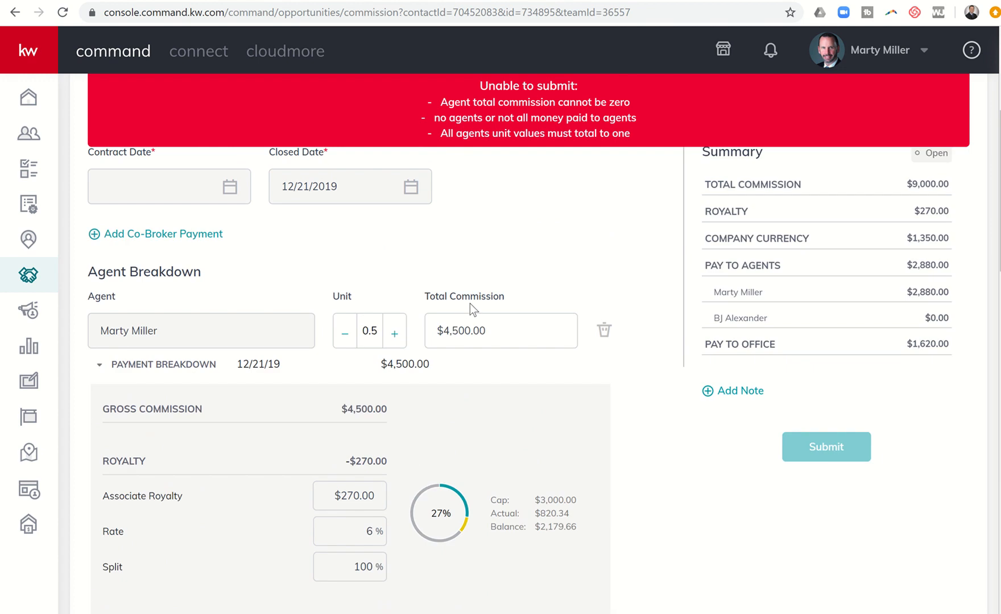
{"action": "scroll", "scroll_direction": "down", "scroll_amount": 3}
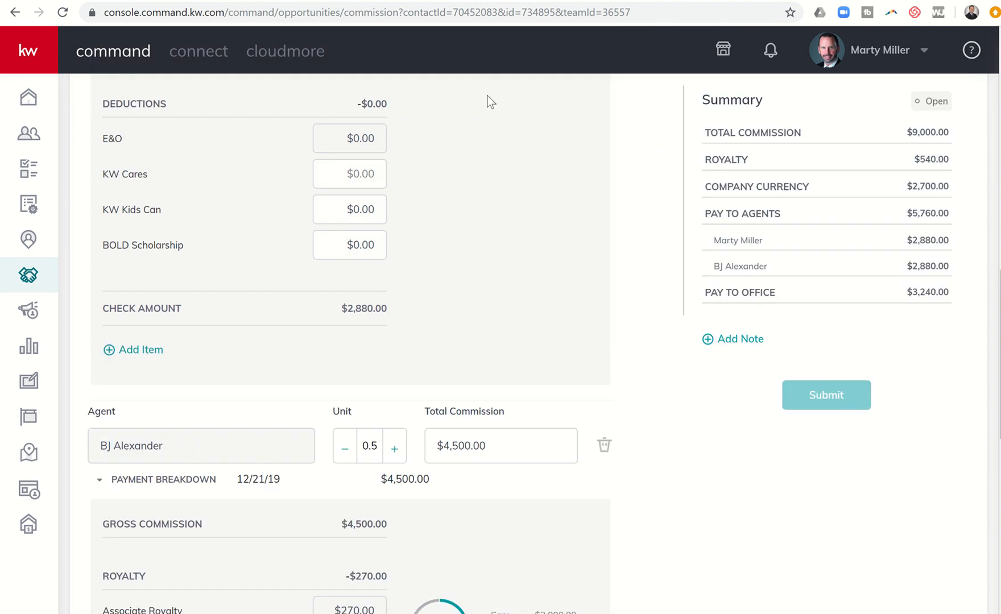
{"action": "scroll", "scroll_direction": "up", "scroll_amount": 3}
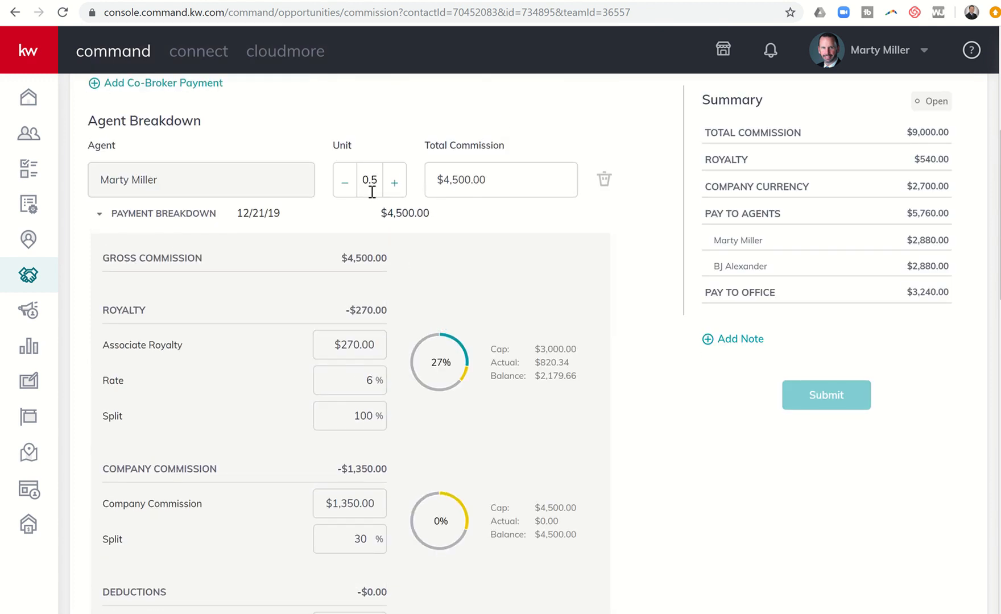
{"action": "scroll", "scroll_direction": "down", "scroll_amount": 3}
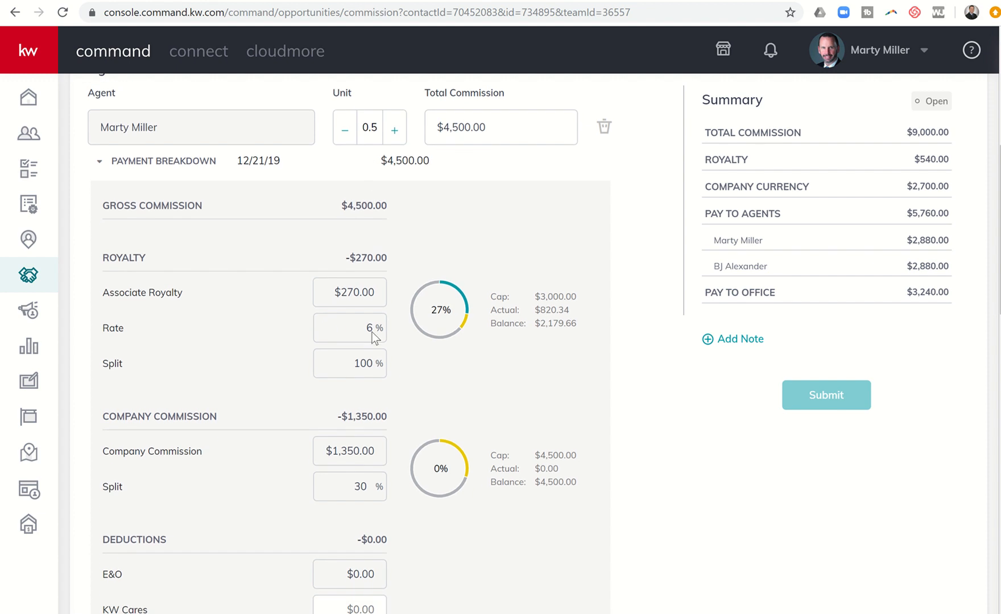
{"action": "scroll", "scroll_direction": "down", "scroll_amount": 3}
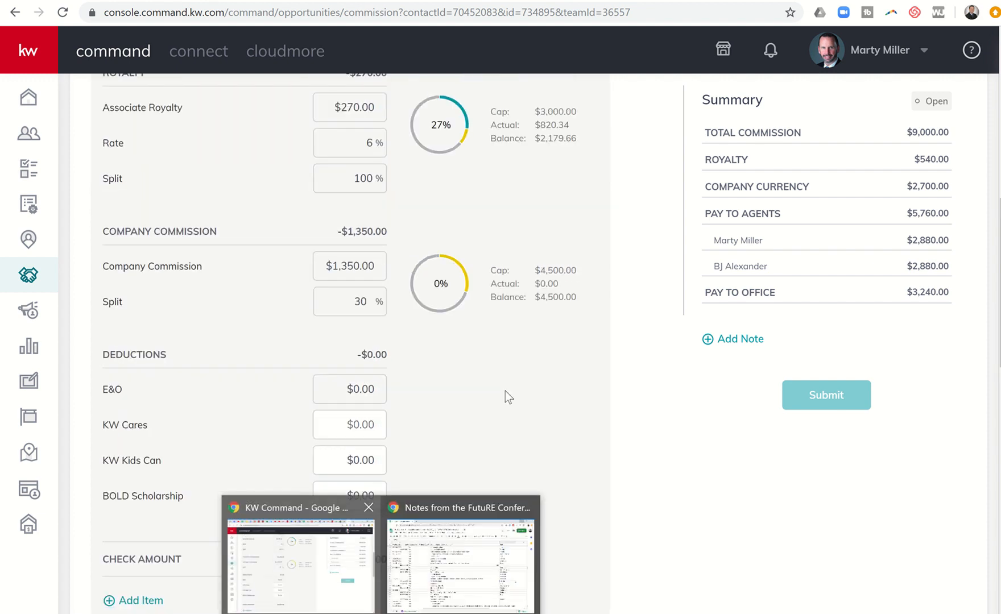
{"action": "scroll", "scroll_direction": "up", "scroll_amount": 3}
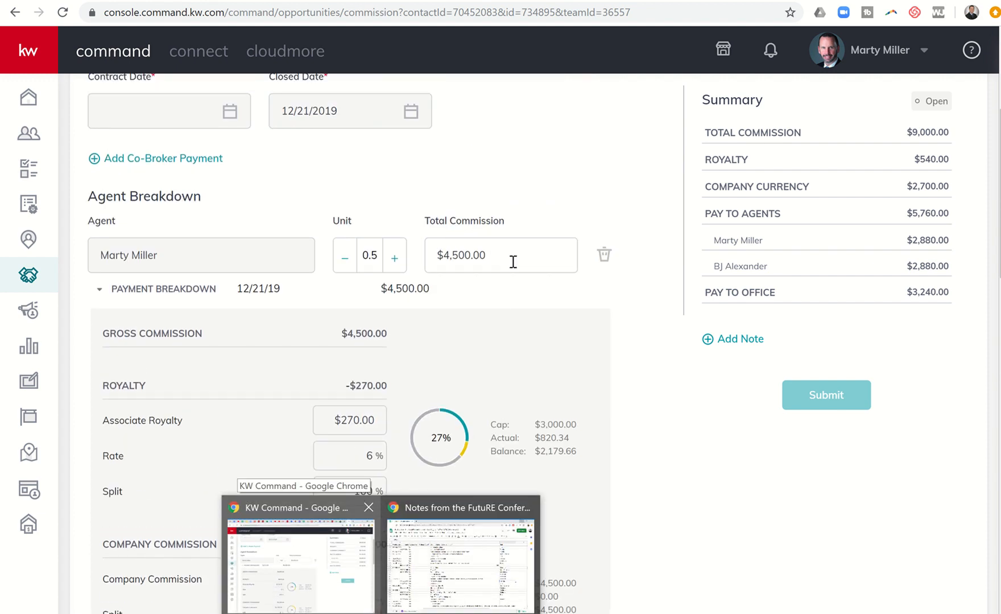
{"action": "mouse_move", "coordinate": [518, 517]}
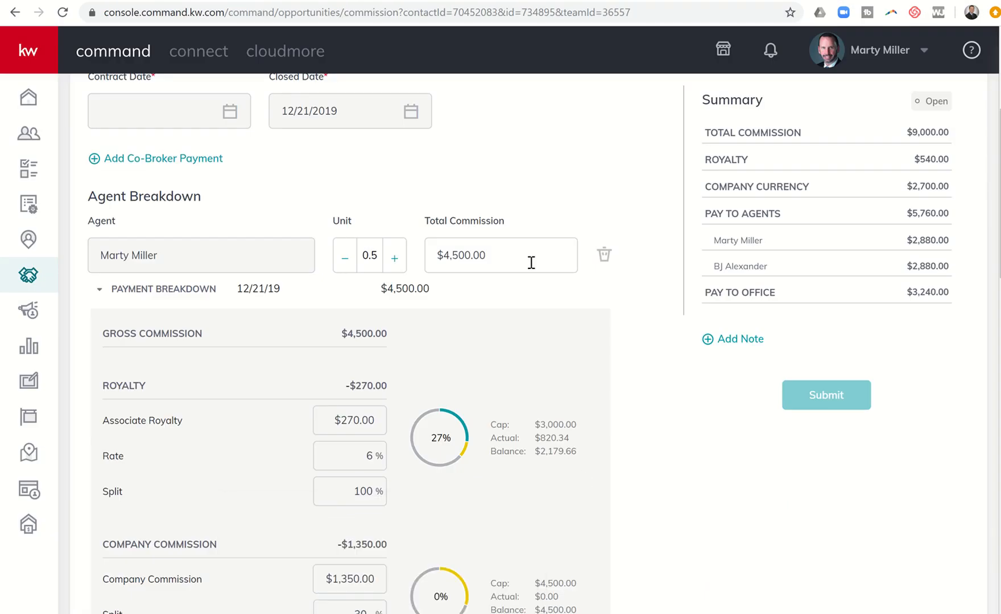
{"action": "scroll", "scroll_direction": "up", "scroll_amount": 3}
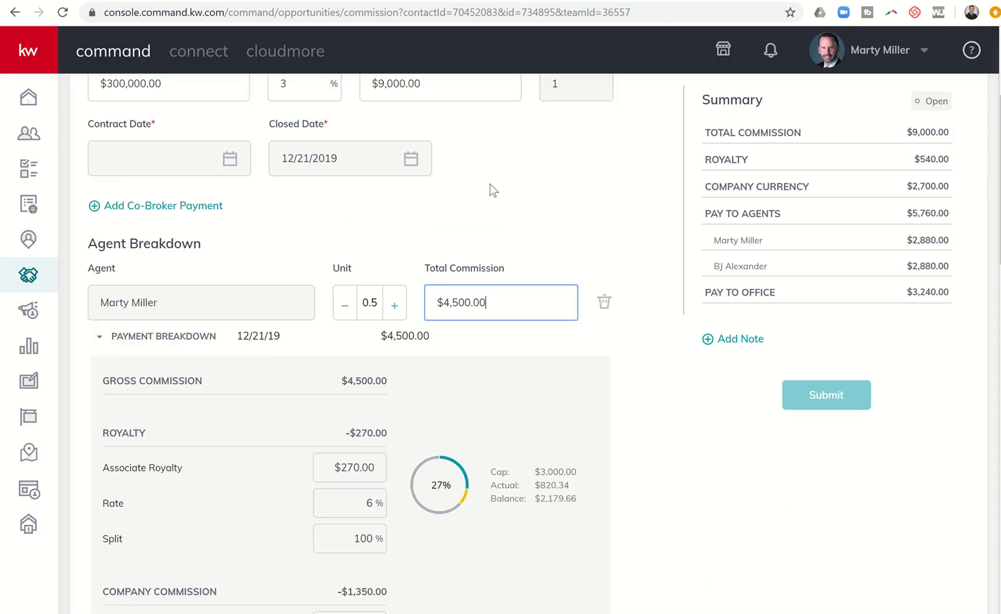
{"action": "scroll", "scroll_direction": "up", "scroll_amount": 3}
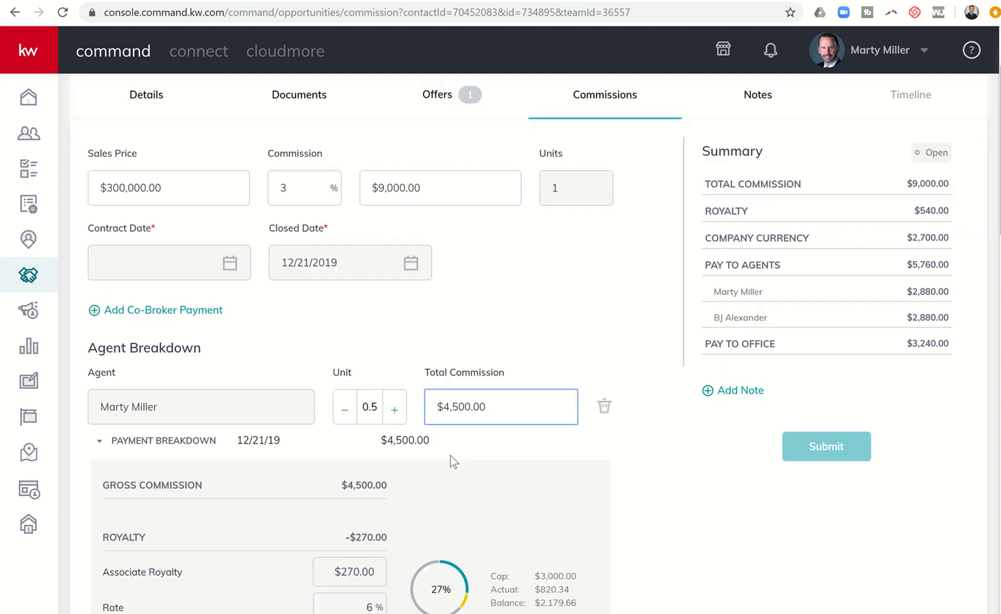
{"action": "scroll", "scroll_direction": "down", "scroll_amount": 3}
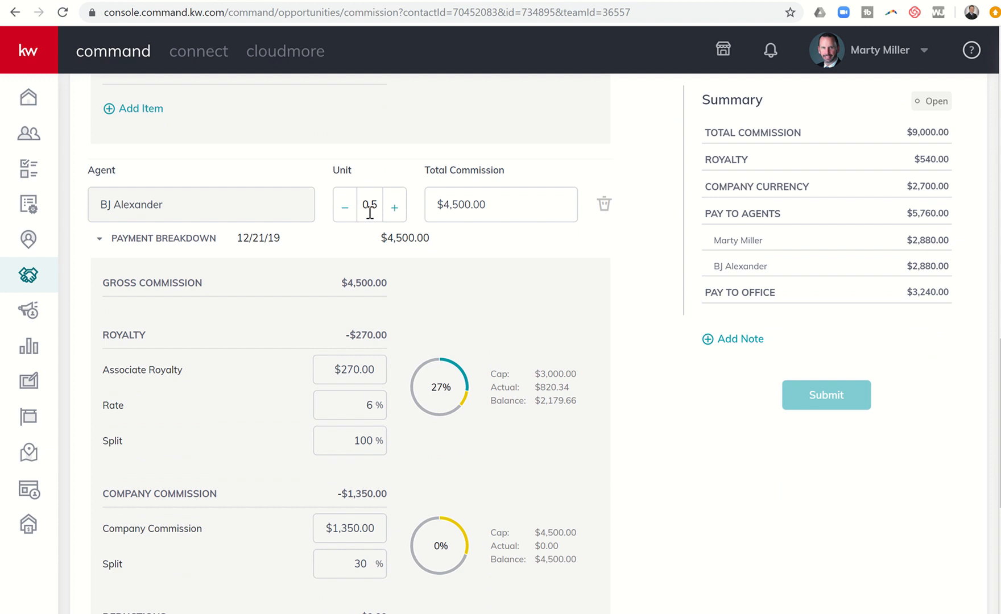
{"action": "scroll", "scroll_direction": "up", "scroll_amount": 3}
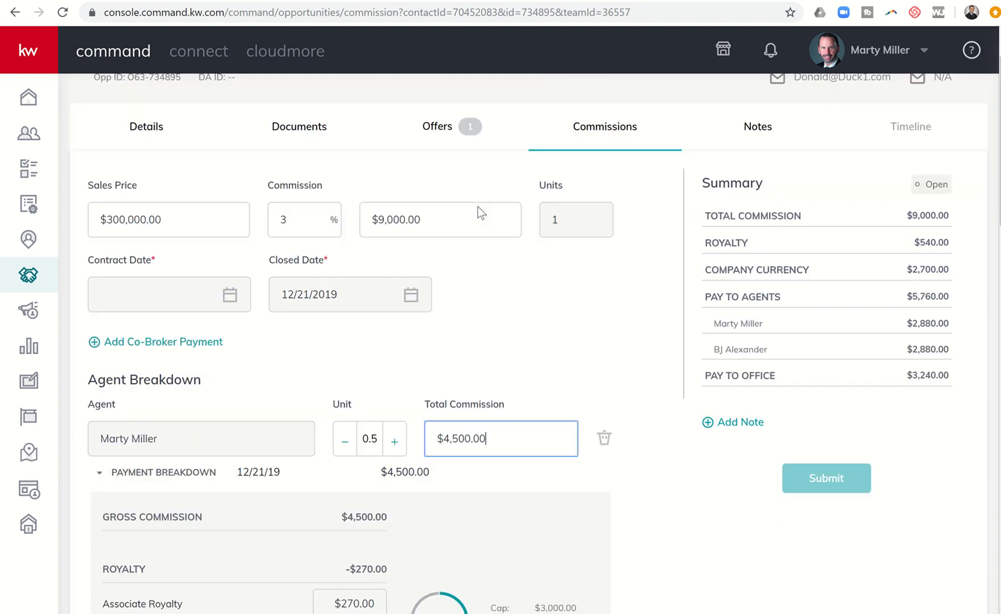
{"action": "scroll", "scroll_direction": "up", "scroll_amount": 3}
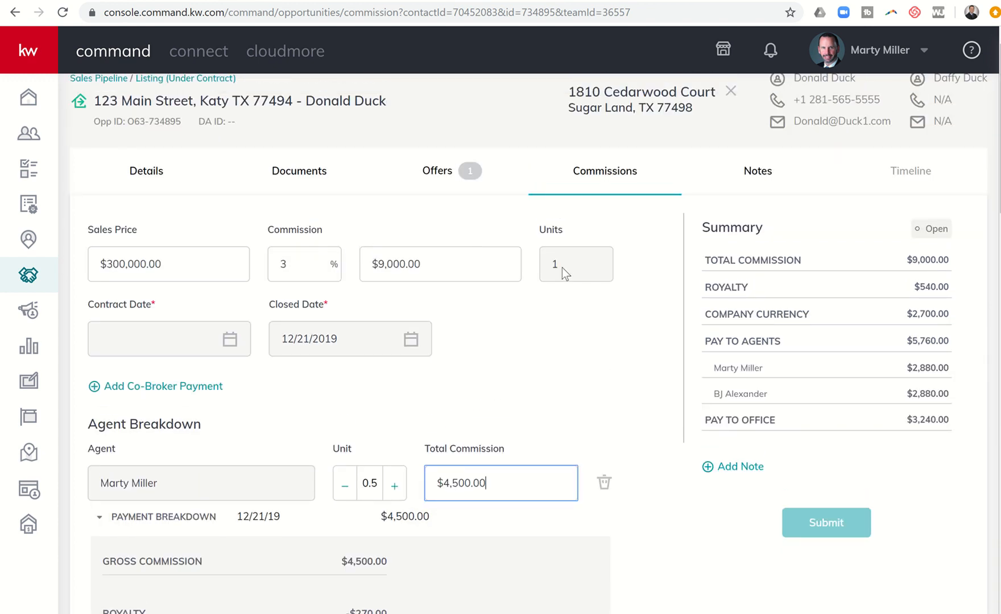
{"action": "scroll", "scroll_direction": "down", "scroll_amount": 3}
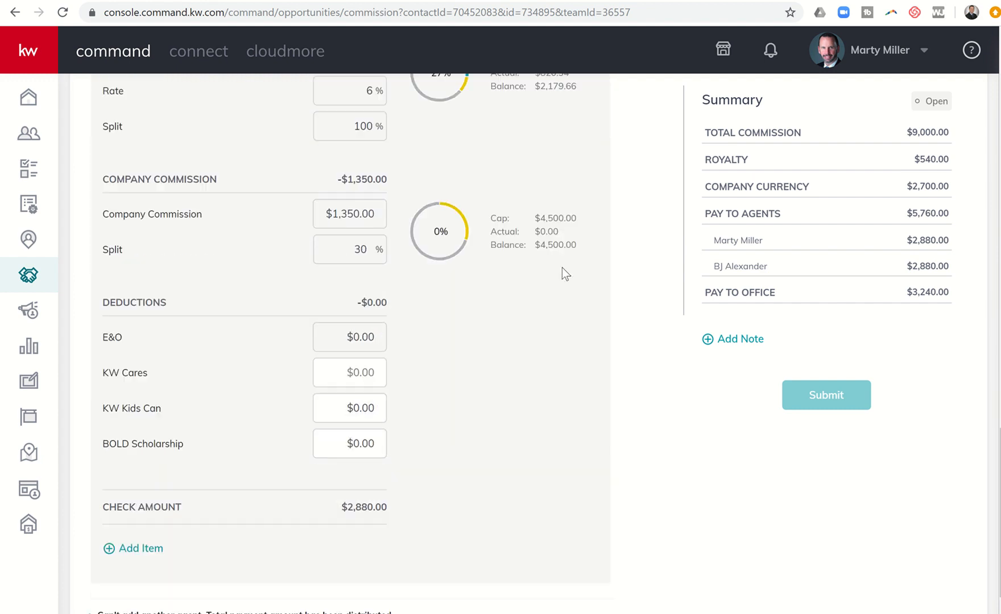
{"action": "scroll", "scroll_direction": "down", "scroll_amount": 3}
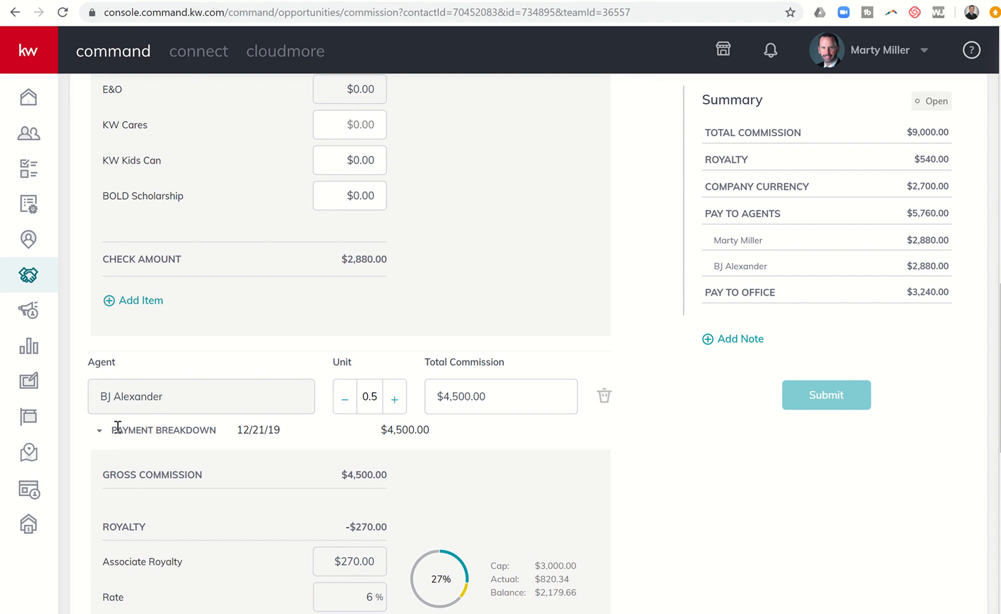
{"action": "mouse_move", "coordinate": [175, 327]}
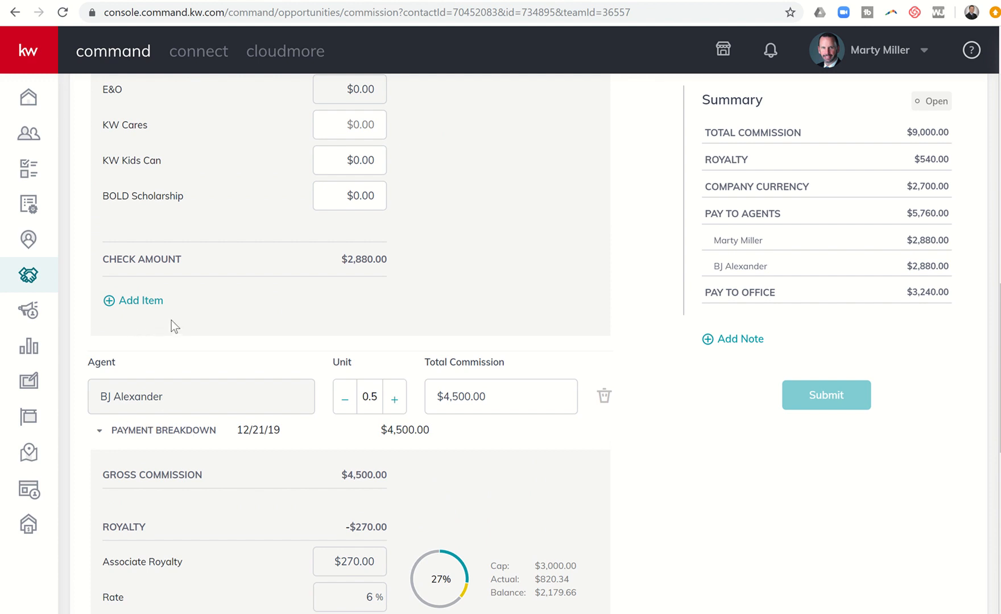
- Add an extra item to the first agent's breakdown with Deduction as its type
{"action": "left_click", "coordinate": [141, 300]}
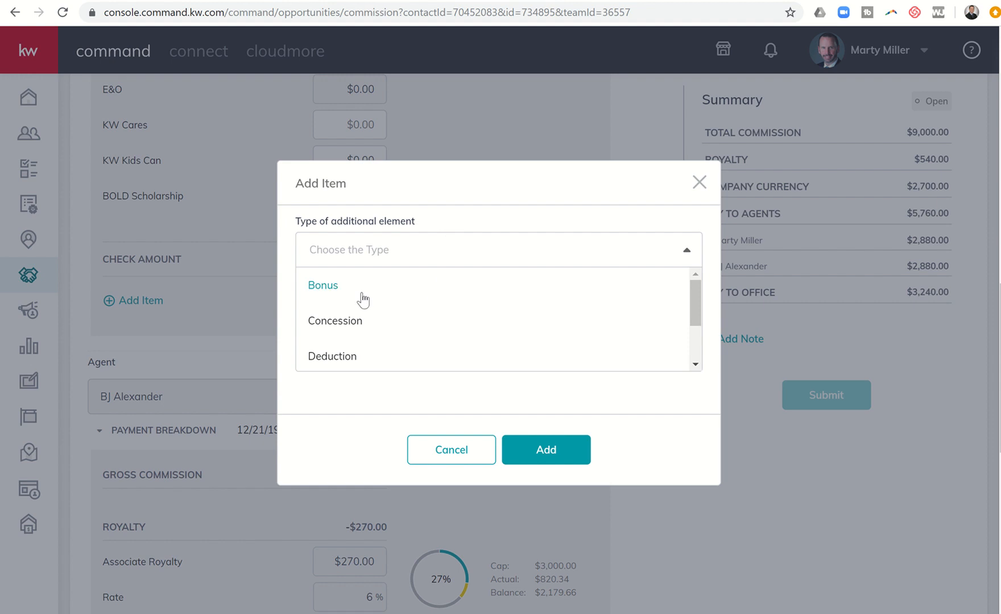
{"action": "mouse_move", "coordinate": [390, 299]}
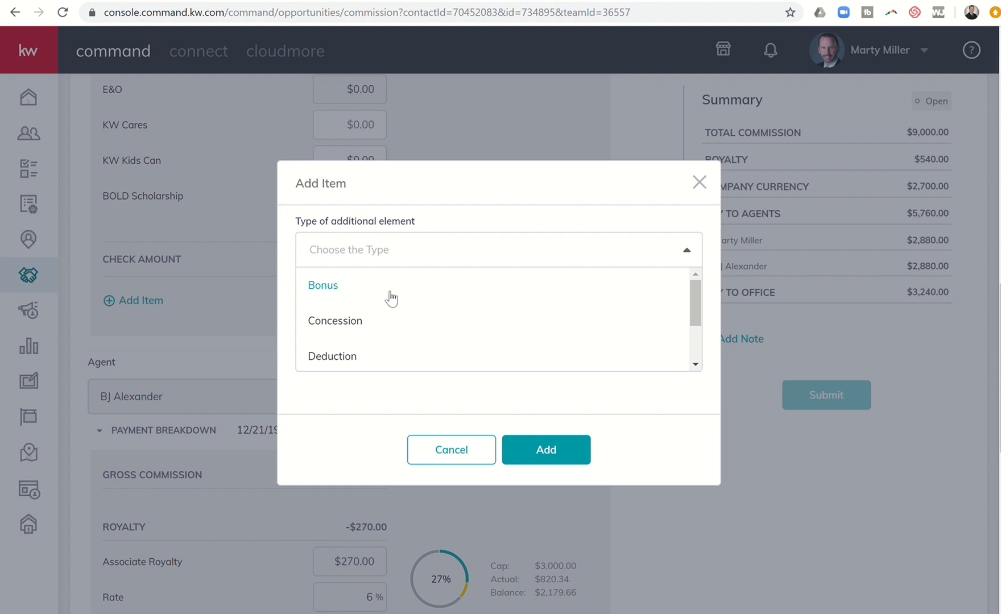
{"action": "mouse_move", "coordinate": [697, 310]}
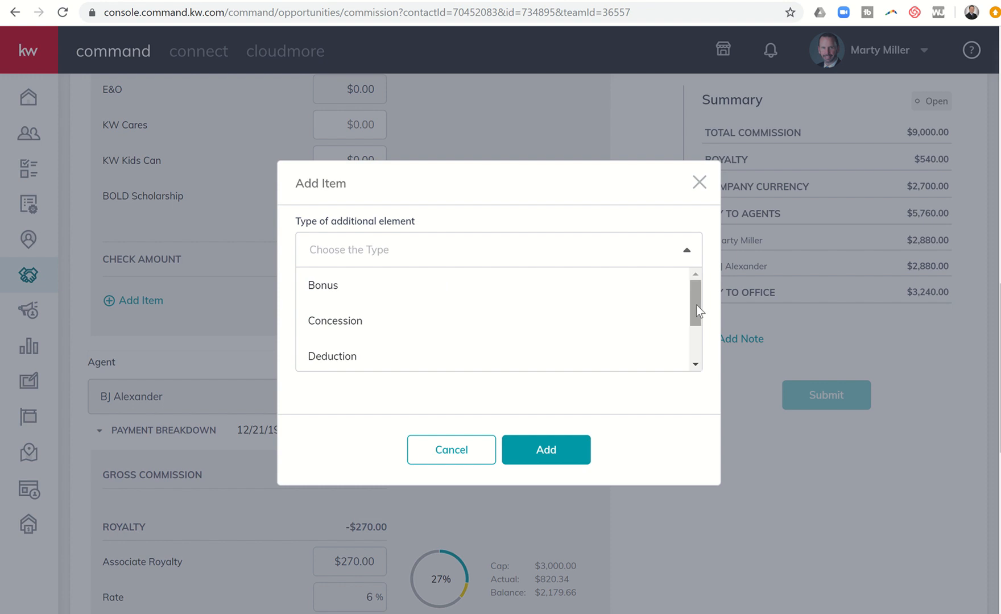
{"action": "scroll", "scroll_direction": "down", "scroll_amount": 3}
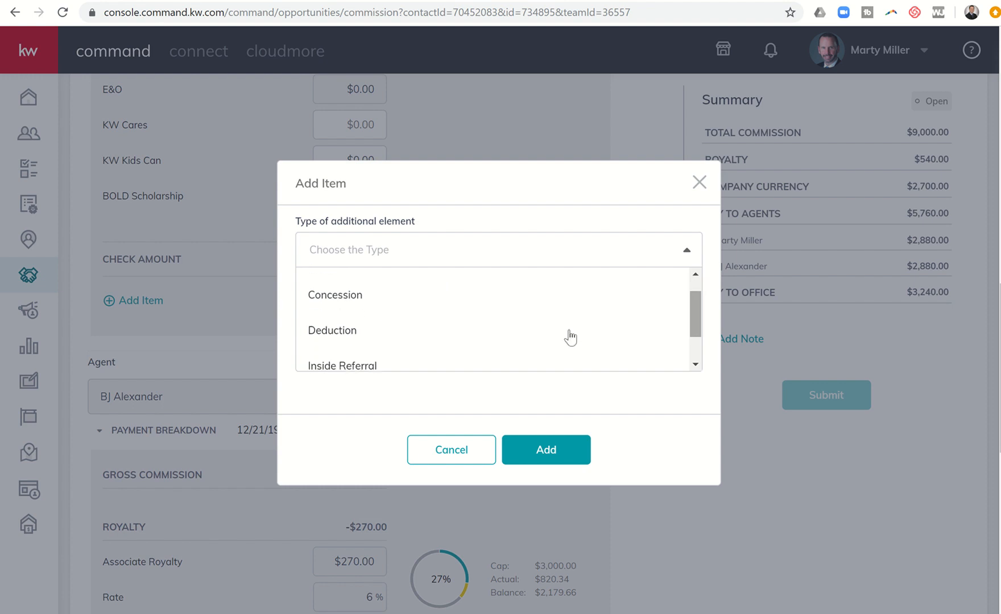
{"action": "mouse_move", "coordinate": [334, 295]}
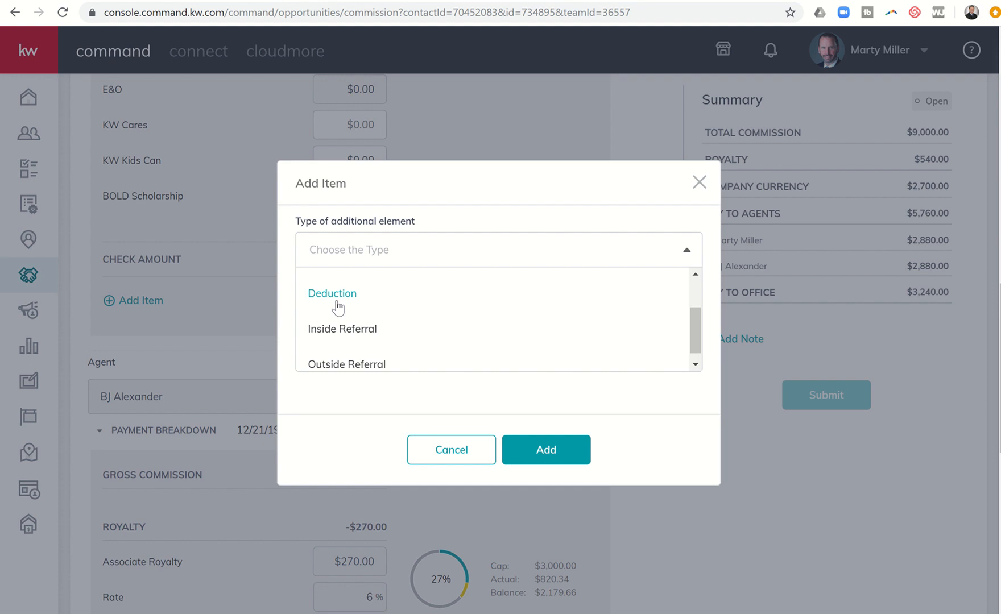
{"action": "mouse_move", "coordinate": [330, 337]}
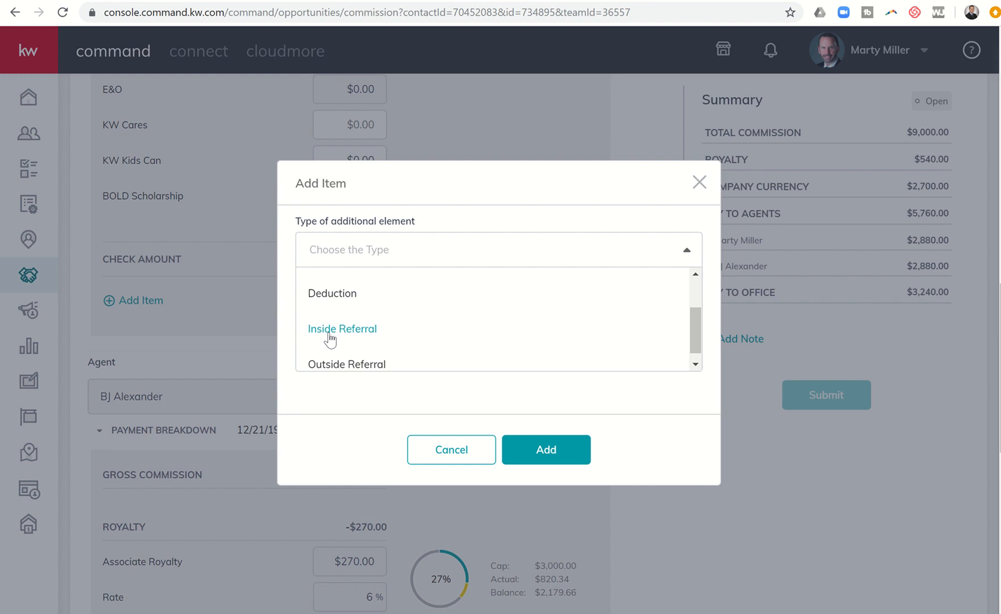
{"action": "mouse_move", "coordinate": [347, 353]}
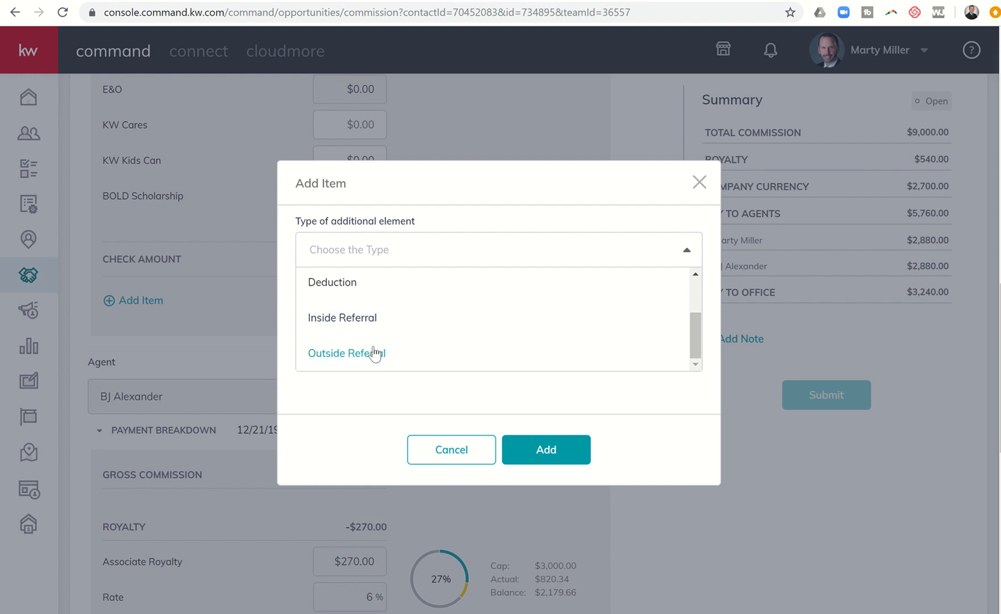
{"action": "mouse_move", "coordinate": [335, 363]}
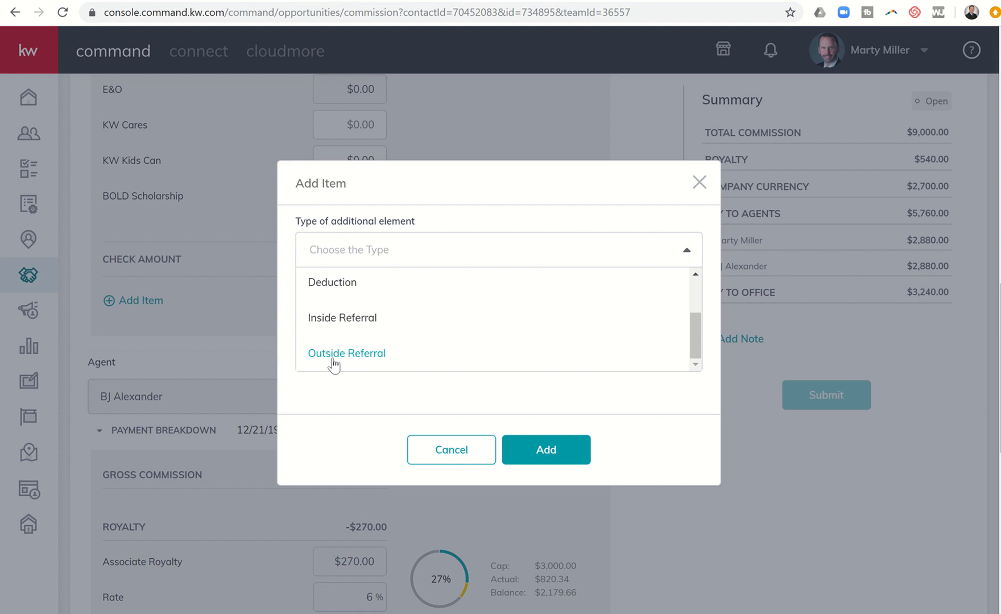
{"action": "mouse_move", "coordinate": [374, 327]}
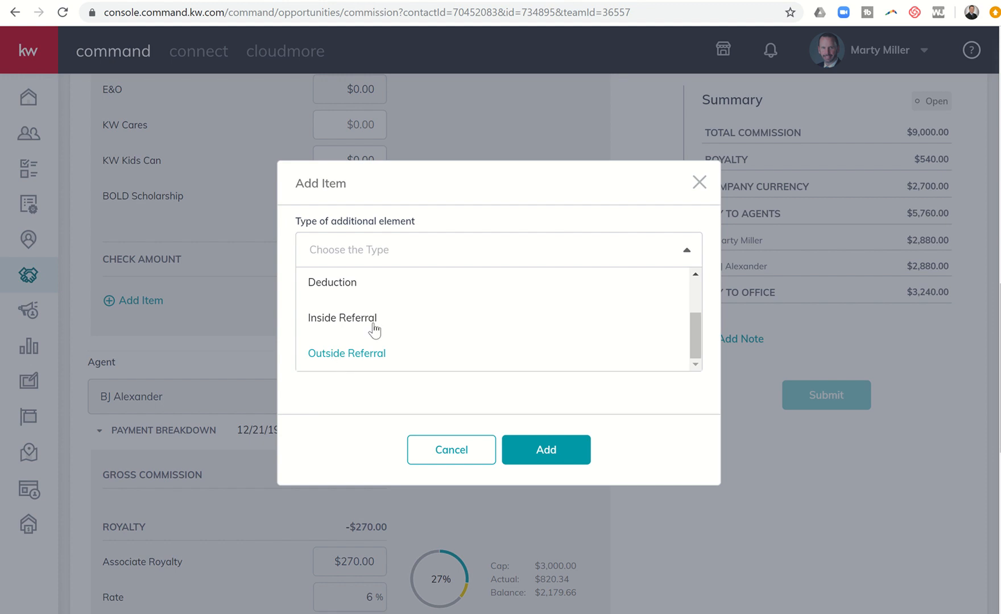
{"action": "scroll", "scroll_direction": "up", "scroll_amount": 3}
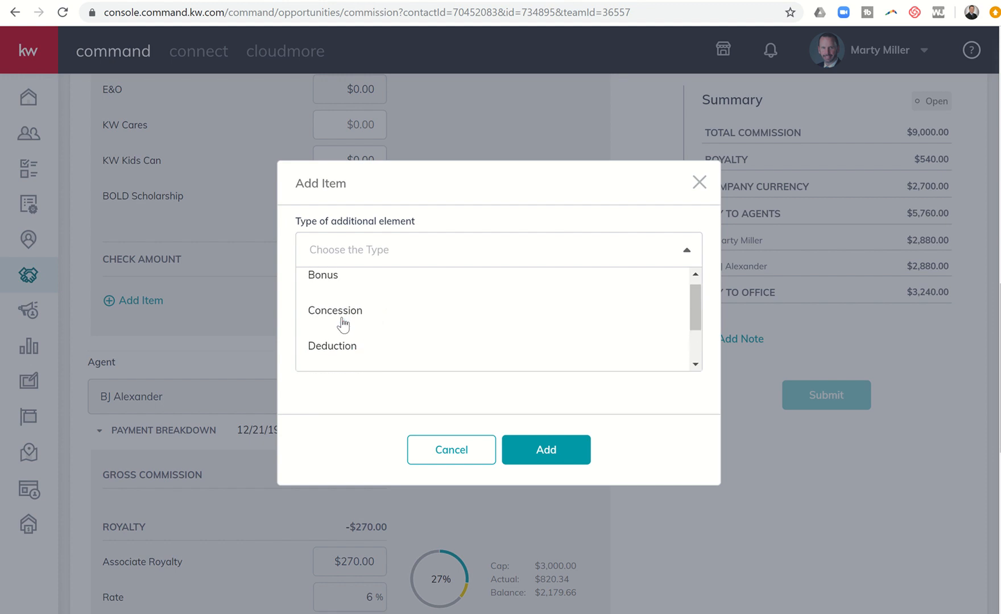
{"action": "left_click", "coordinate": [332, 346]}
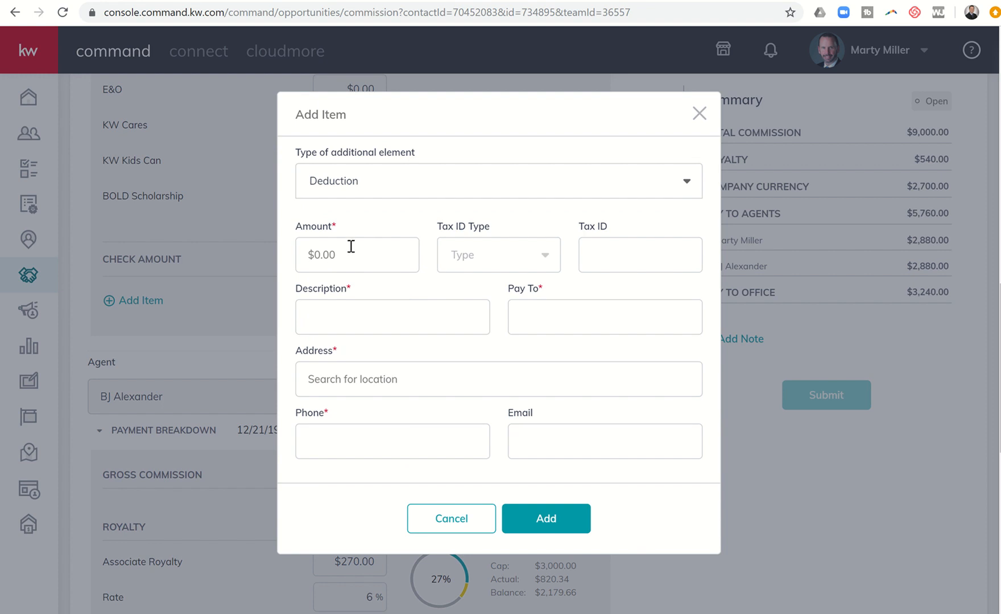
- Set tax ID type SSN with ID 44444, a Coach description and Miller as payee
{"action": "left_click", "coordinate": [498, 255]}
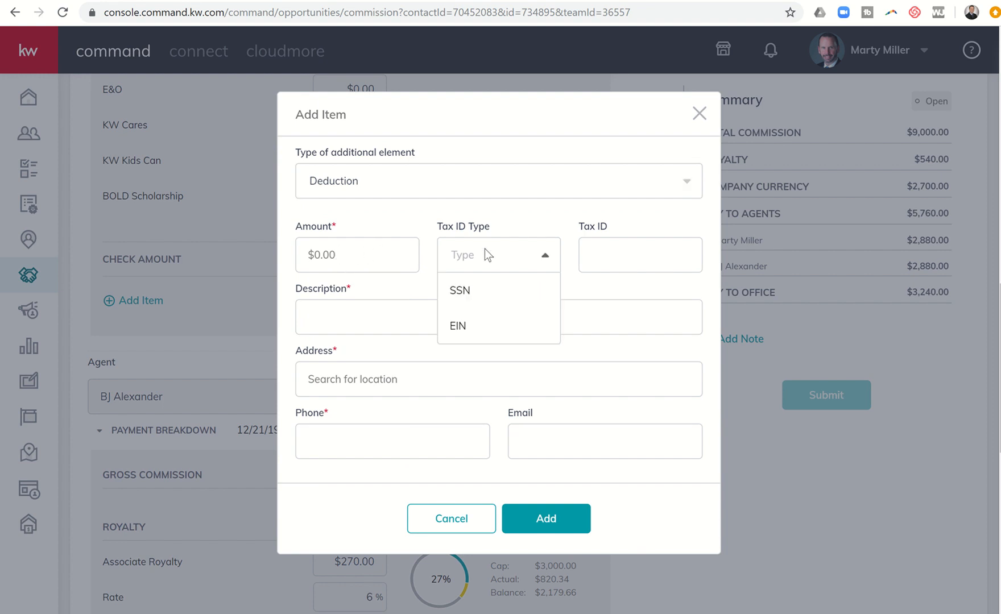
{"action": "left_click", "coordinate": [639, 253]}
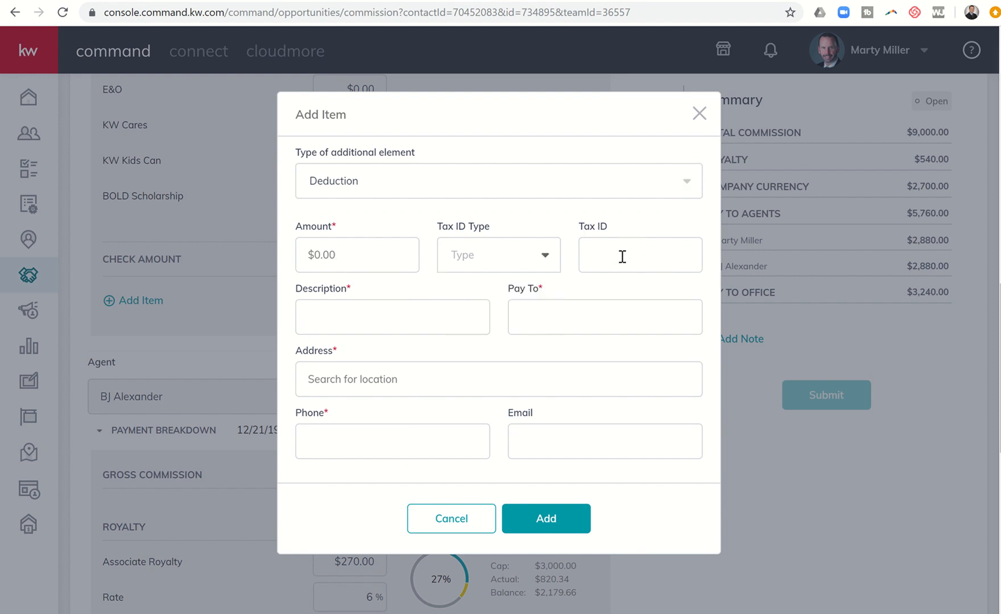
{"action": "mouse_move", "coordinate": [427, 423]}
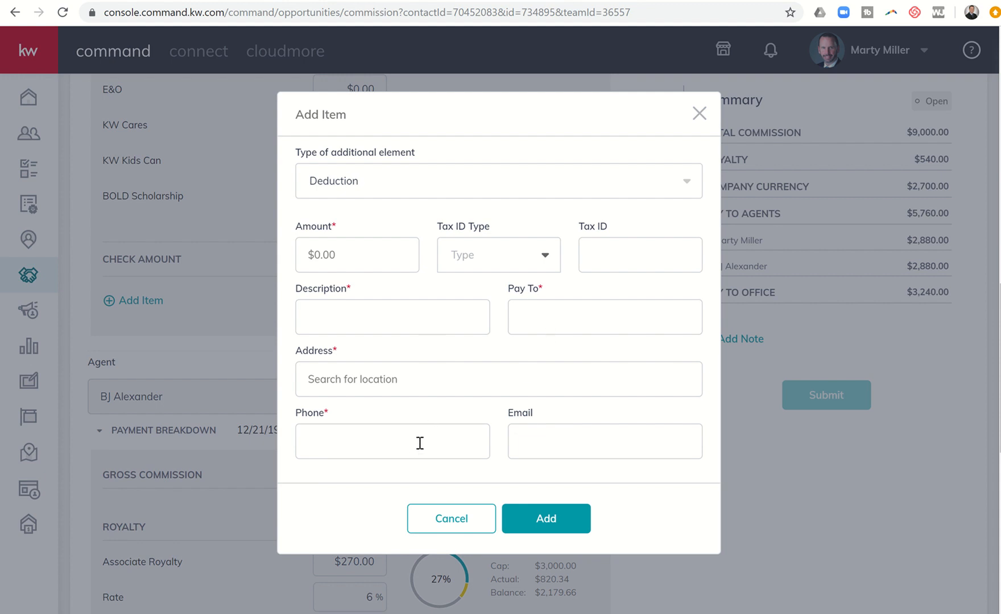
{"action": "mouse_move", "coordinate": [392, 381]}
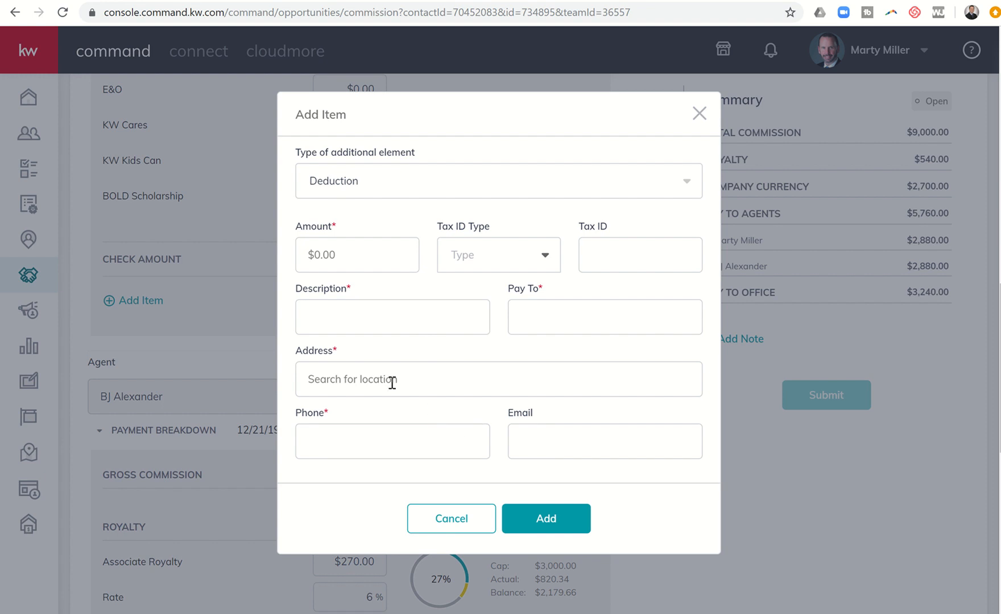
{"action": "mouse_move", "coordinate": [429, 376]}
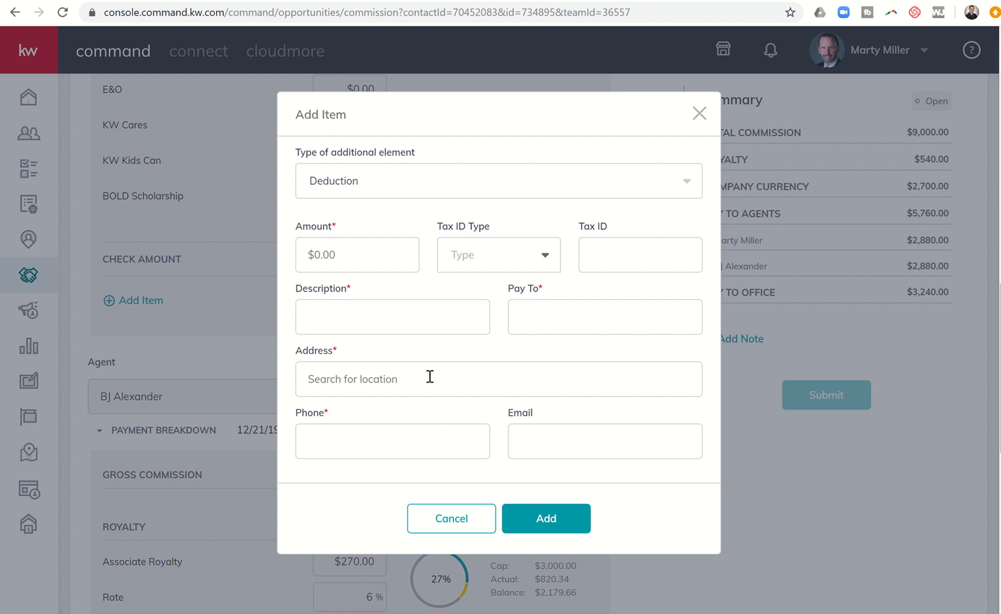
{"action": "mouse_move", "coordinate": [491, 261]}
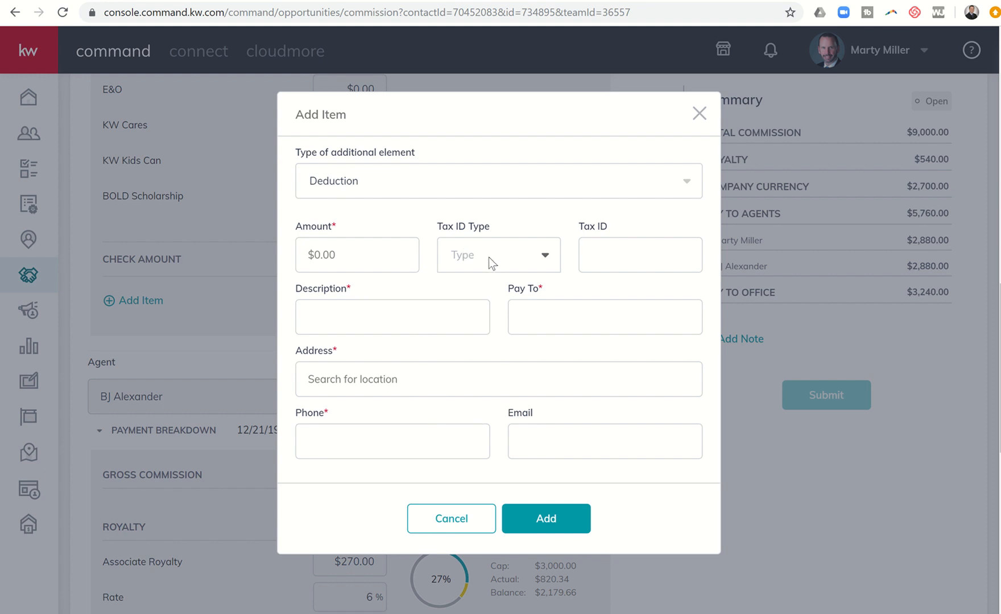
{"action": "left_click", "coordinate": [498, 254]}
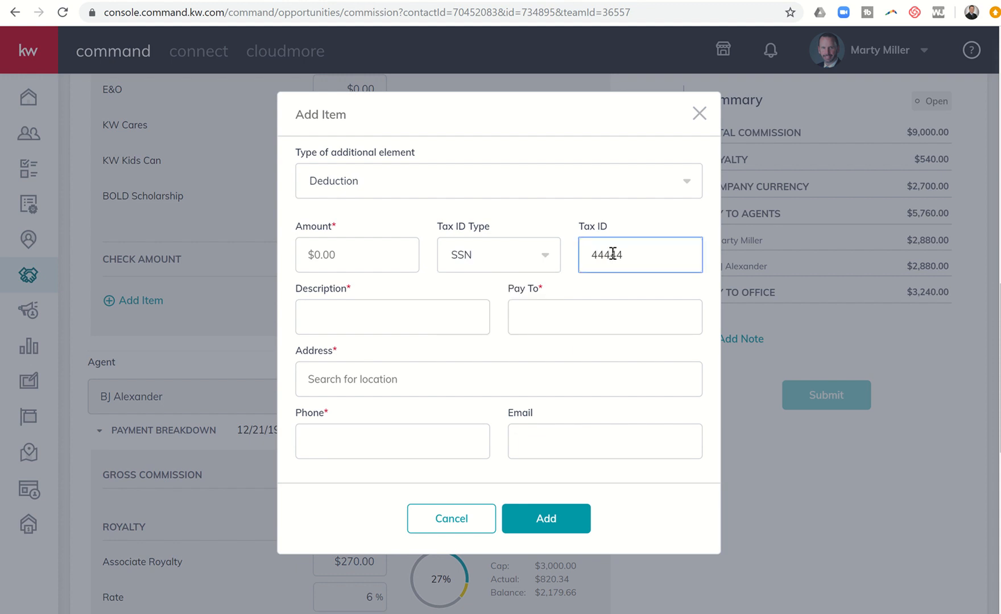
{"action": "type", "text": "44444444"}
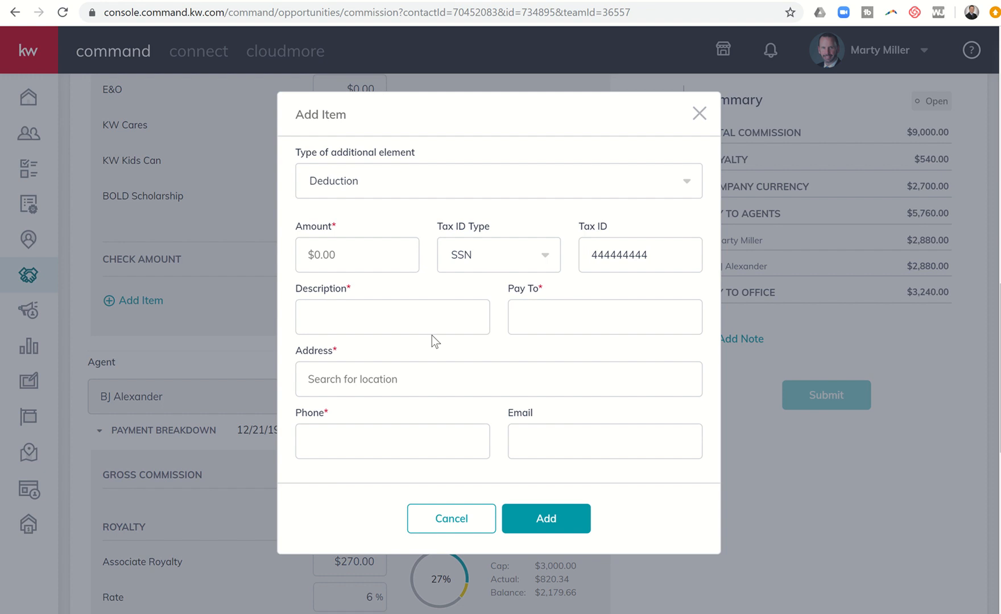
{"action": "type", "text": "PRo"}
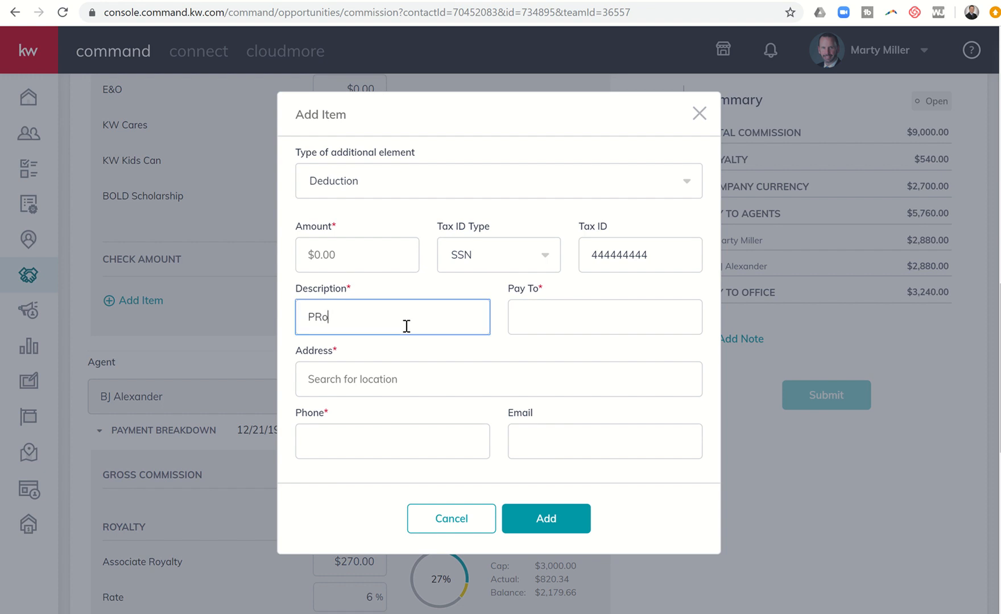
{"action": "type", "text": "Coach"}
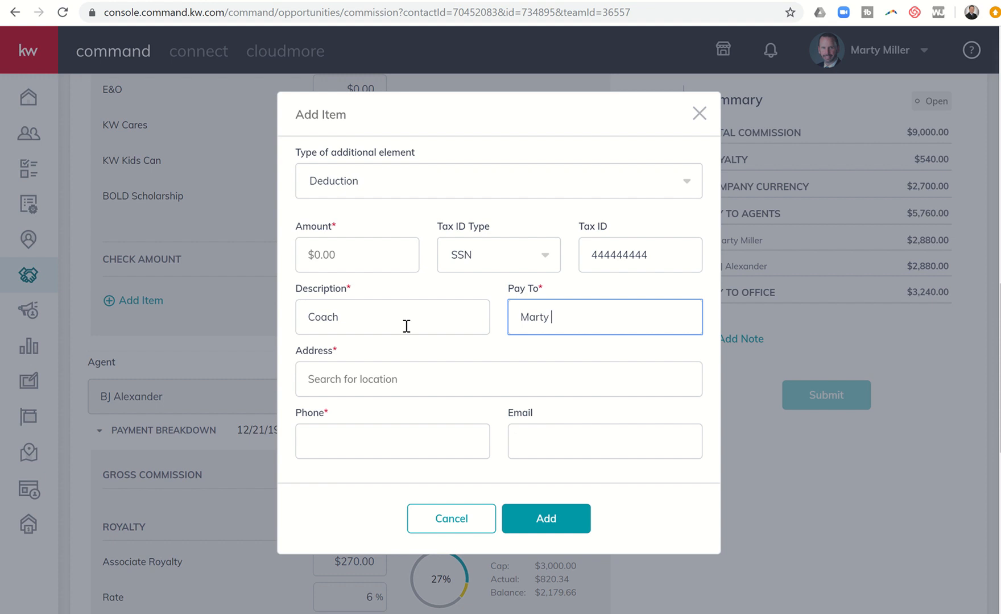
{"action": "type", "text": "Miller"}
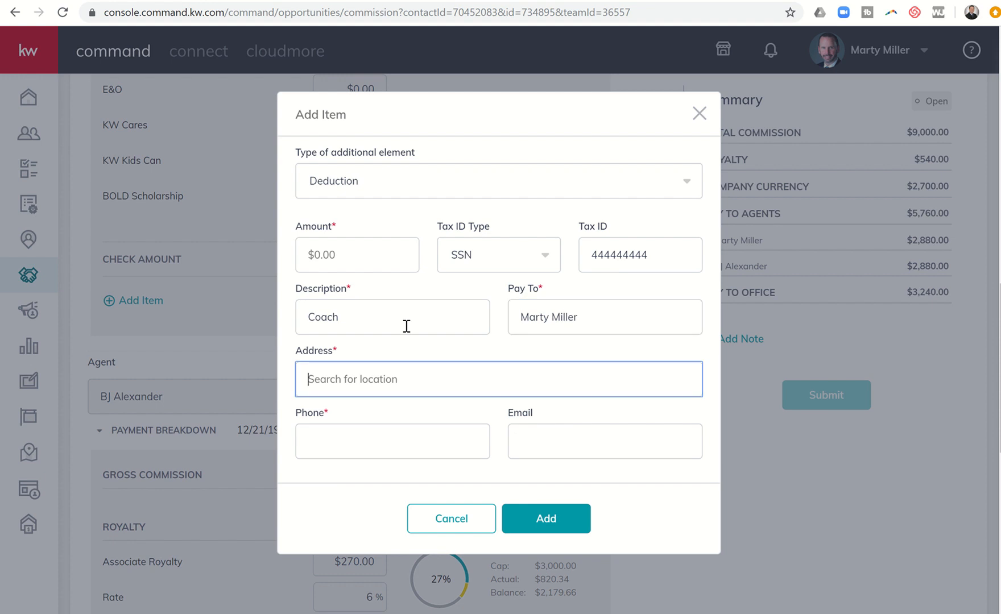
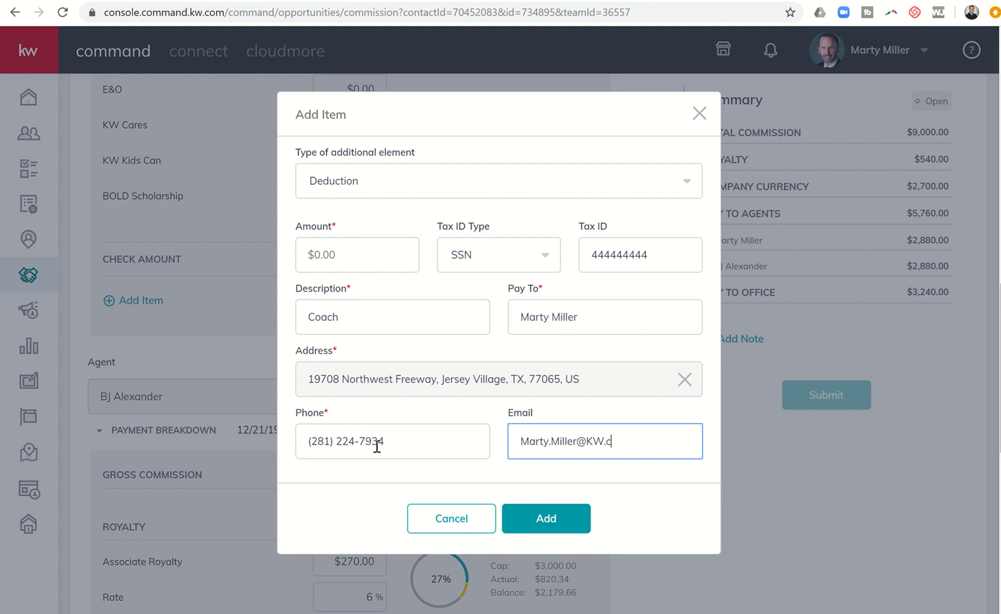
{"action": "left_click", "coordinate": [357, 254]}
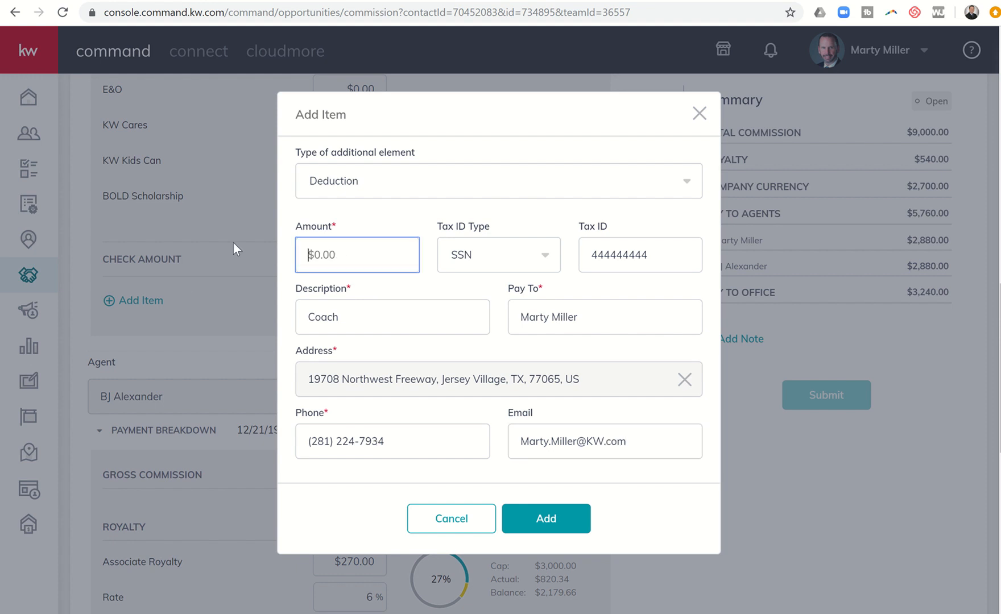
{"action": "type", "text": "900"}
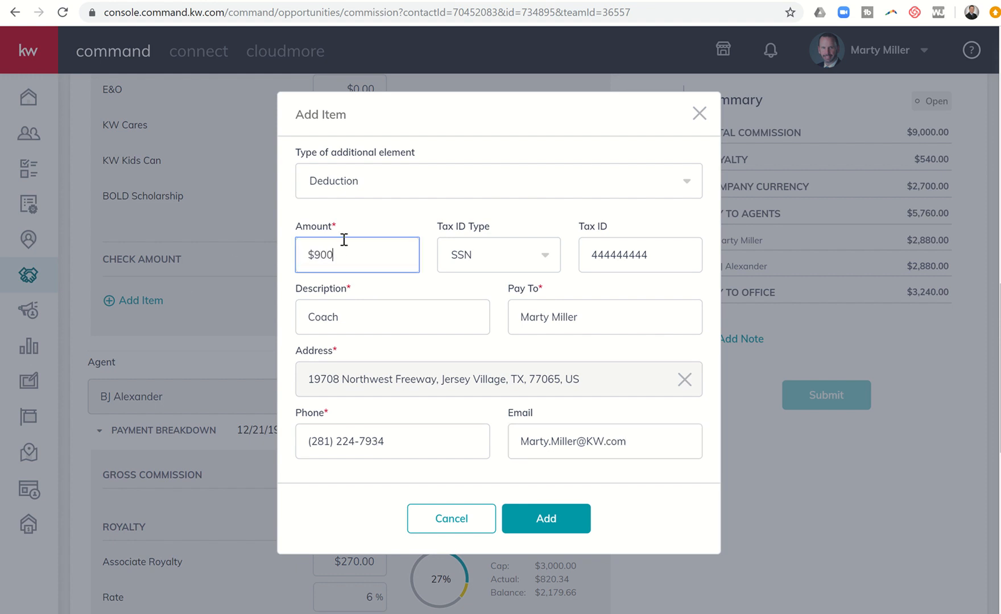
{"action": "mouse_move", "coordinate": [545, 517]}
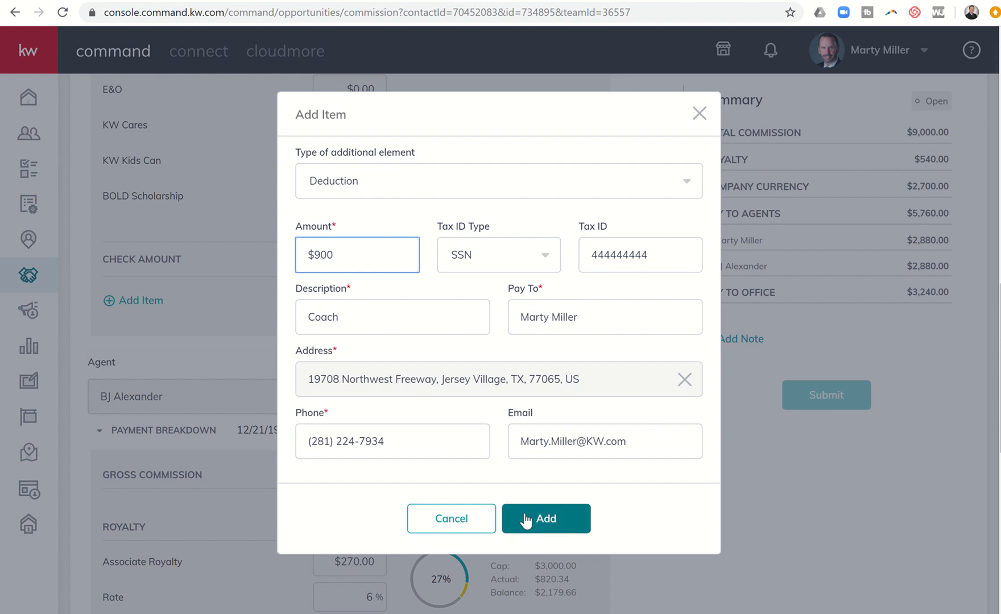
{"action": "left_click", "coordinate": [546, 517]}
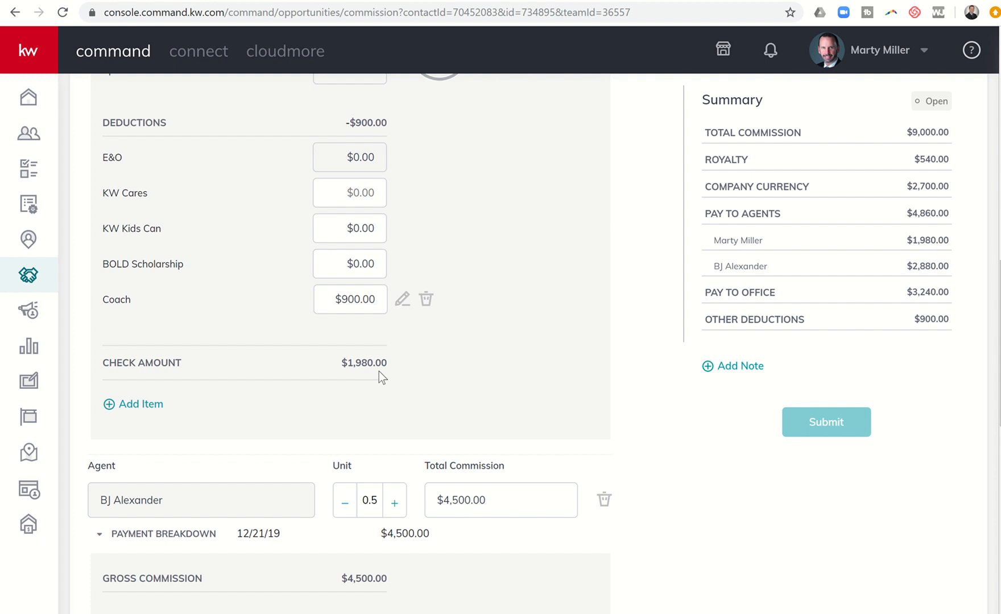
{"action": "scroll", "scroll_direction": "up", "scroll_amount": 3}
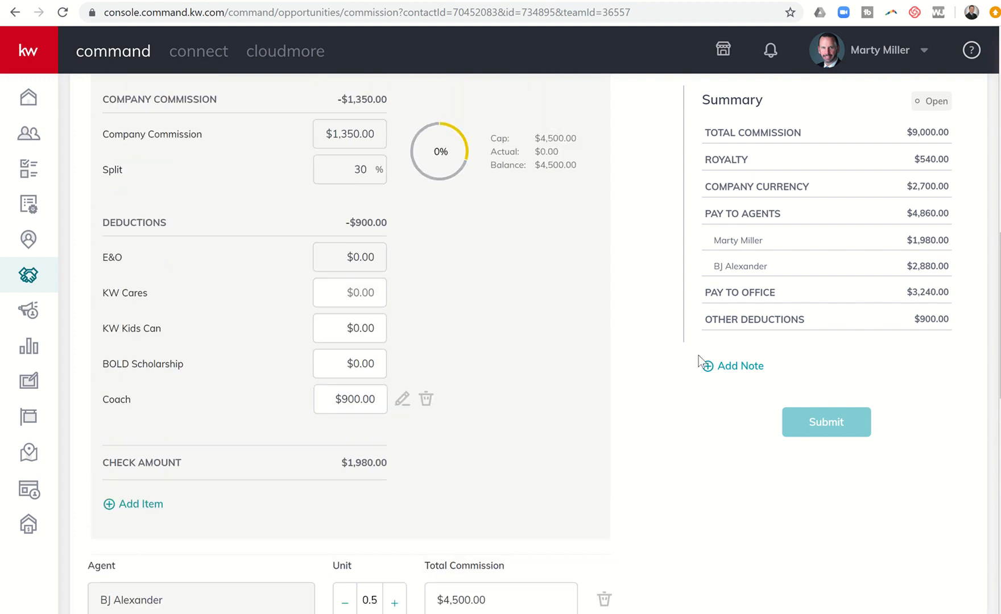
{"action": "mouse_move", "coordinate": [921, 321]}
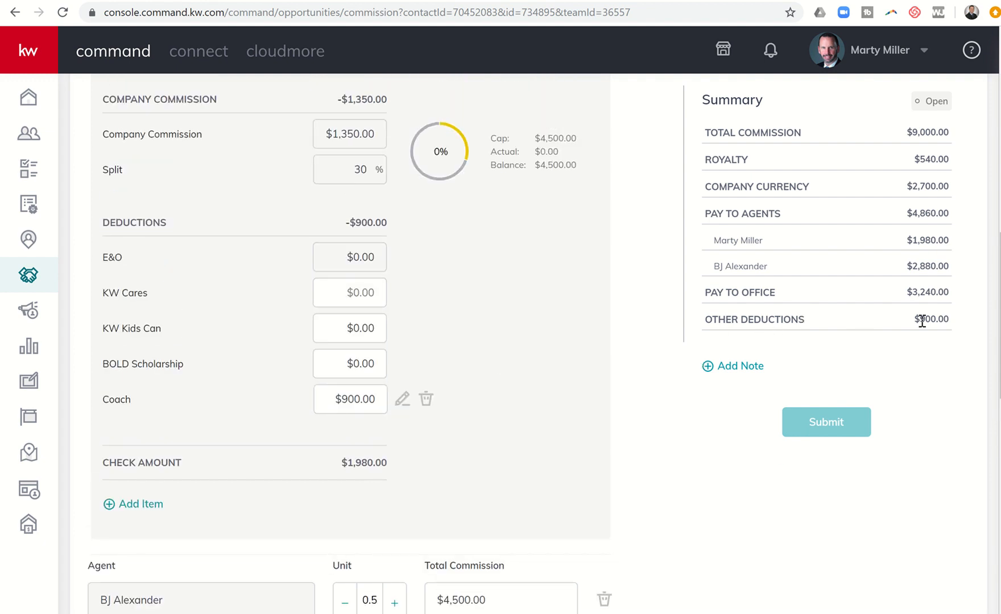
{"action": "mouse_move", "coordinate": [174, 520]}
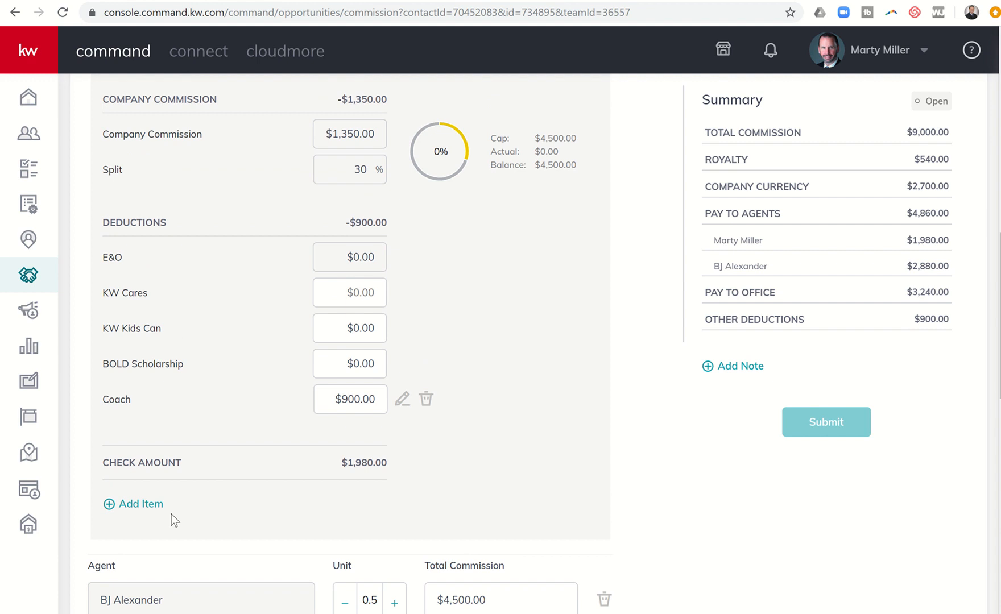
{"action": "left_click", "coordinate": [133, 503]}
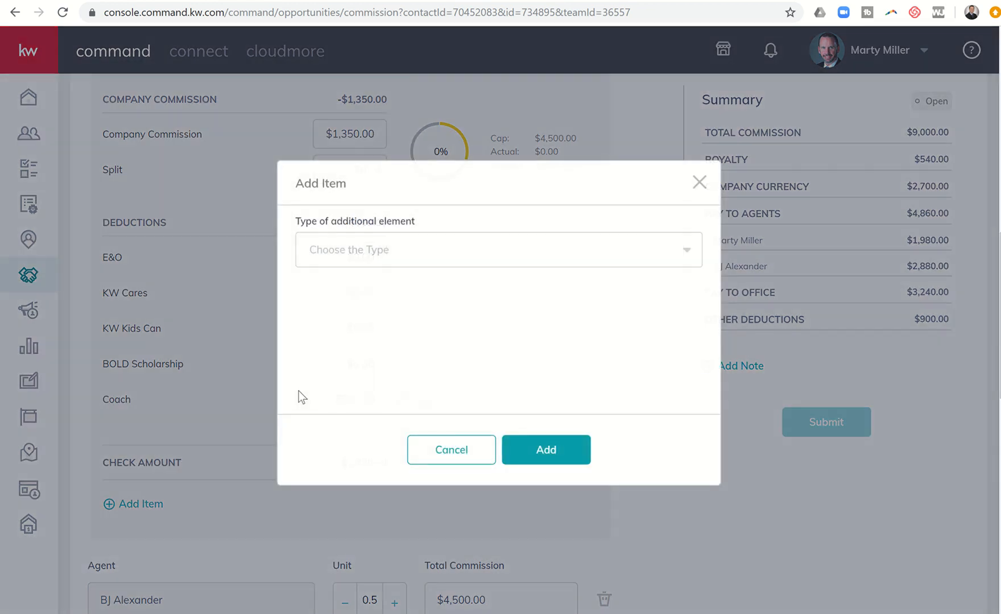
{"action": "left_click", "coordinate": [498, 249]}
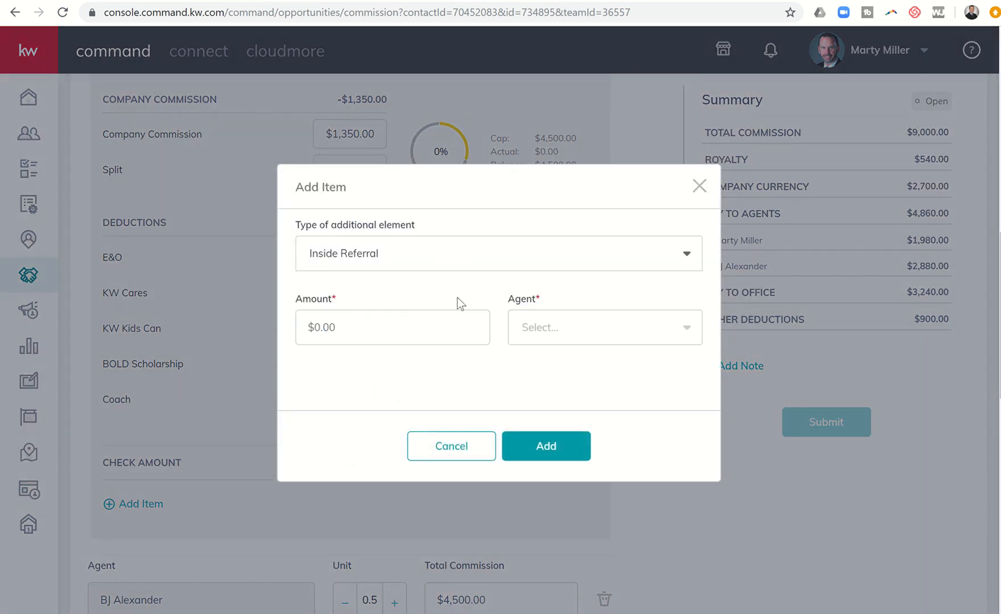
{"action": "left_click", "coordinate": [602, 327]}
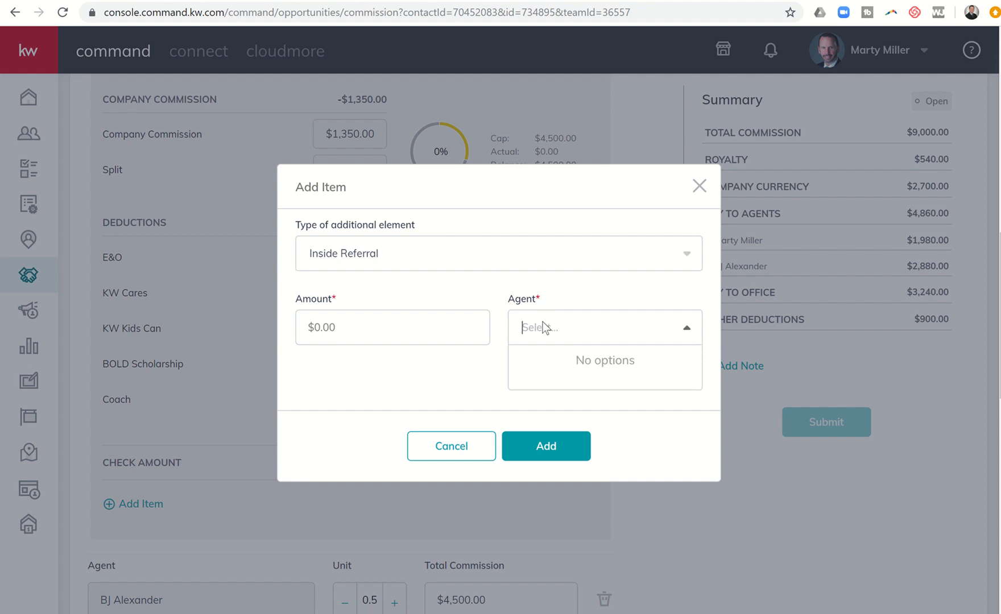
{"action": "type", "text": "Randy"}
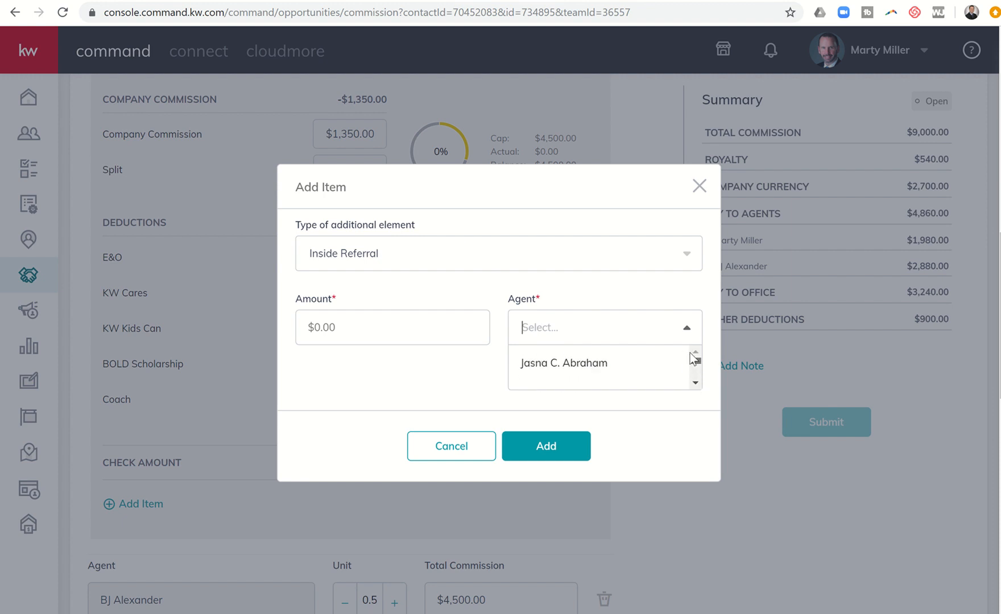
{"action": "mouse_move", "coordinate": [629, 349]}
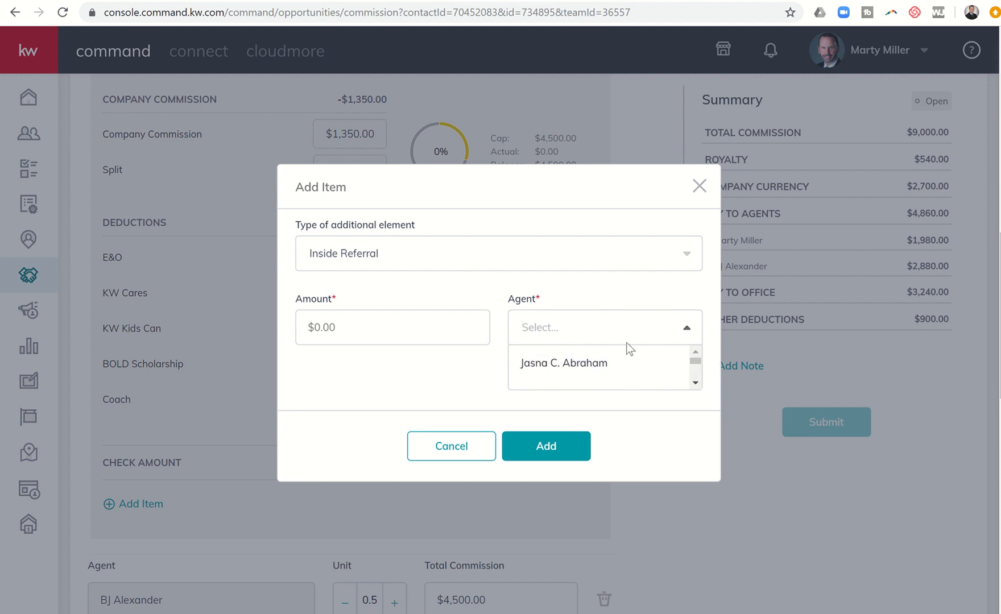
{"action": "type", "text": "Jasn"}
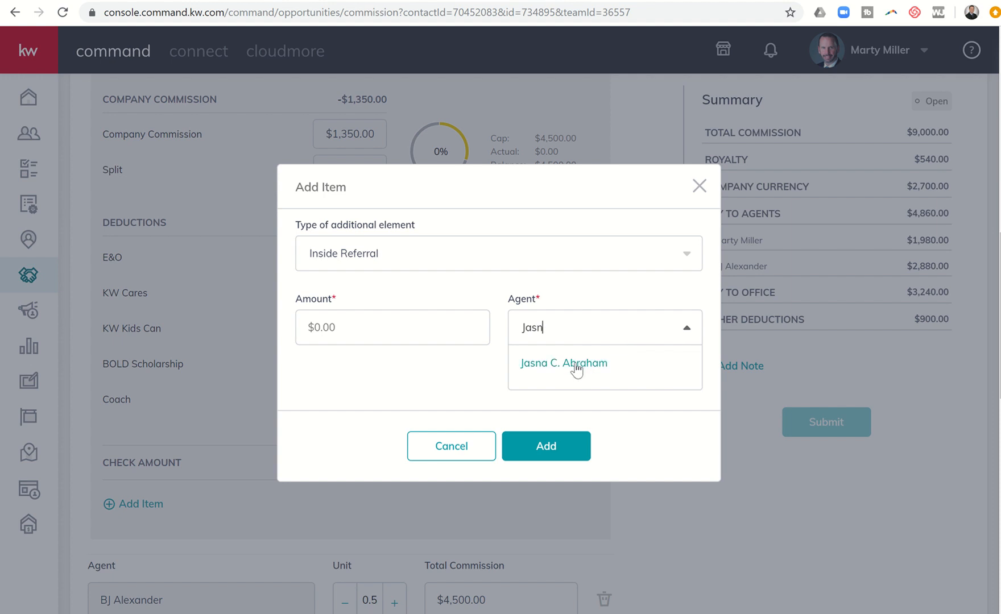
{"action": "left_click", "coordinate": [563, 363]}
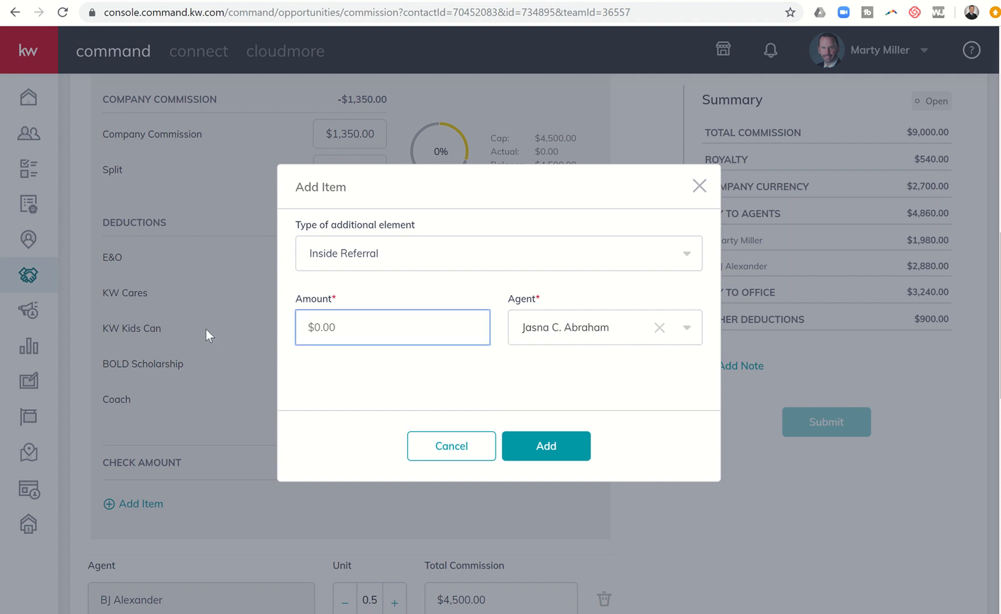
{"action": "type", "text": "450"}
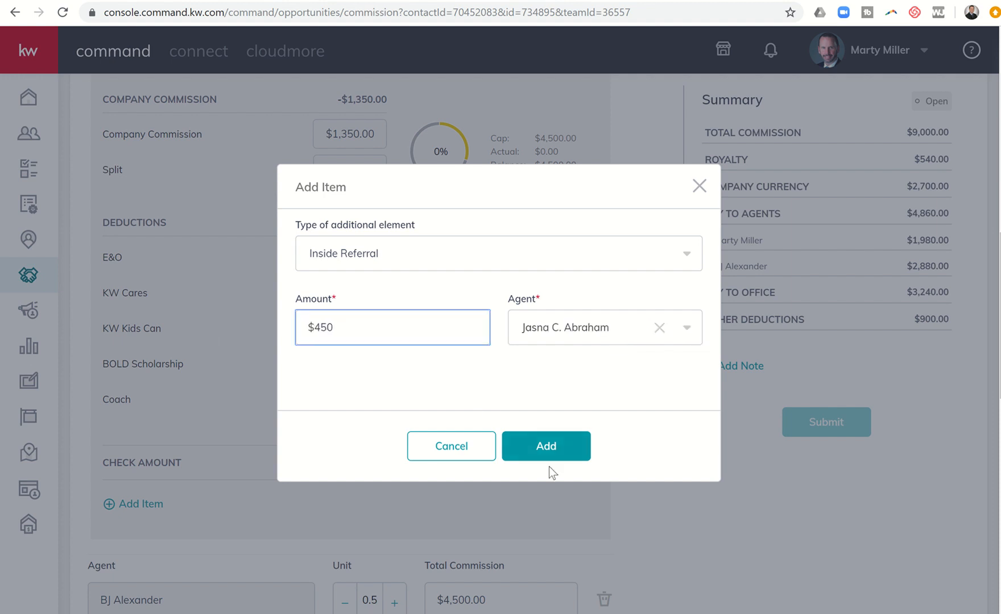
{"action": "left_click", "coordinate": [546, 446]}
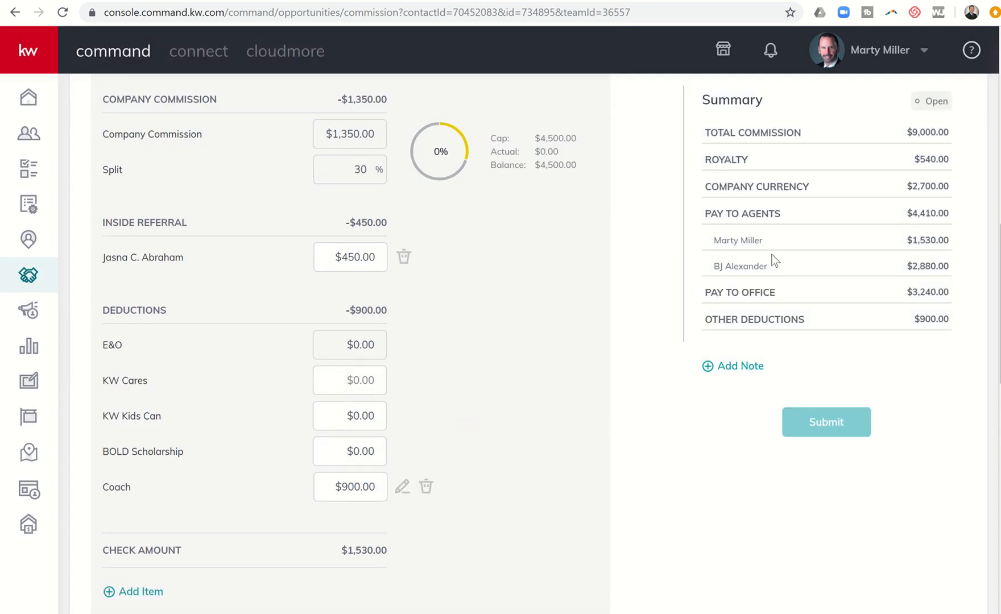
{"action": "mouse_move", "coordinate": [503, 453]}
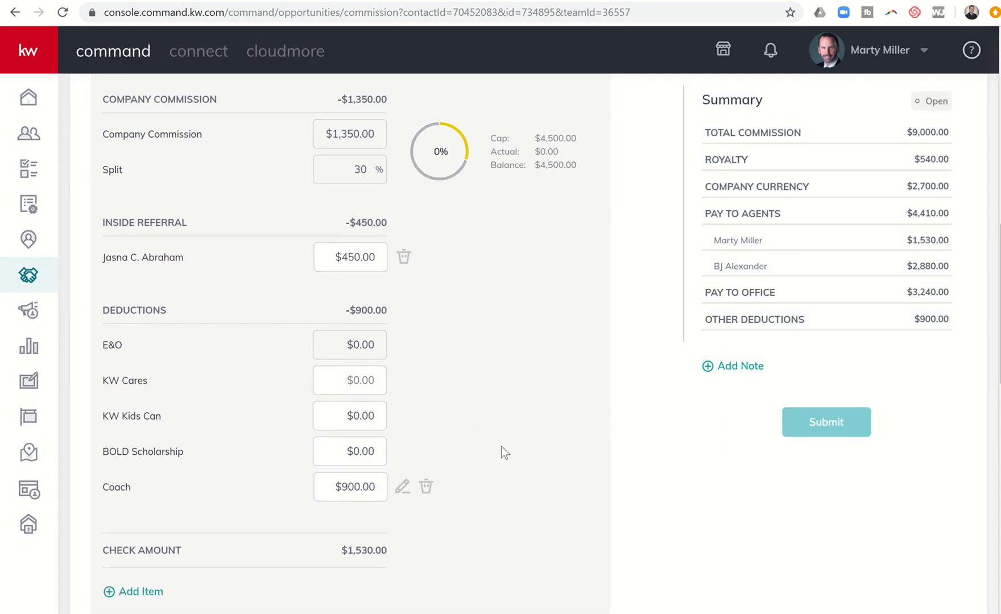
{"action": "scroll", "scroll_direction": "down", "scroll_amount": 3}
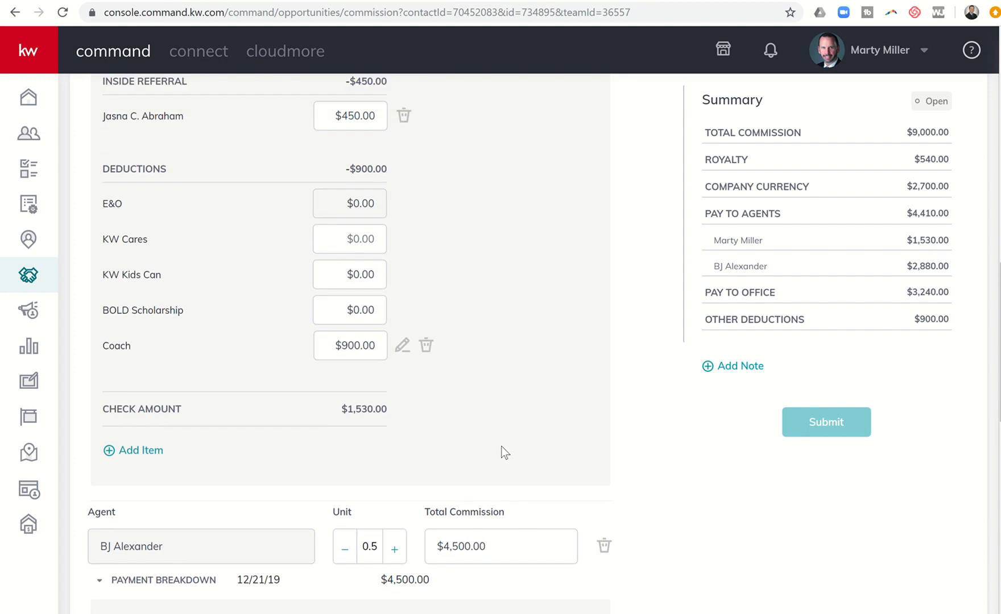
{"action": "scroll", "scroll_direction": "up", "scroll_amount": 3}
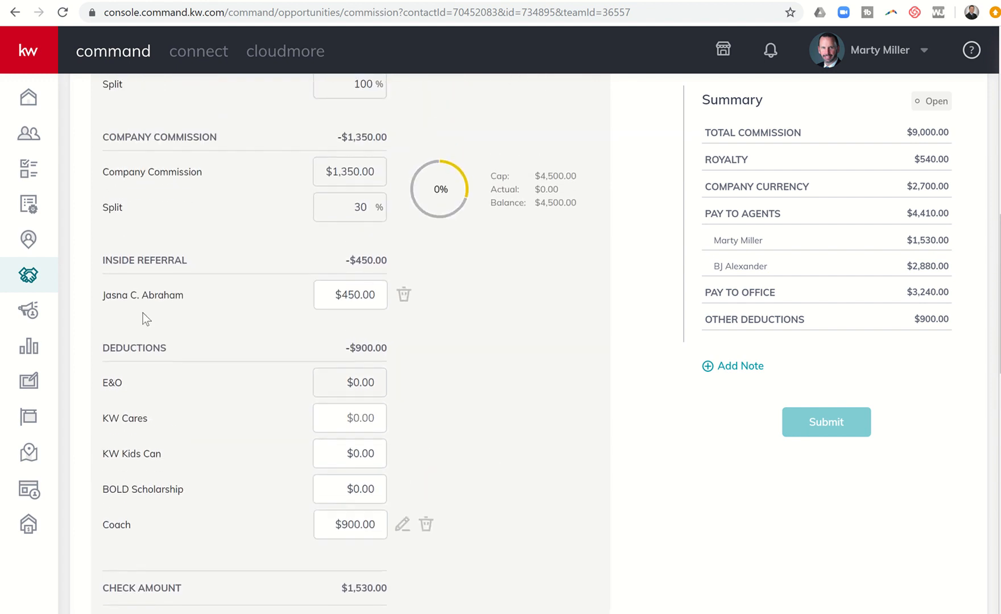
{"action": "mouse_move", "coordinate": [202, 305]}
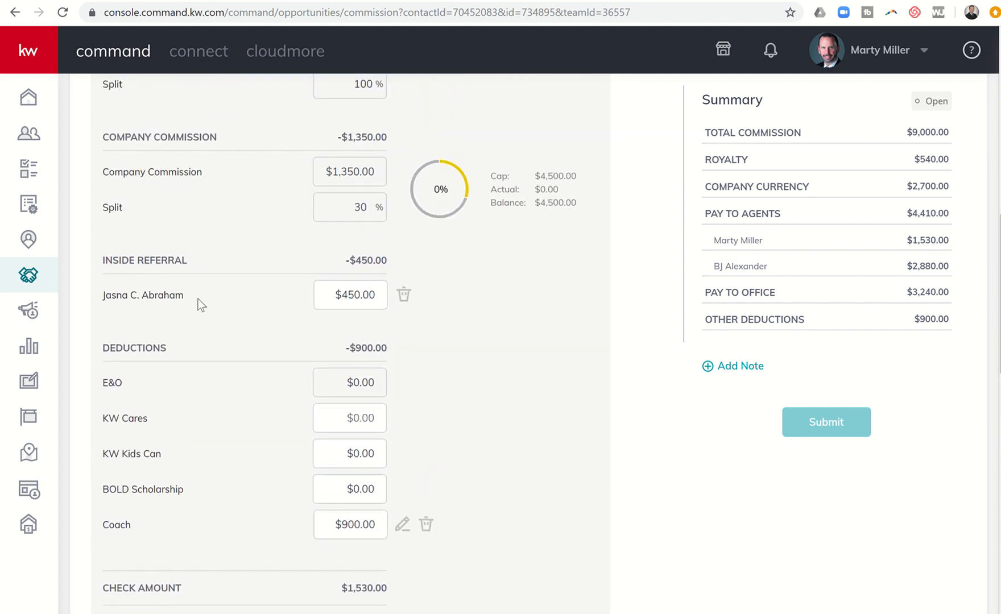
{"action": "mouse_move", "coordinate": [367, 321]}
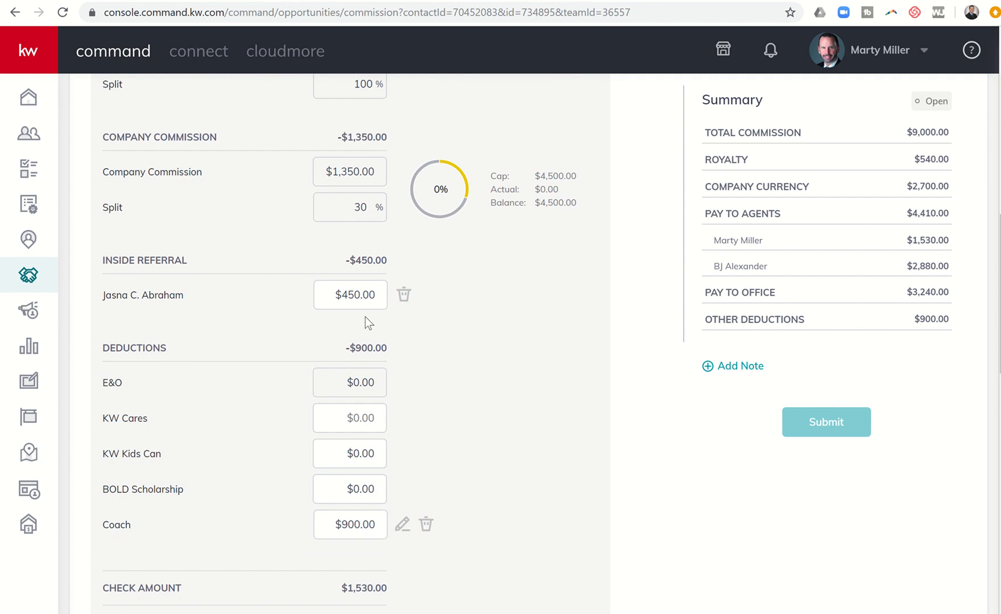
{"action": "scroll", "scroll_direction": "down", "scroll_amount": 3}
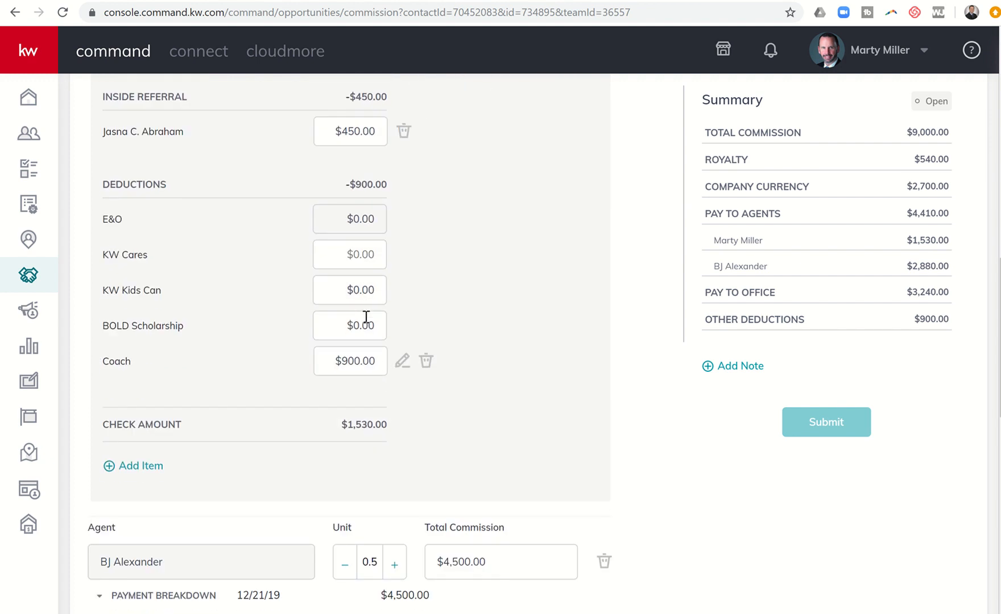
{"action": "mouse_move", "coordinate": [936, 256]}
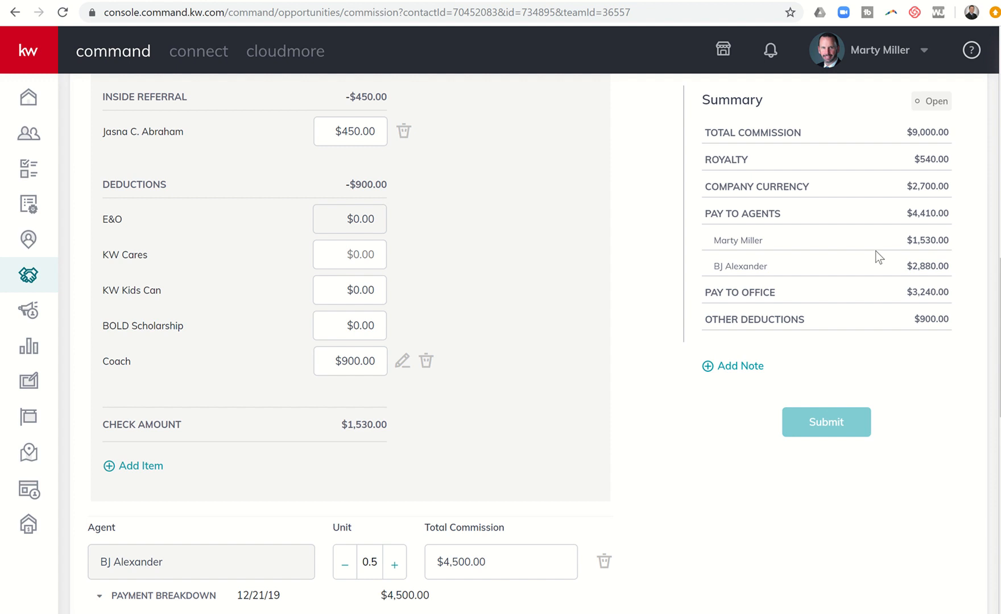
{"action": "mouse_move", "coordinate": [828, 304]}
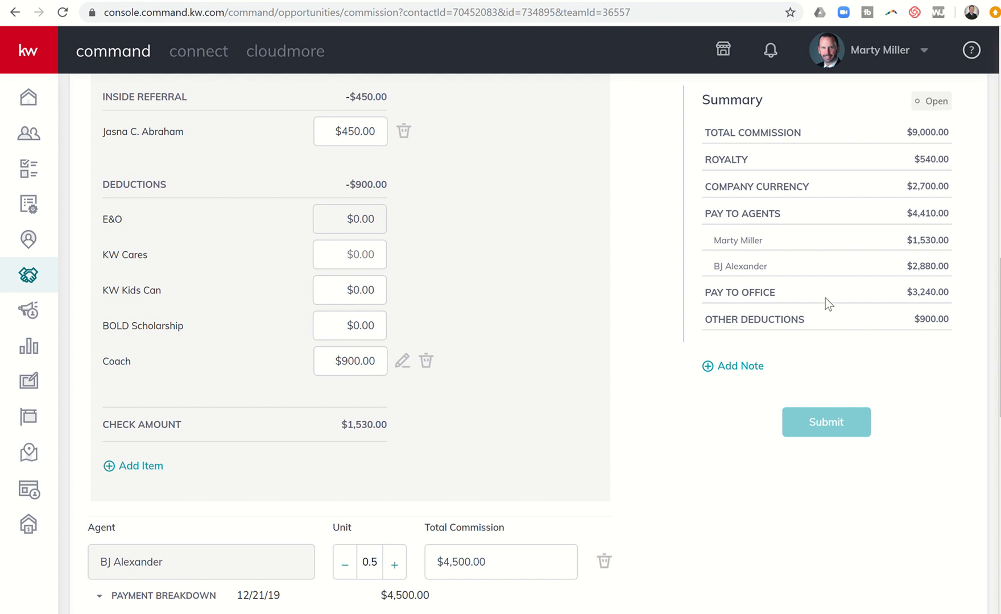
{"action": "mouse_move", "coordinate": [542, 396]}
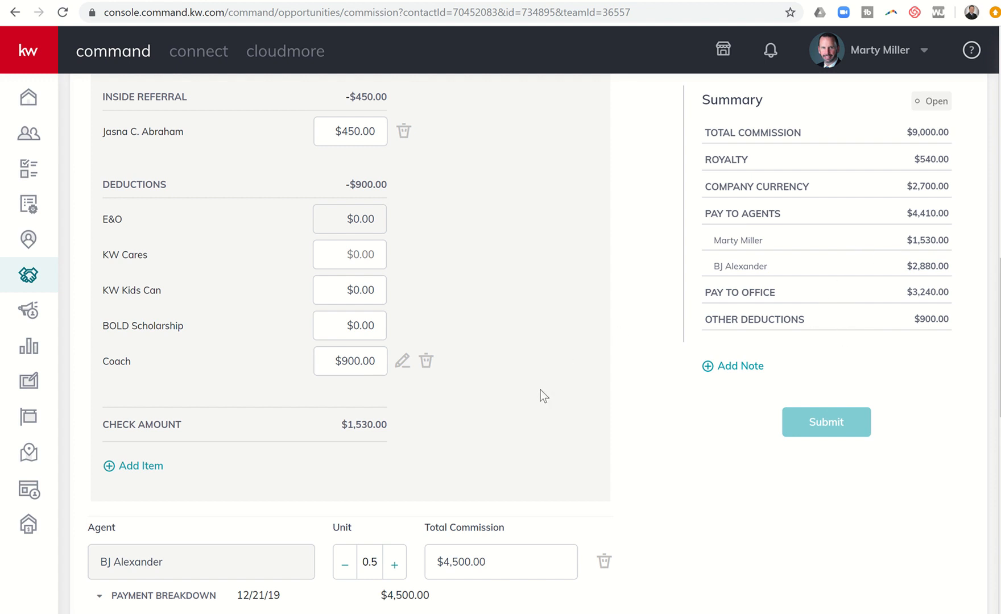
{"action": "scroll", "scroll_direction": "up", "scroll_amount": 3}
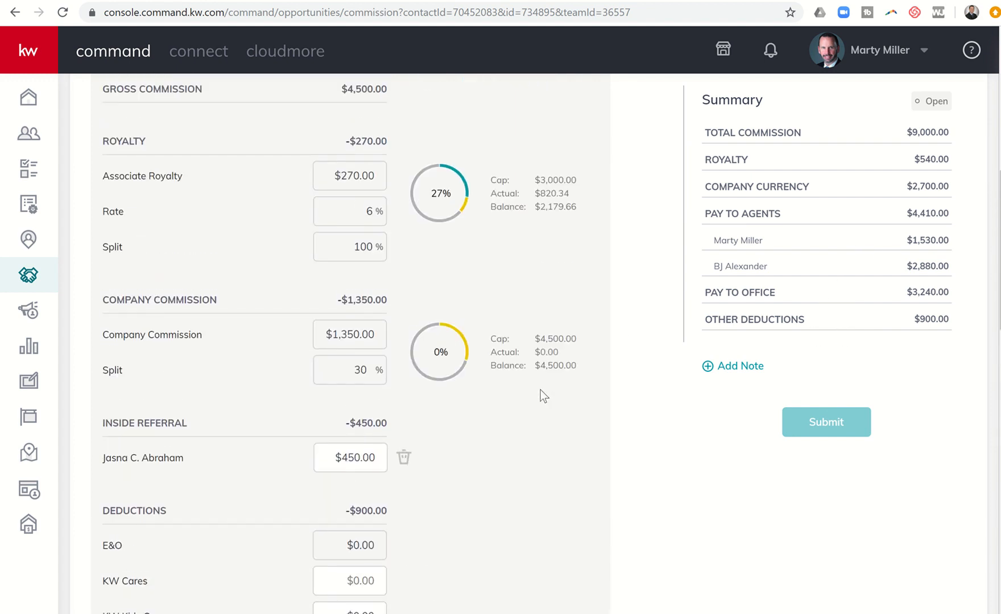
{"action": "scroll", "scroll_direction": "up", "scroll_amount": 3}
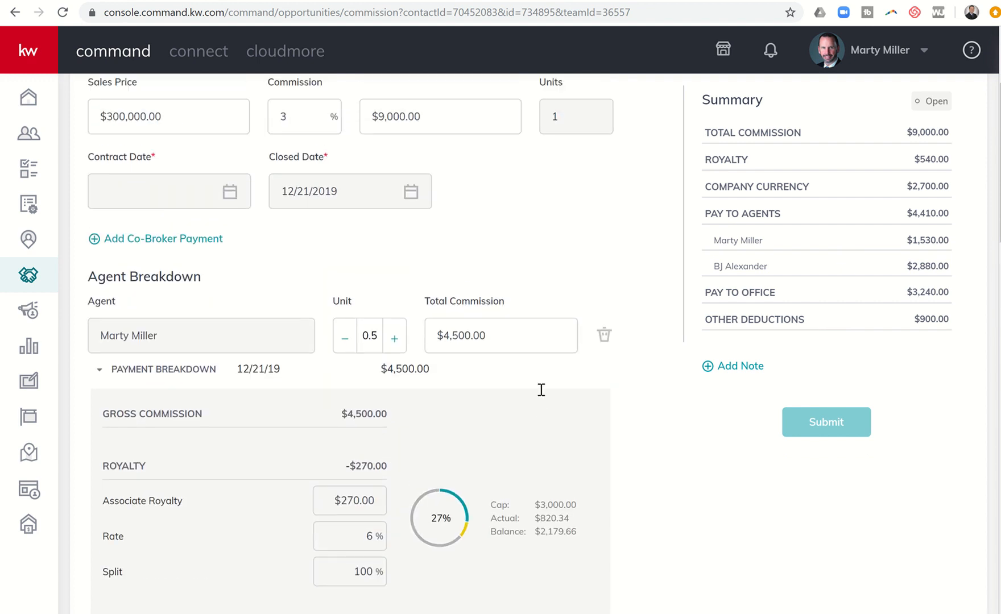
{"action": "scroll", "scroll_direction": "up", "scroll_amount": 3}
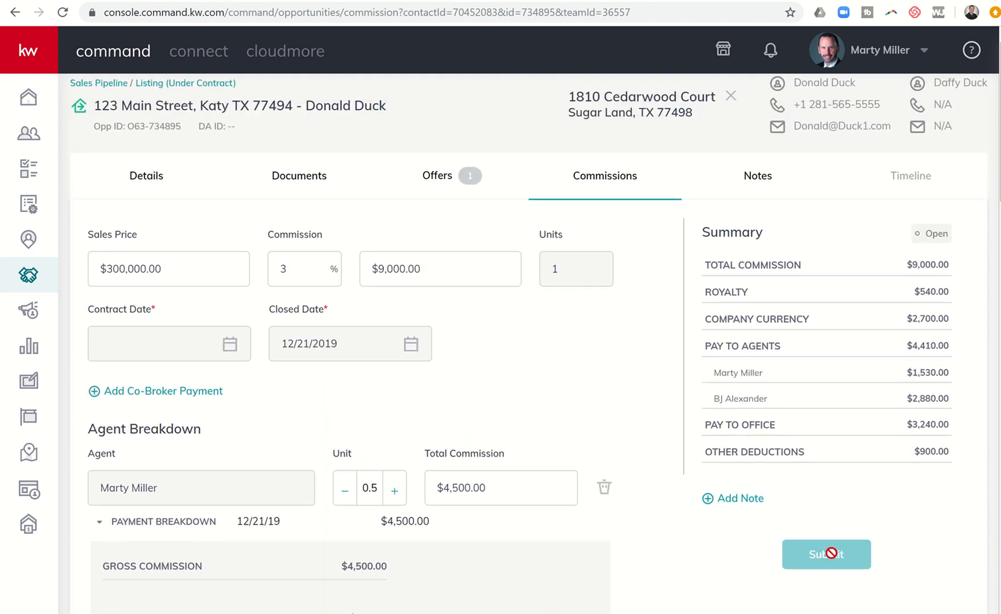
{"action": "mouse_move", "coordinate": [826, 576]}
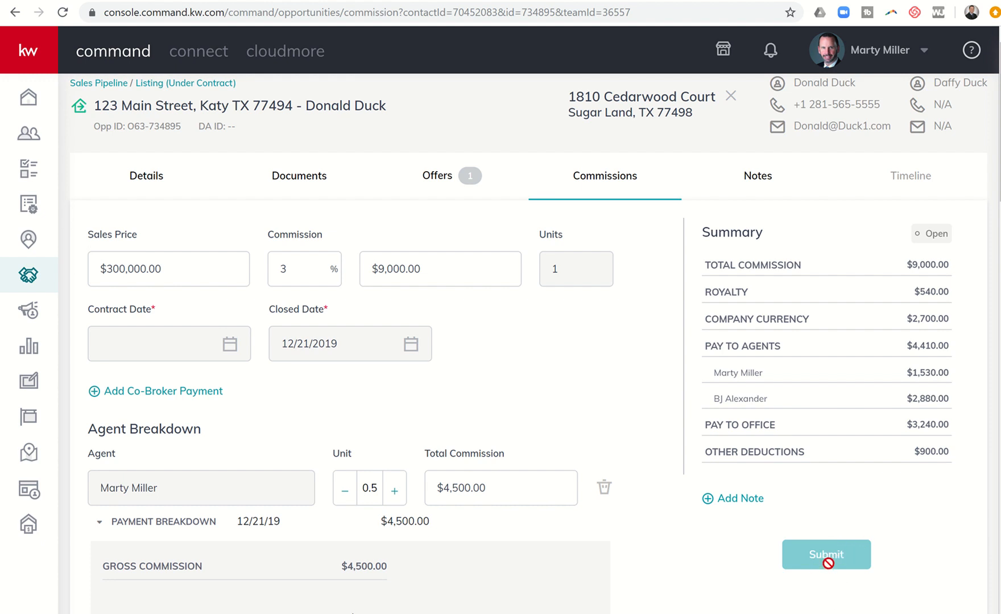
{"action": "mouse_move", "coordinate": [623, 461]}
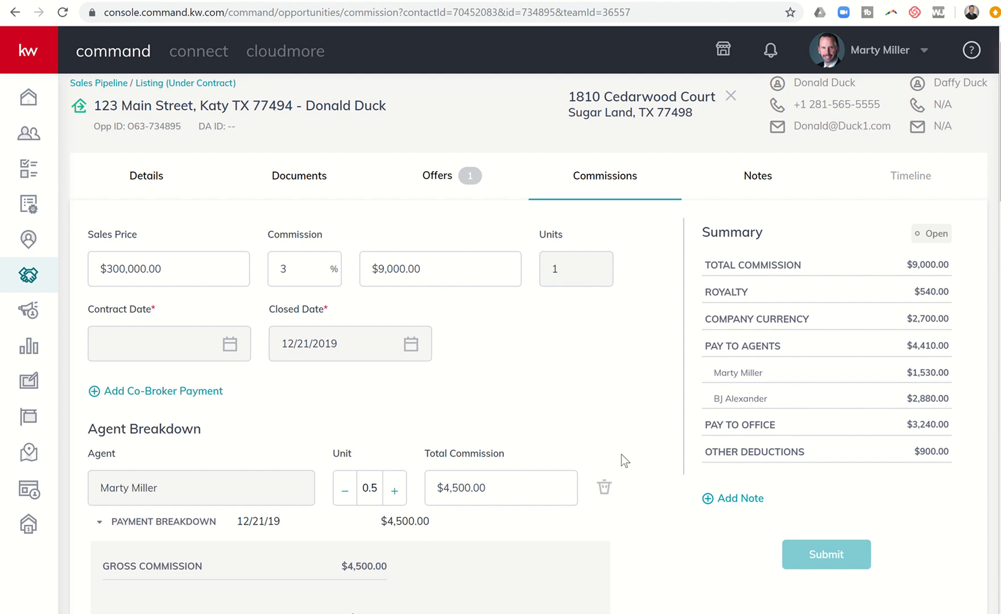
{"action": "mouse_move", "coordinate": [602, 409]}
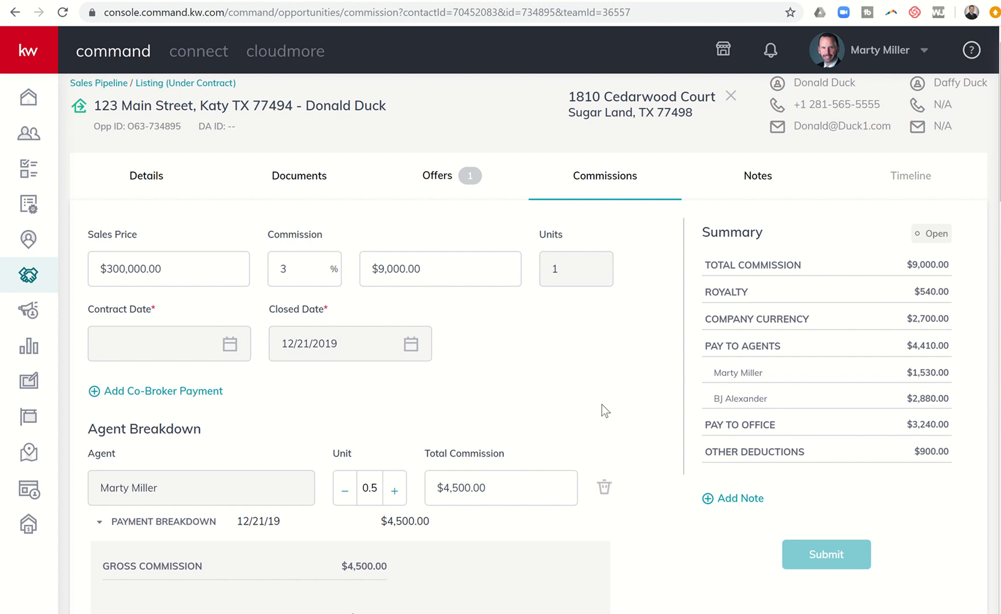
{"action": "mouse_move", "coordinate": [507, 392]}
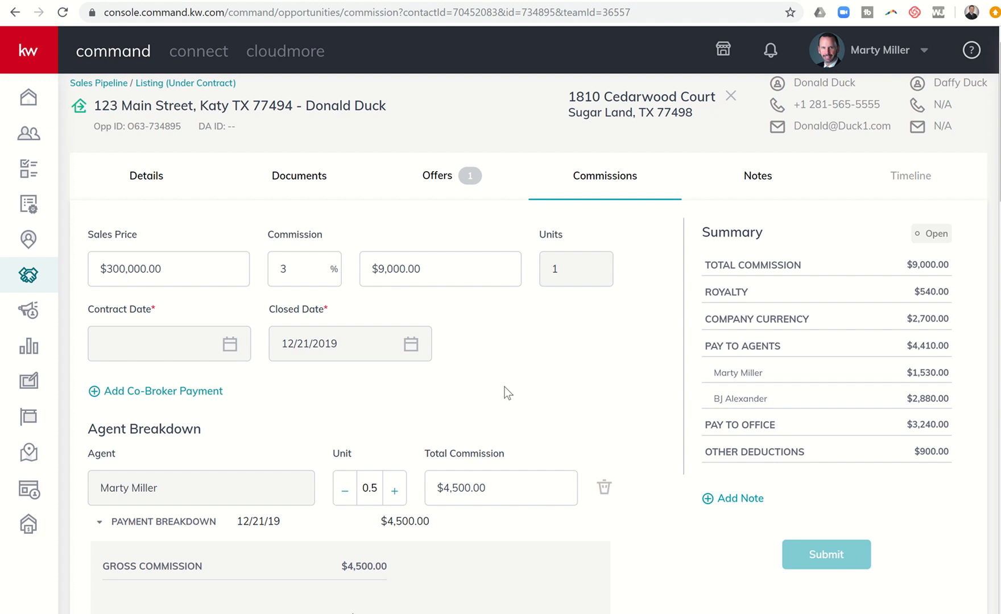
{"action": "mouse_move", "coordinate": [295, 212]}
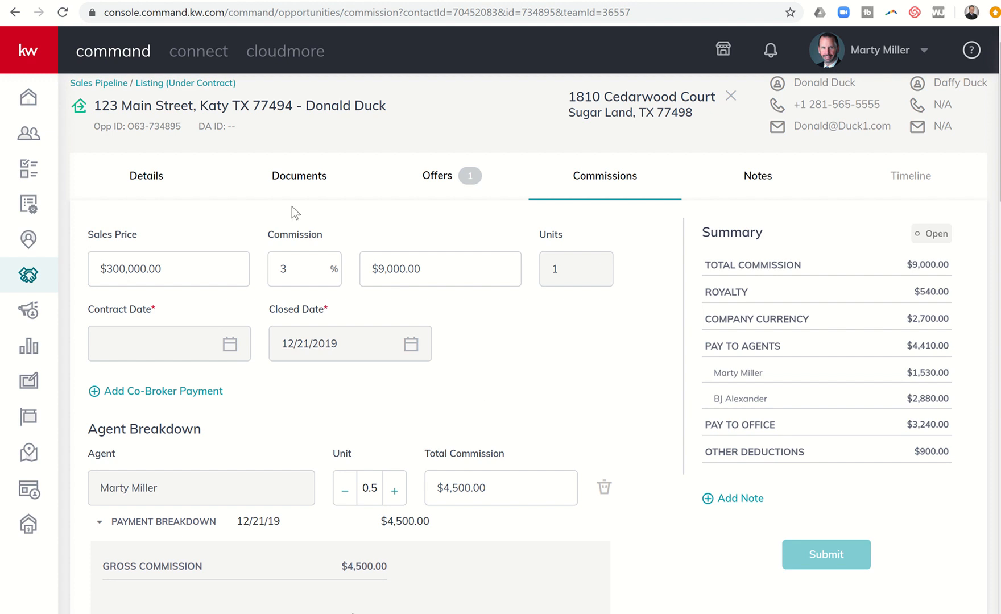
{"action": "mouse_move", "coordinate": [217, 146]}
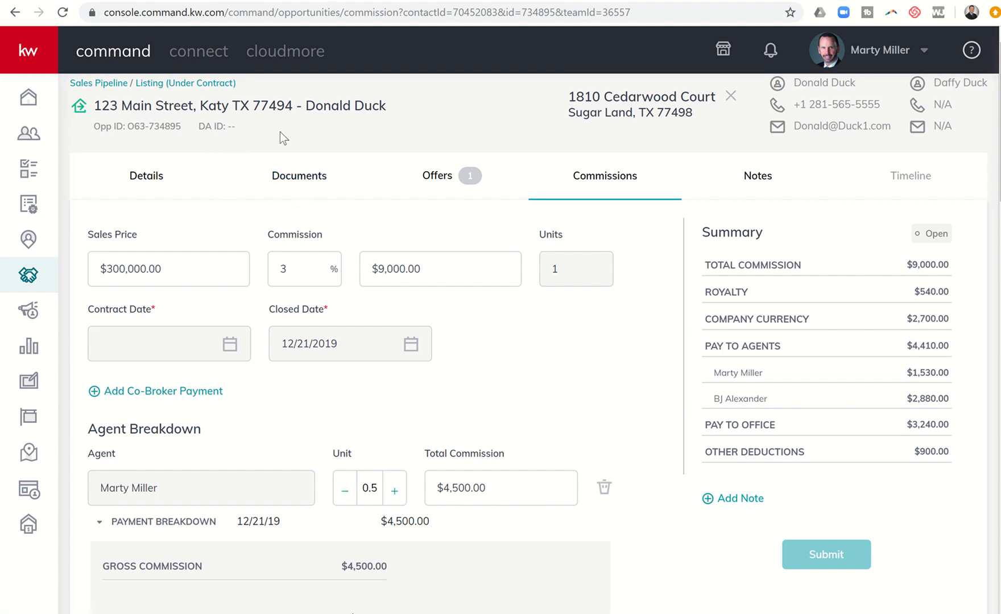
{"action": "mouse_move", "coordinate": [226, 133]}
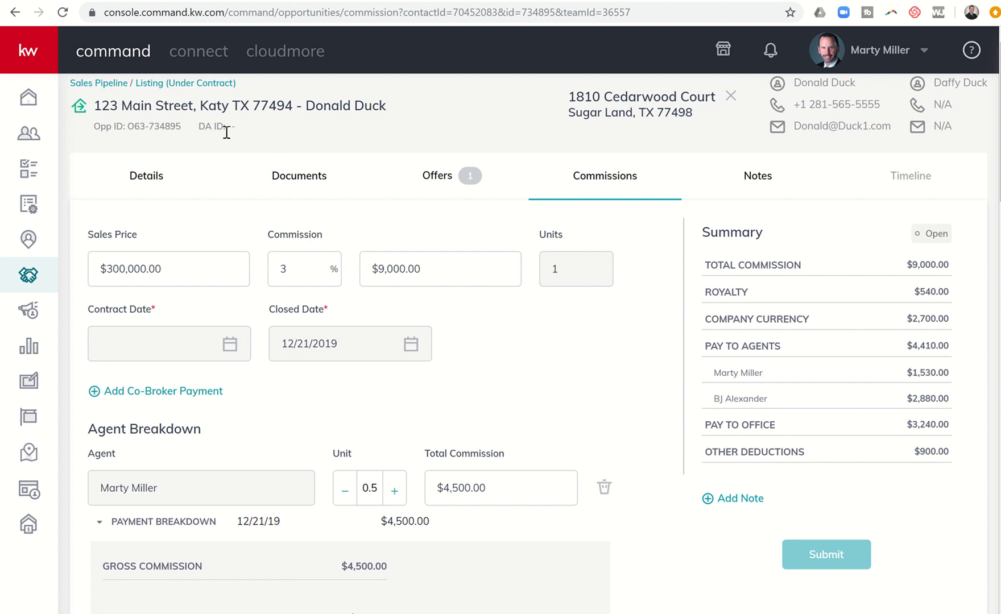
{"action": "mouse_move", "coordinate": [259, 140]}
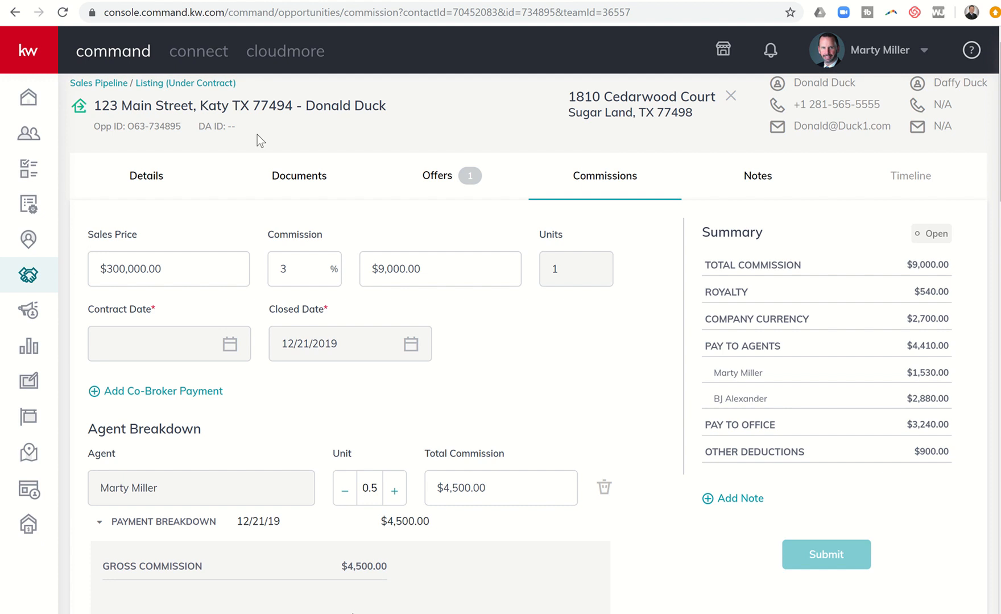
{"action": "scroll", "scroll_direction": "down", "scroll_amount": 3}
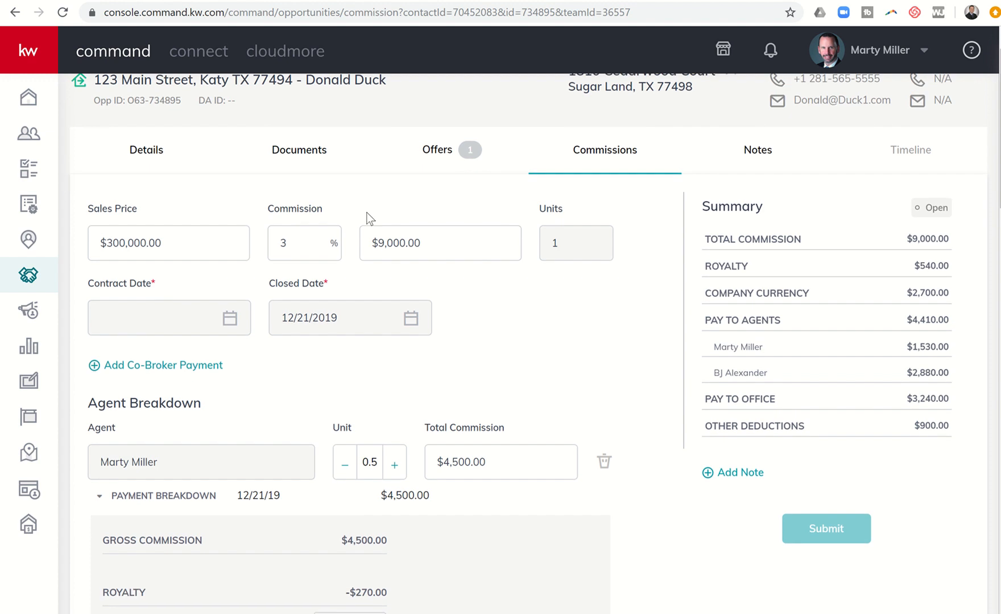
{"action": "scroll", "scroll_direction": "down", "scroll_amount": 3}
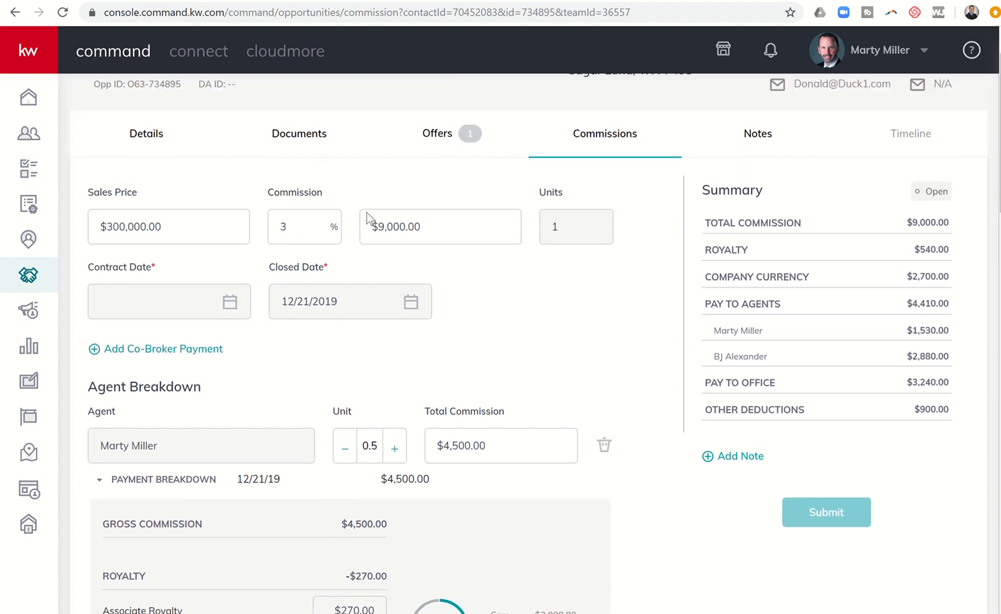
{"action": "scroll", "scroll_direction": "up", "scroll_amount": 3}
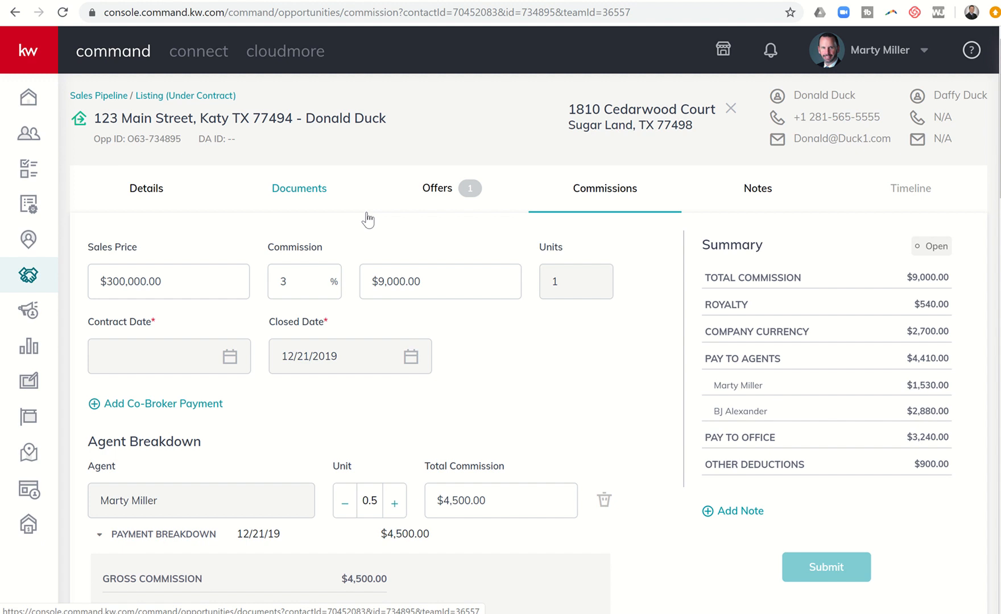
{"action": "scroll", "scroll_direction": "down", "scroll_amount": 3}
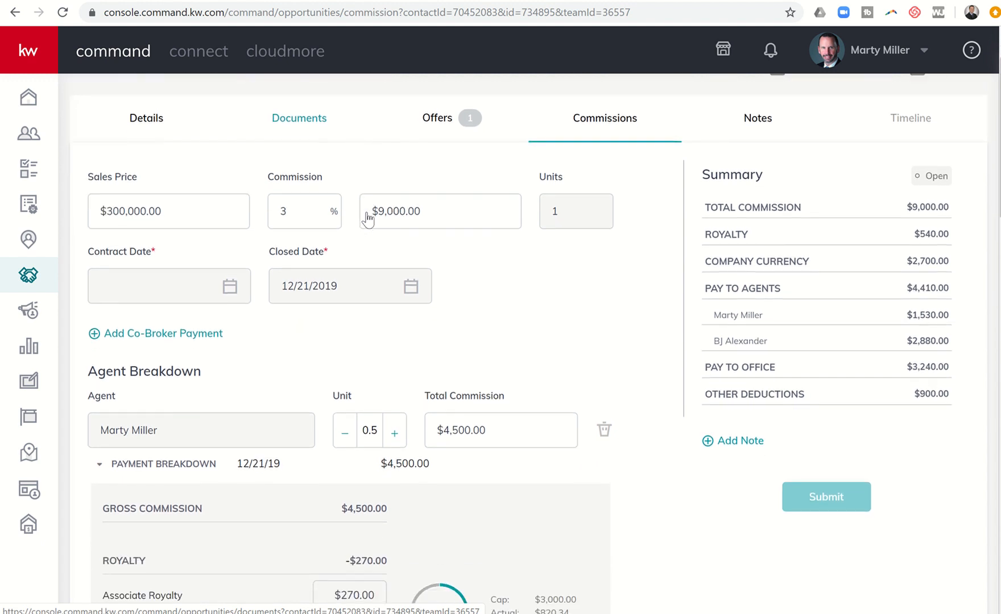
{"action": "scroll", "scroll_direction": "up", "scroll_amount": 3}
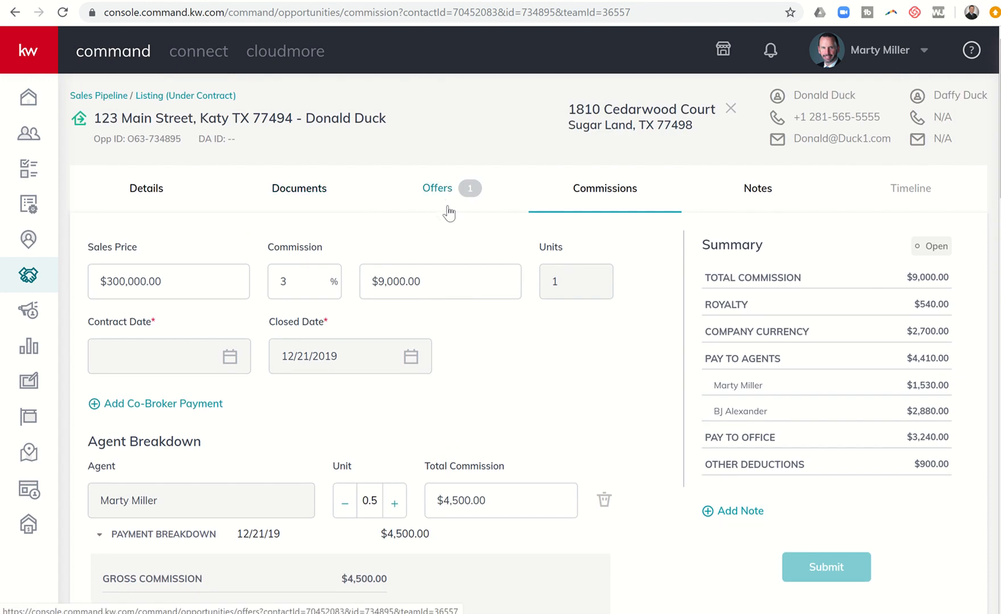
{"action": "mouse_move", "coordinate": [404, 237]}
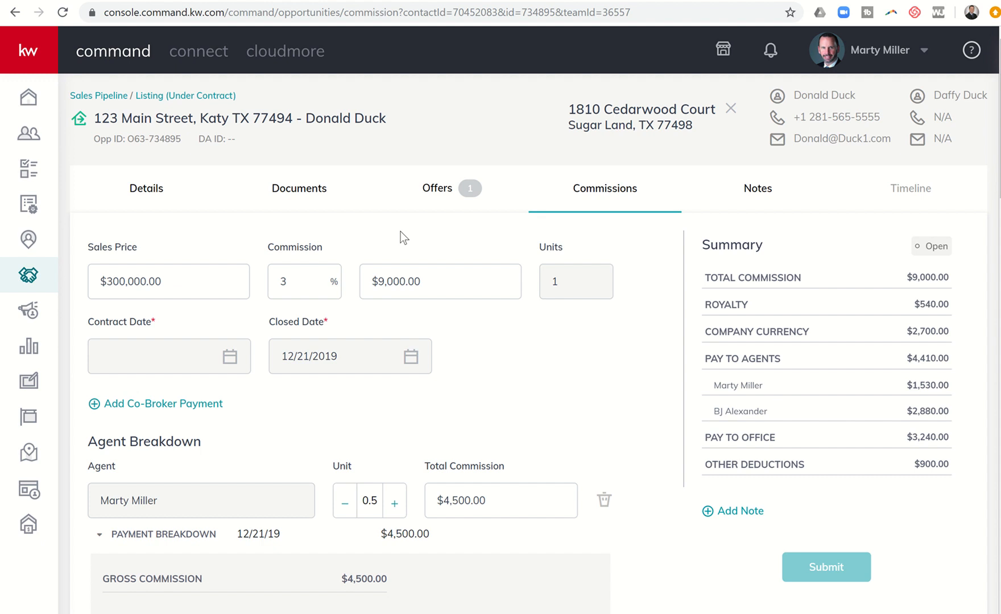
{"action": "mouse_move", "coordinate": [420, 242]}
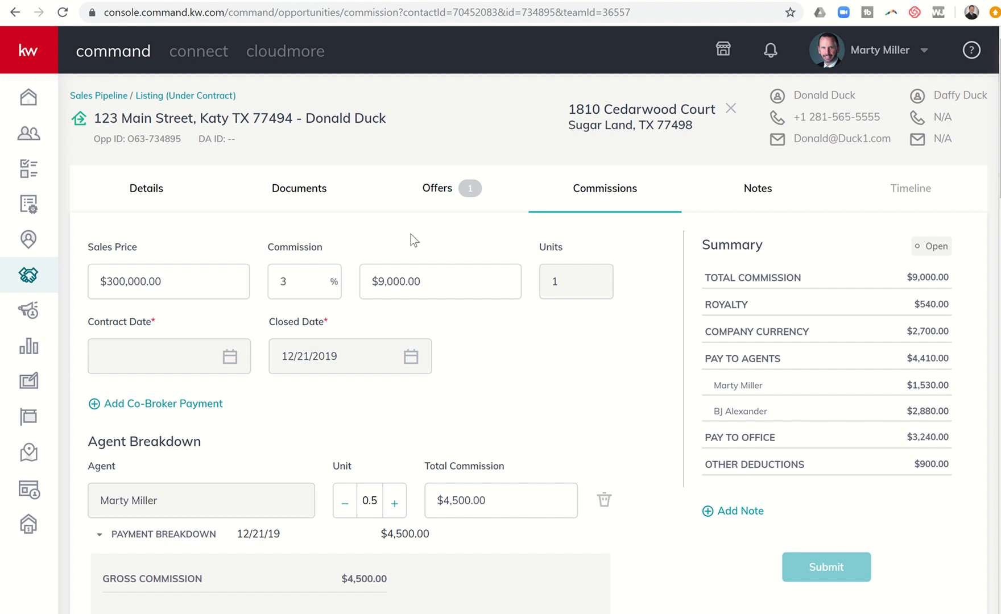
{"action": "scroll", "scroll_direction": "down", "scroll_amount": 3}
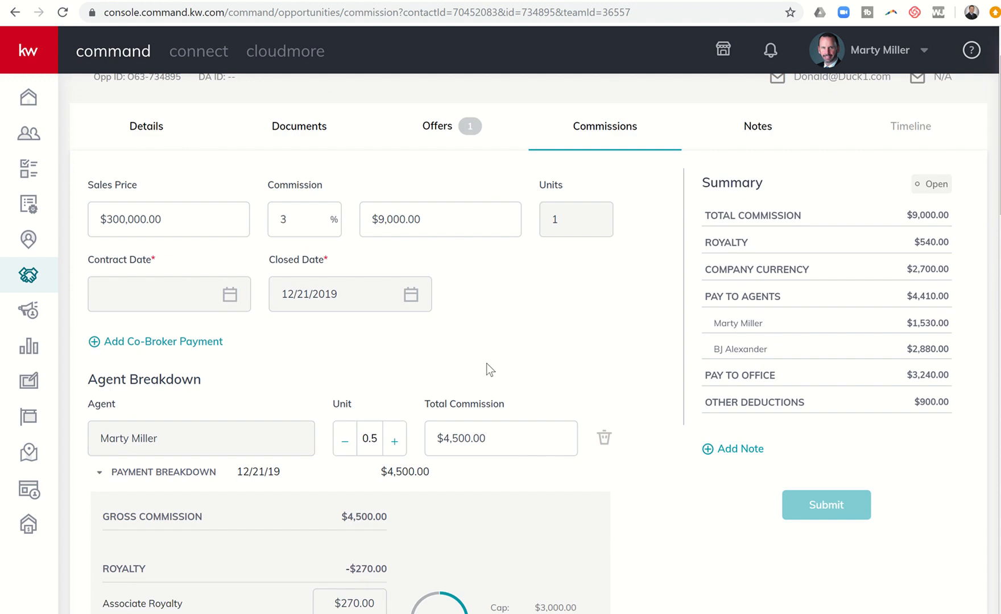
{"action": "scroll", "scroll_direction": "down", "scroll_amount": 3}
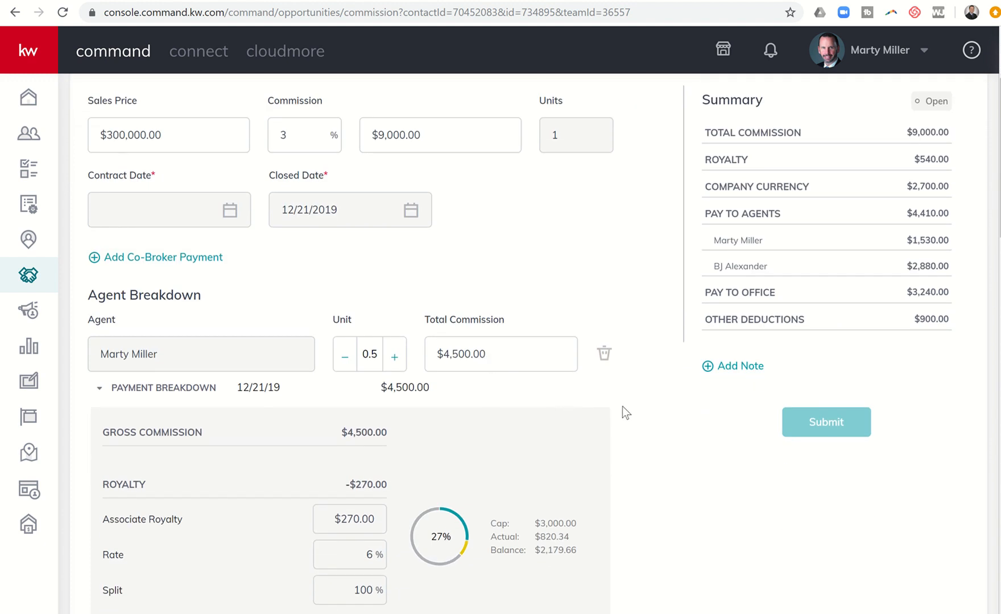
{"action": "scroll", "scroll_direction": "down", "scroll_amount": 3}
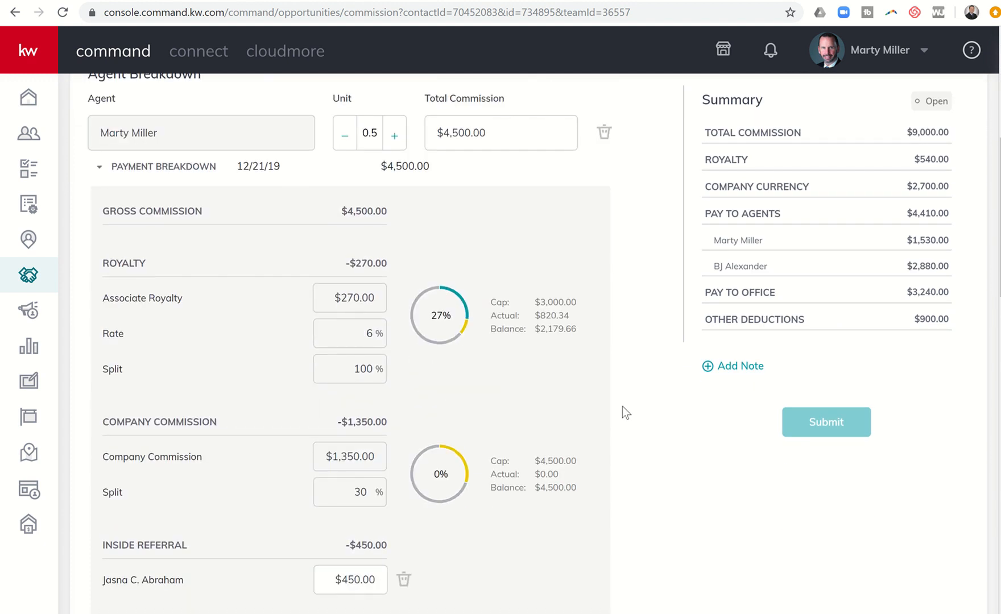
{"action": "scroll", "scroll_direction": "down", "scroll_amount": 3}
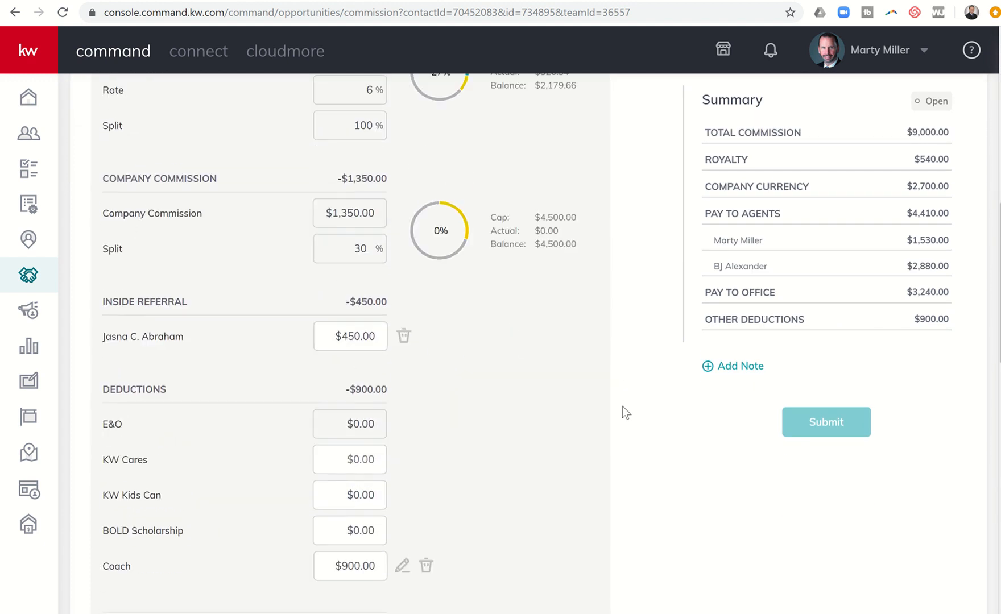
{"action": "scroll", "scroll_direction": "down", "scroll_amount": 3}
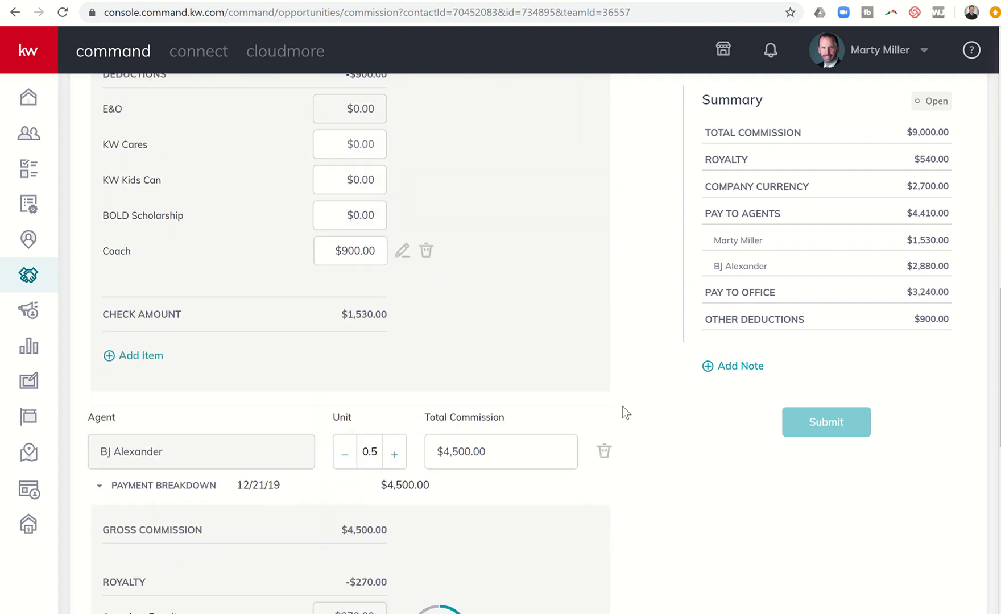
{"action": "scroll", "scroll_direction": "down", "scroll_amount": 3}
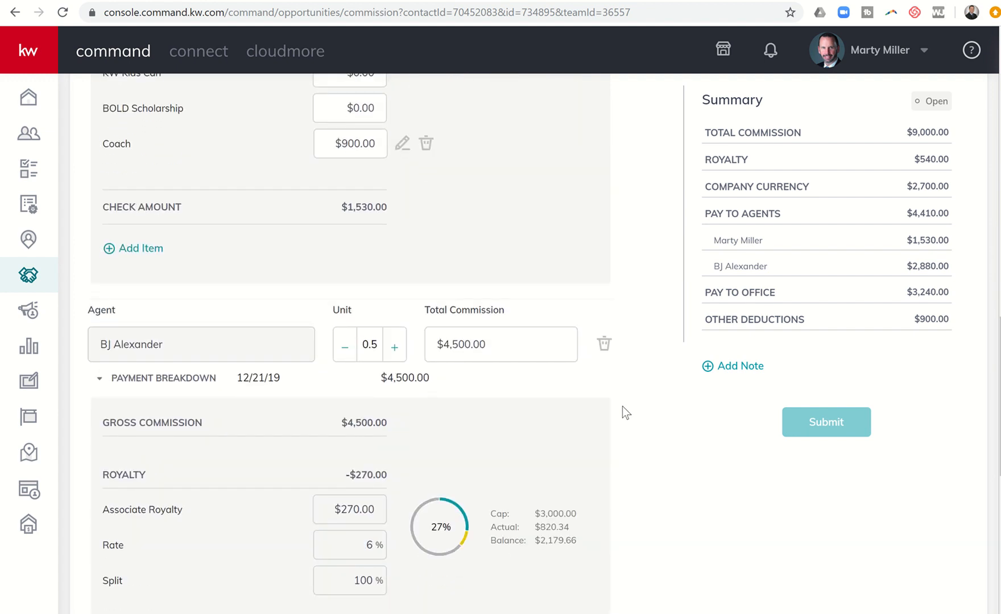
{"action": "scroll", "scroll_direction": "down", "scroll_amount": 3}
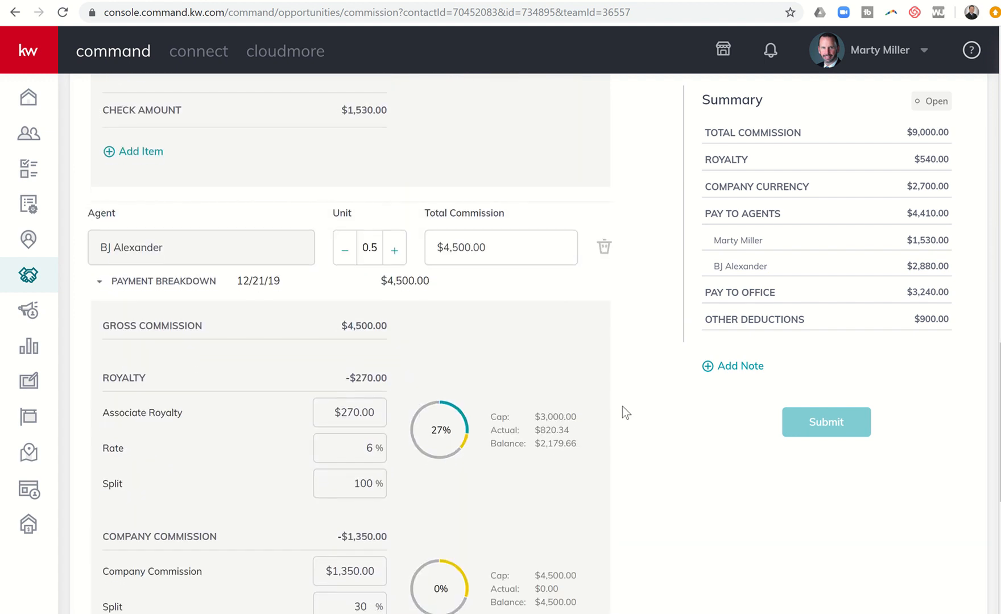
{"action": "scroll", "scroll_direction": "down", "scroll_amount": 3}
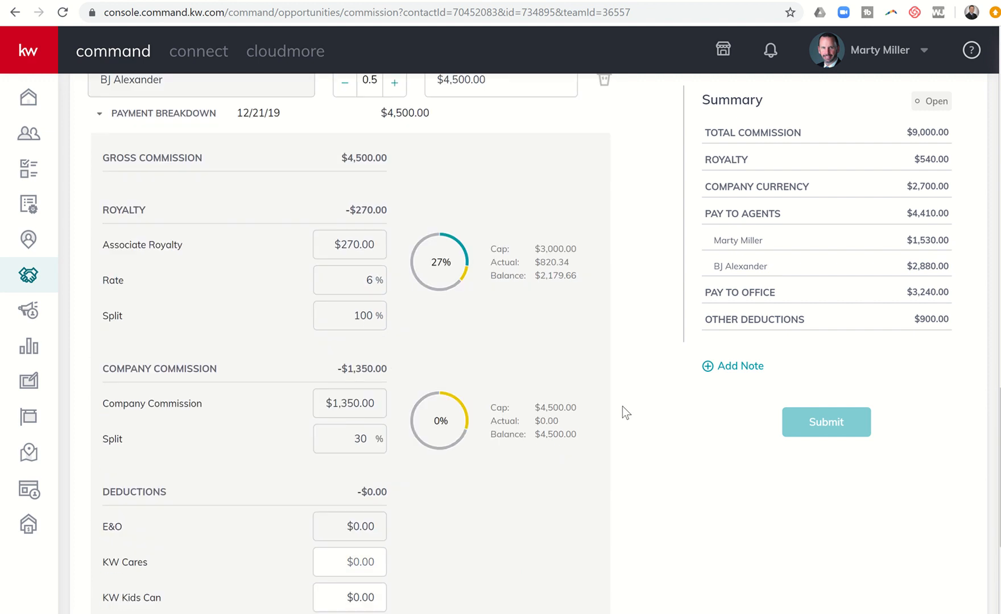
{"action": "scroll", "scroll_direction": "down", "scroll_amount": 3}
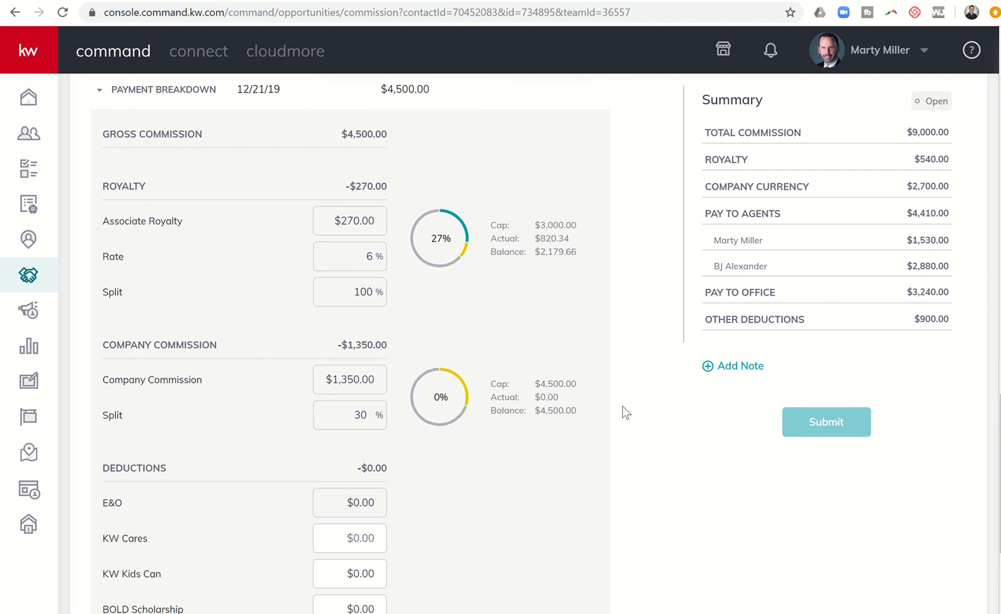
{"action": "scroll", "scroll_direction": "down", "scroll_amount": 3}
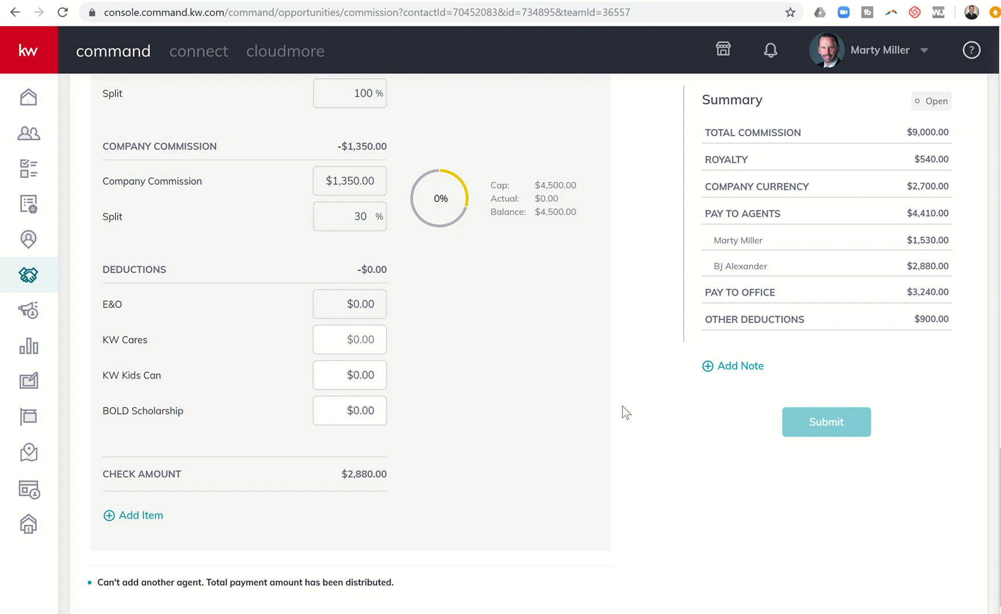
{"action": "mouse_move", "coordinate": [491, 408]}
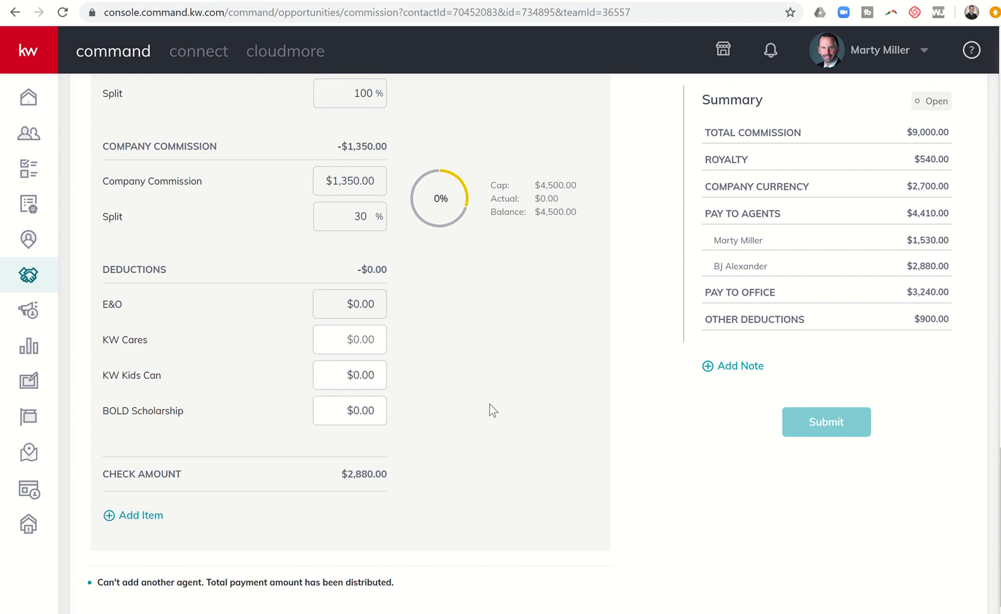
{"action": "scroll", "scroll_direction": "up", "scroll_amount": 3}
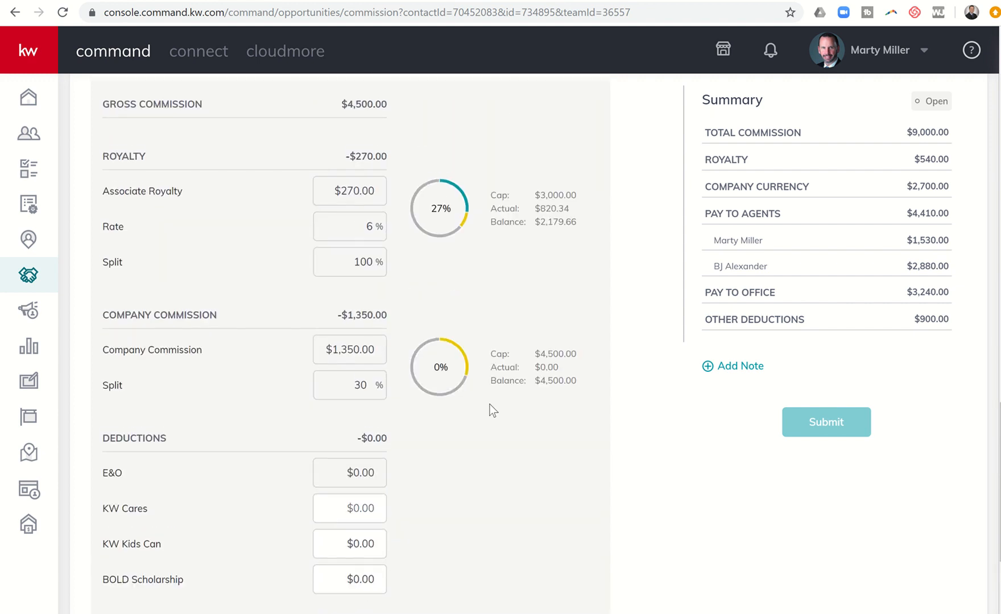
{"action": "scroll", "scroll_direction": "up", "scroll_amount": 3}
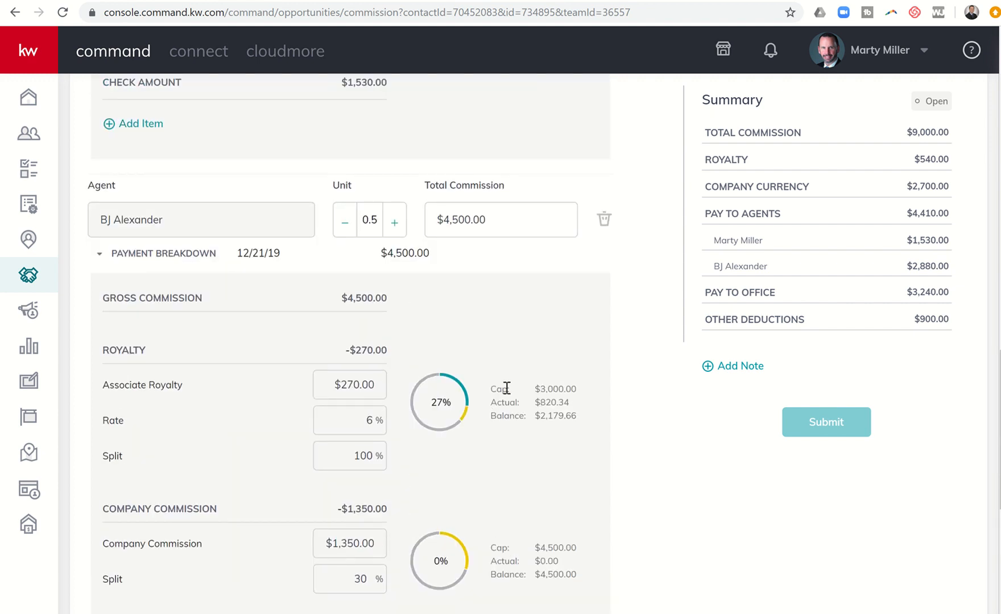
{"action": "mouse_move", "coordinate": [570, 349]}
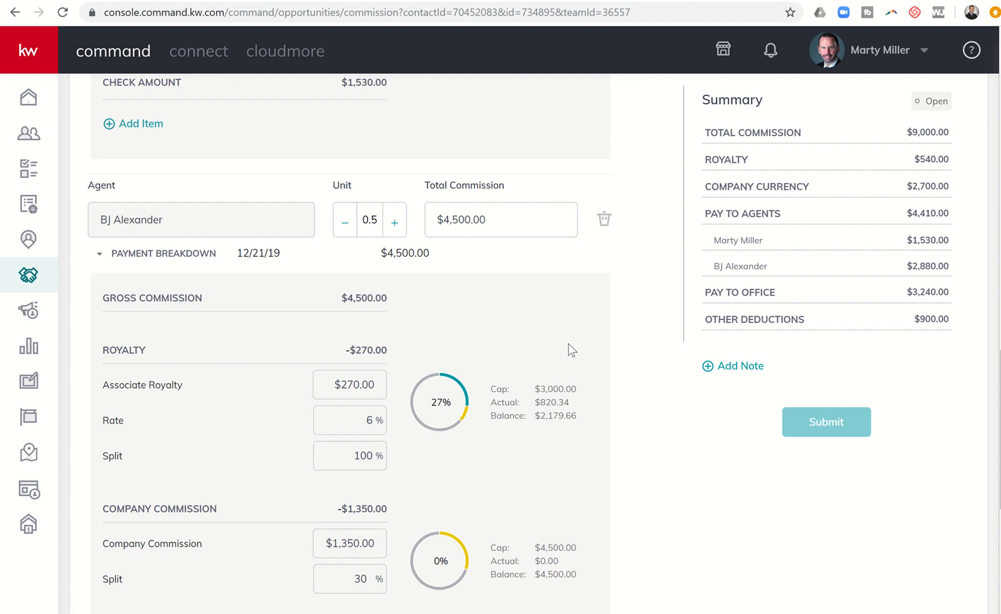
{"action": "mouse_move", "coordinate": [582, 258]}
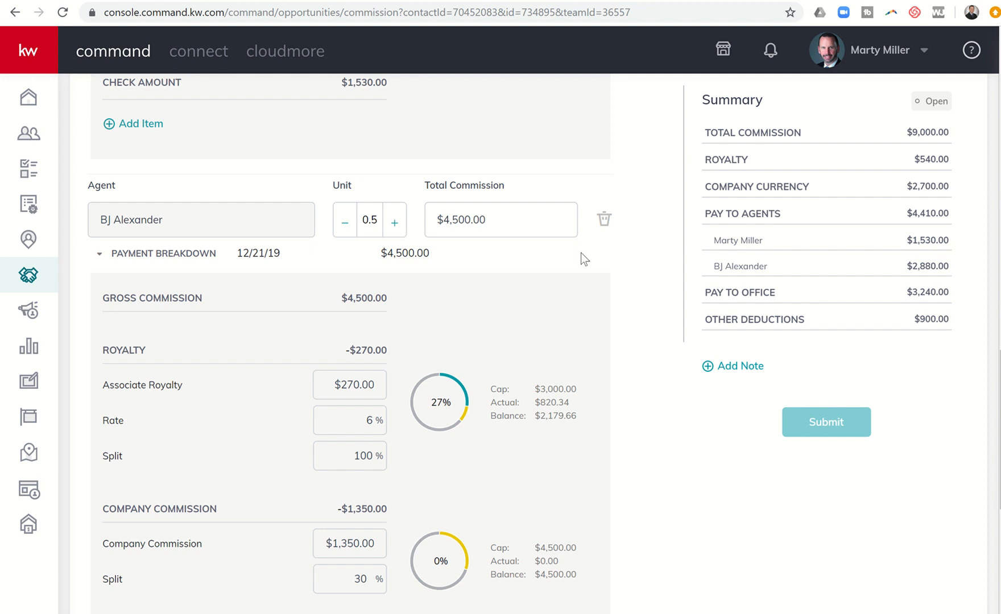
{"action": "mouse_move", "coordinate": [552, 295]}
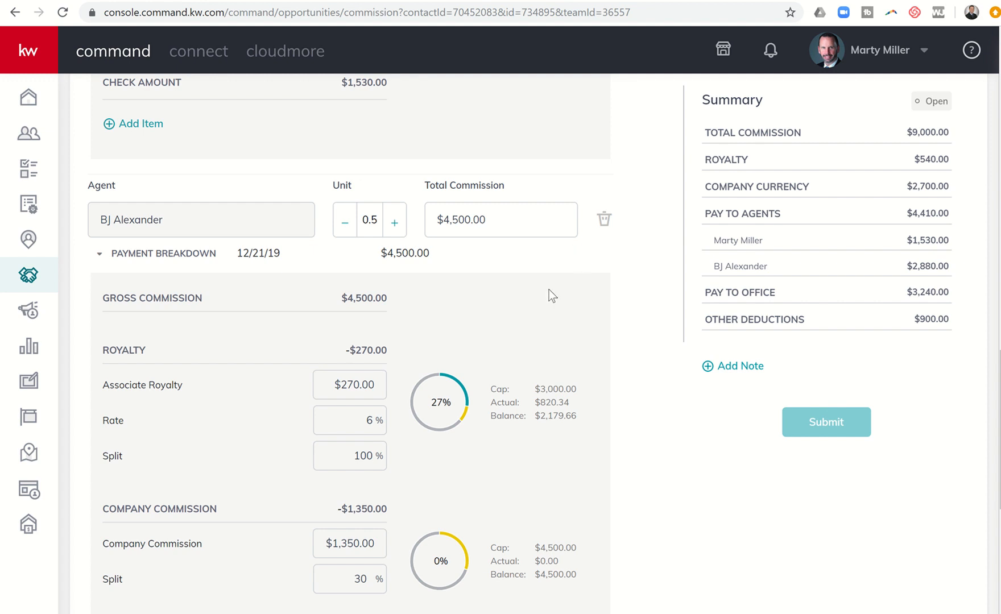